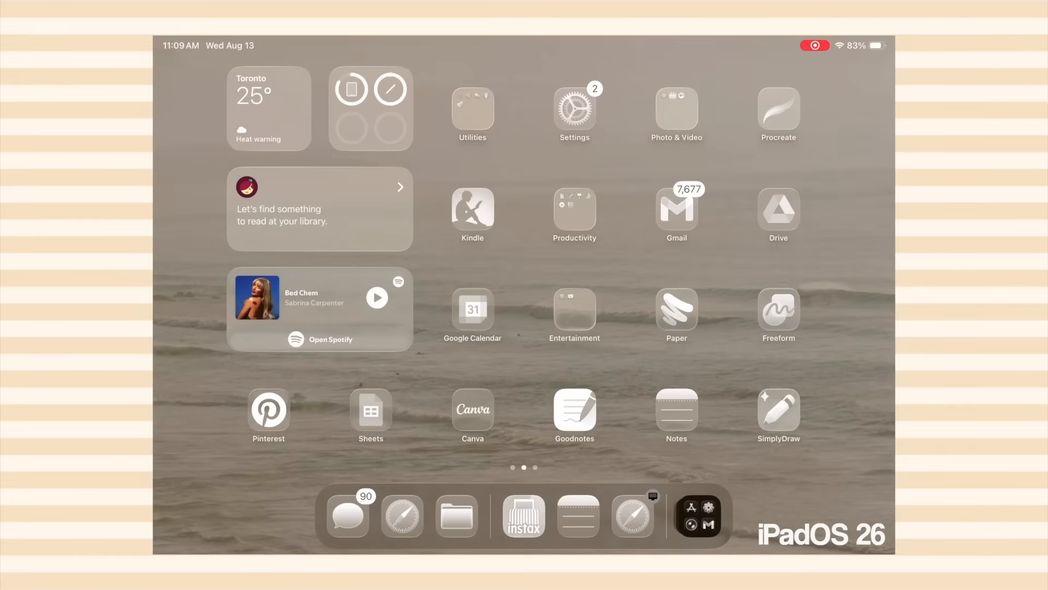
Switch the Home Screen icons and widgets to the Tinted appearance
{"action": "left_click", "coordinate": [574, 311]}
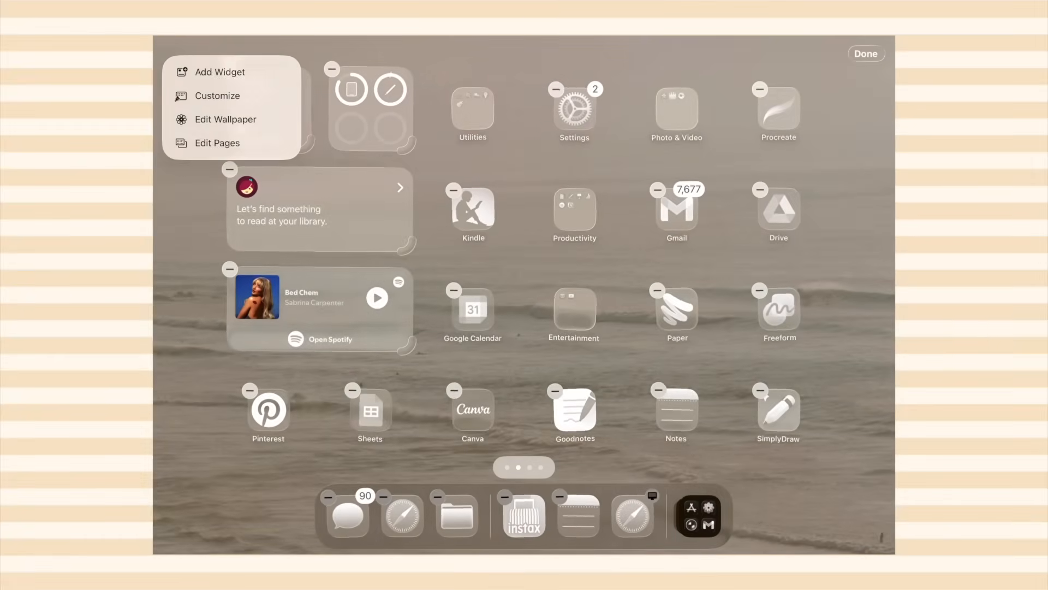
{"action": "left_click", "coordinate": [216, 96]}
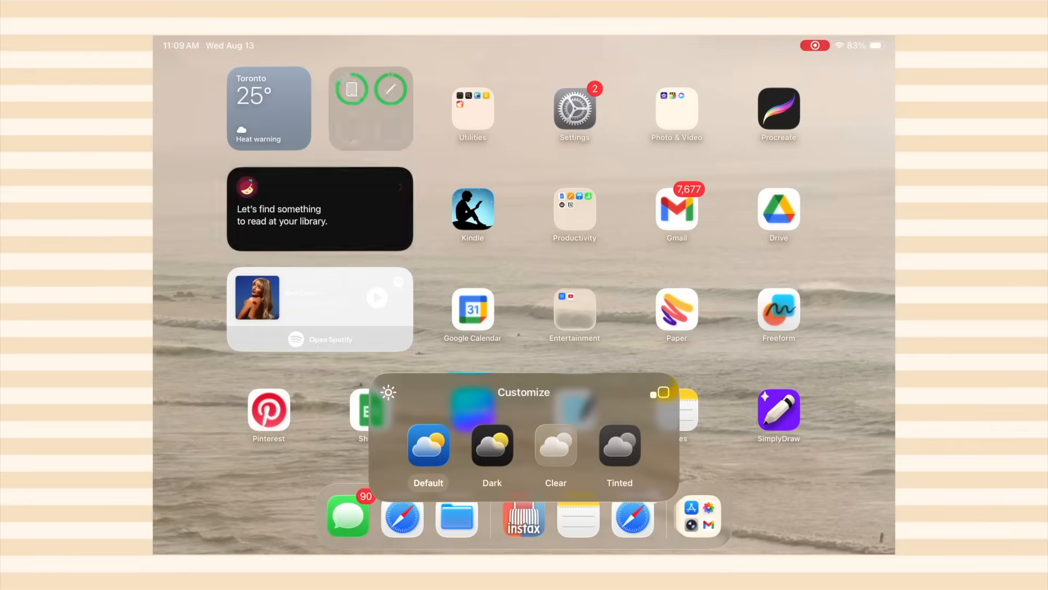
{"action": "left_click", "coordinate": [491, 446]}
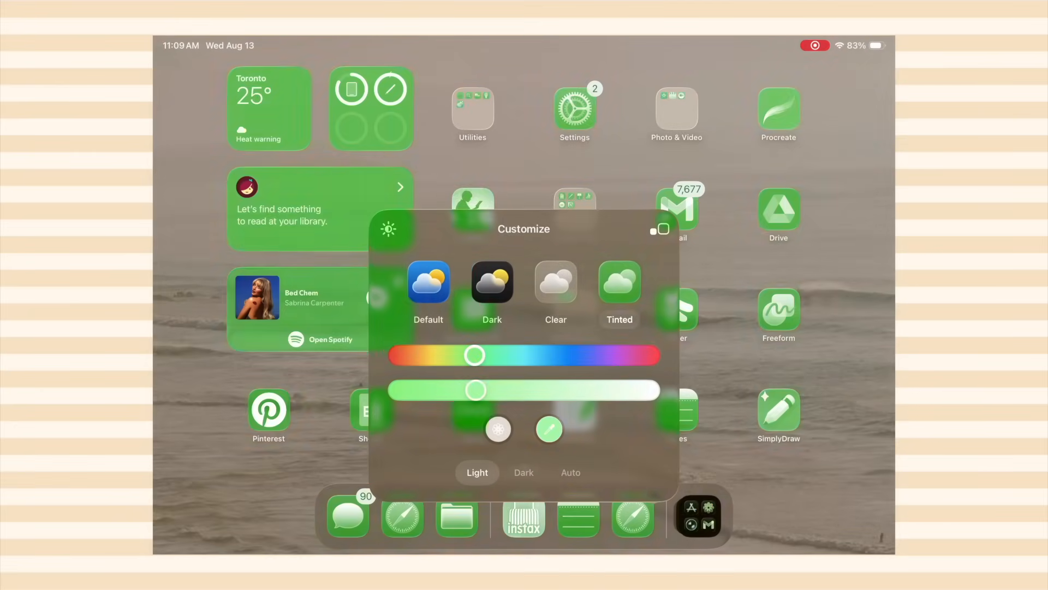
Adjust the tint sliders from green through red to a pale blue
{"action": "left_click_drag", "start_coordinate": [474, 355], "coordinate": [645, 355]}
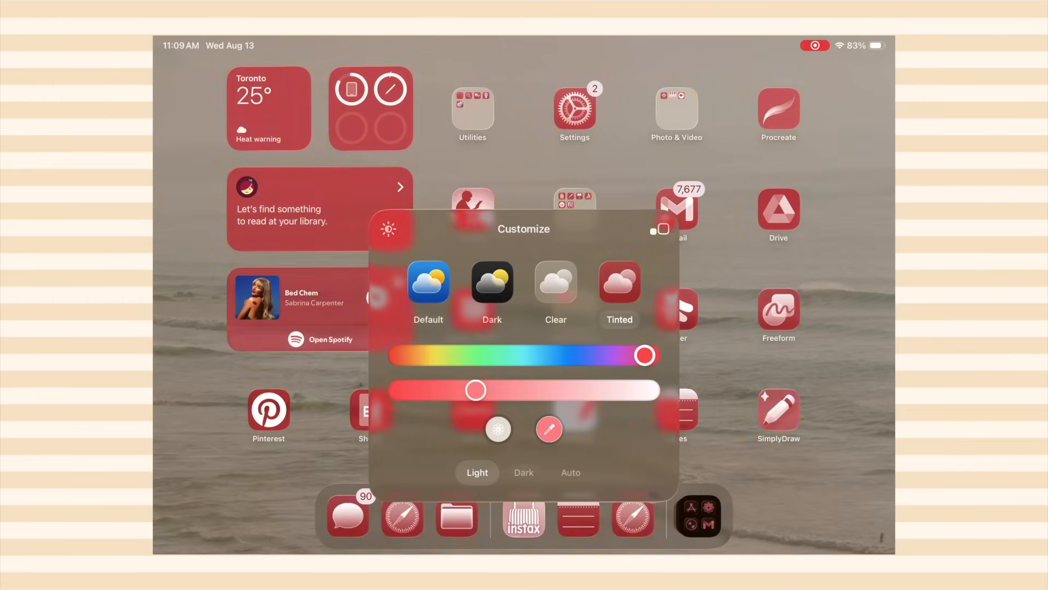
{"action": "left_click_drag", "start_coordinate": [644, 354], "coordinate": [559, 355]}
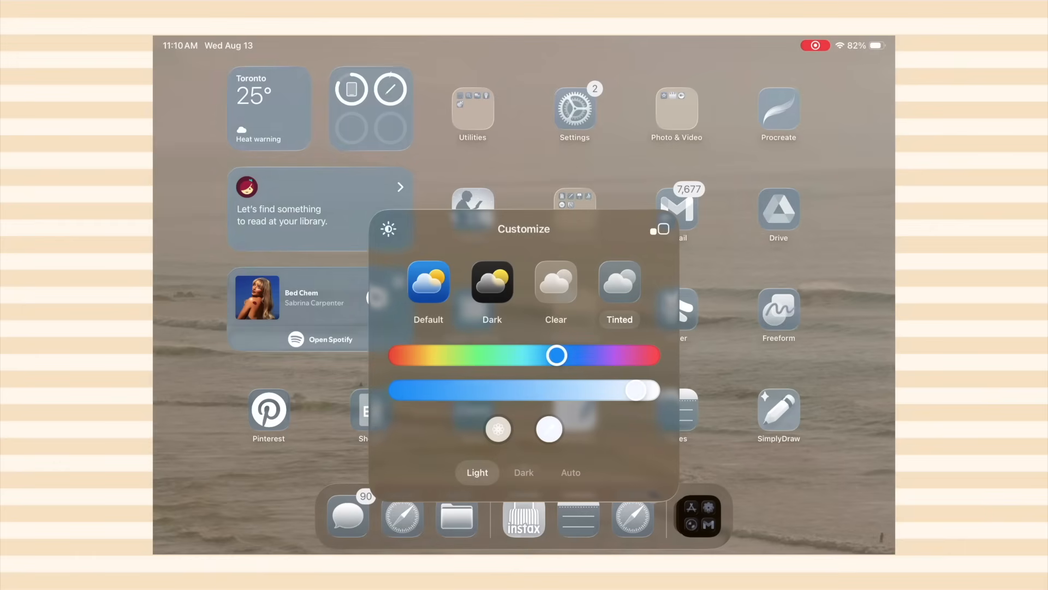
{"action": "left_click_drag", "start_coordinate": [557, 355], "coordinate": [518, 355]}
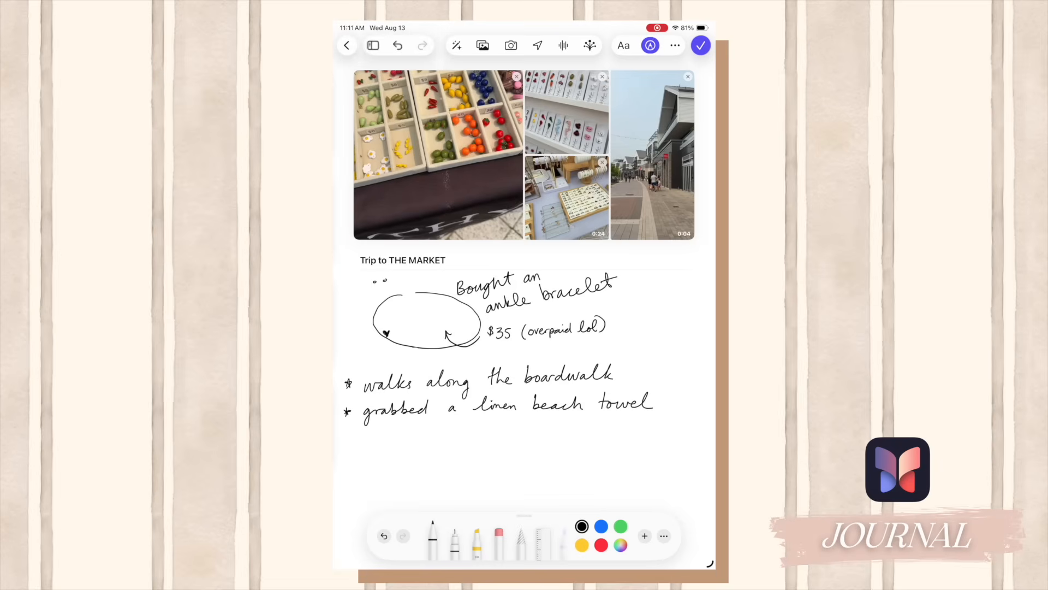
Draw a wavy underline under 'linen beach towel', finish the entry and move to another one
{"action": "left_click_drag", "start_coordinate": [476, 420], "coordinate": [531, 419]}
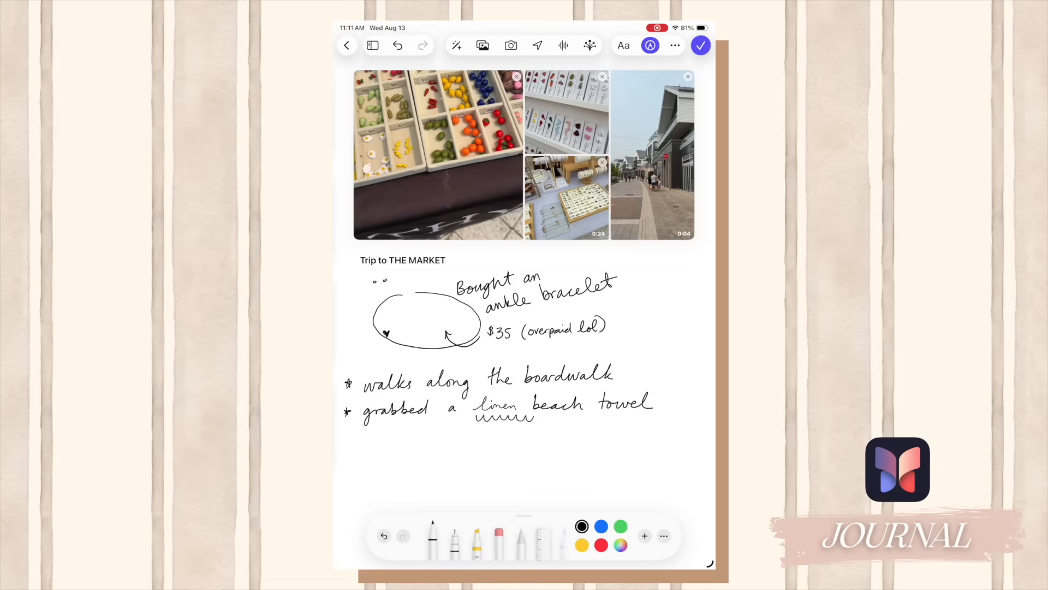
{"action": "left_click_drag", "start_coordinate": [531, 417], "coordinate": [642, 417]}
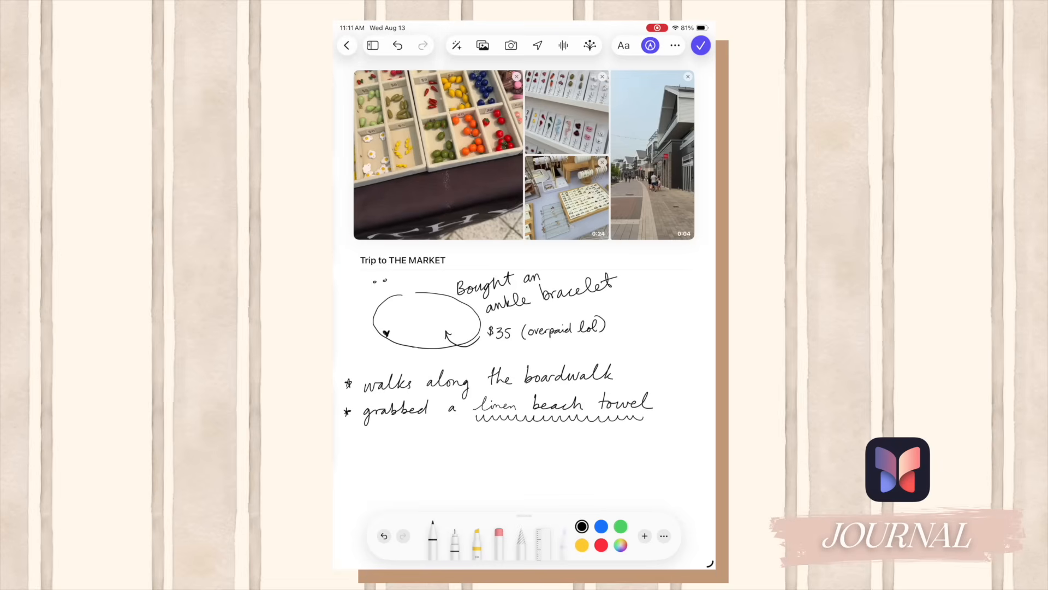
{"action": "left_click", "coordinate": [699, 44]}
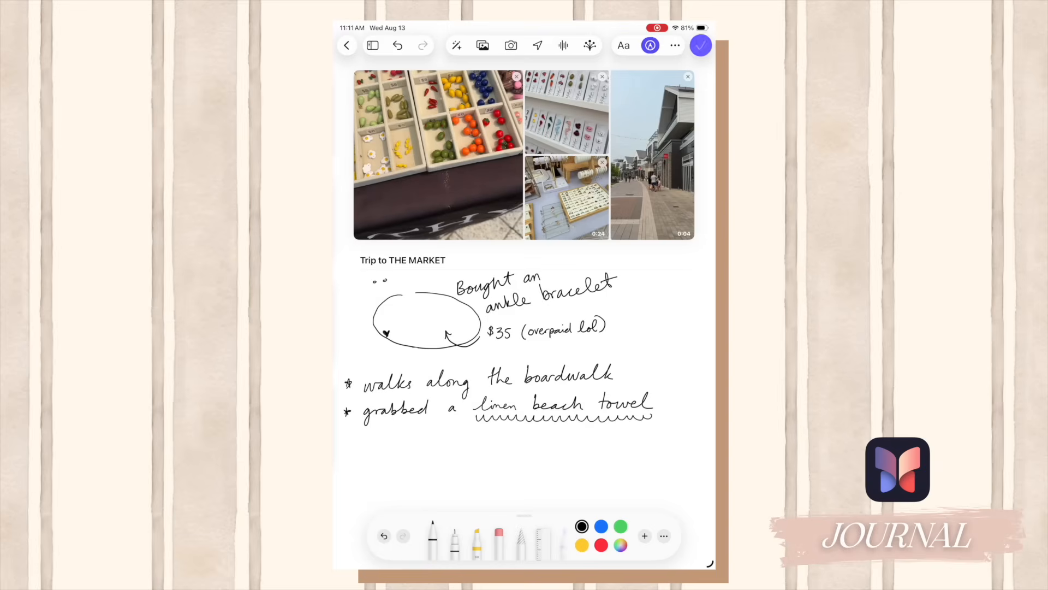
{"action": "left_click", "coordinate": [347, 44]}
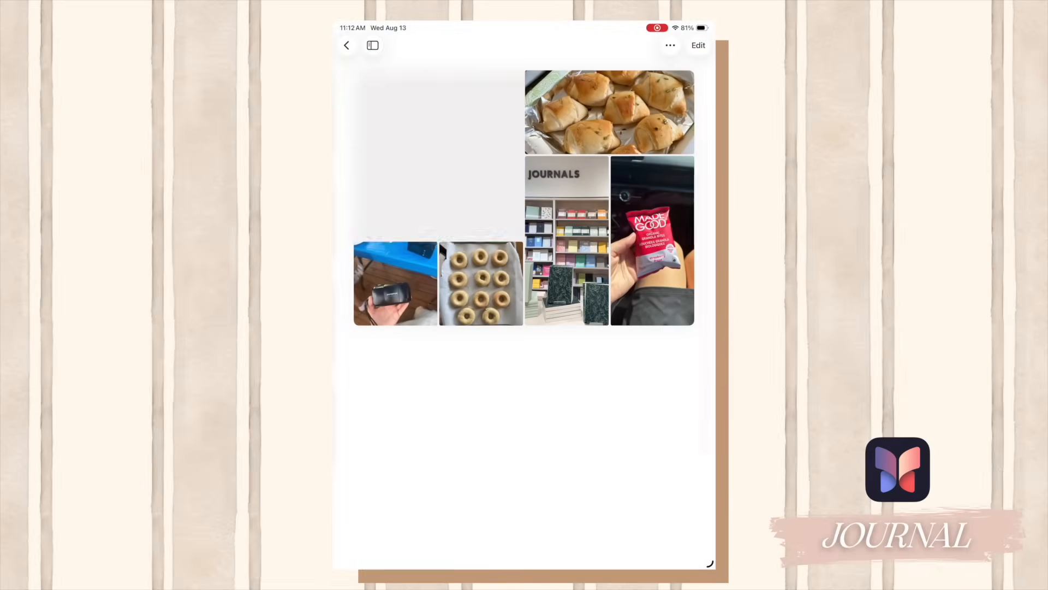
Handwrite the weekend plans list in the entry and begin an audio recording
{"action": "left_click", "coordinate": [394, 283]}
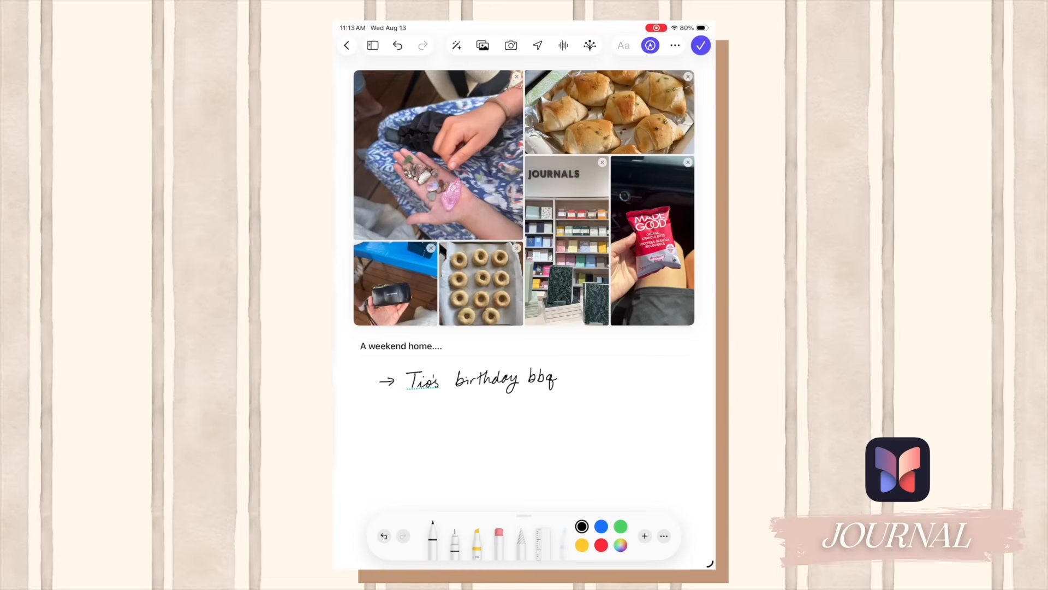
{"action": "left_click_drag", "start_coordinate": [382, 411], "coordinate": [458, 410]}
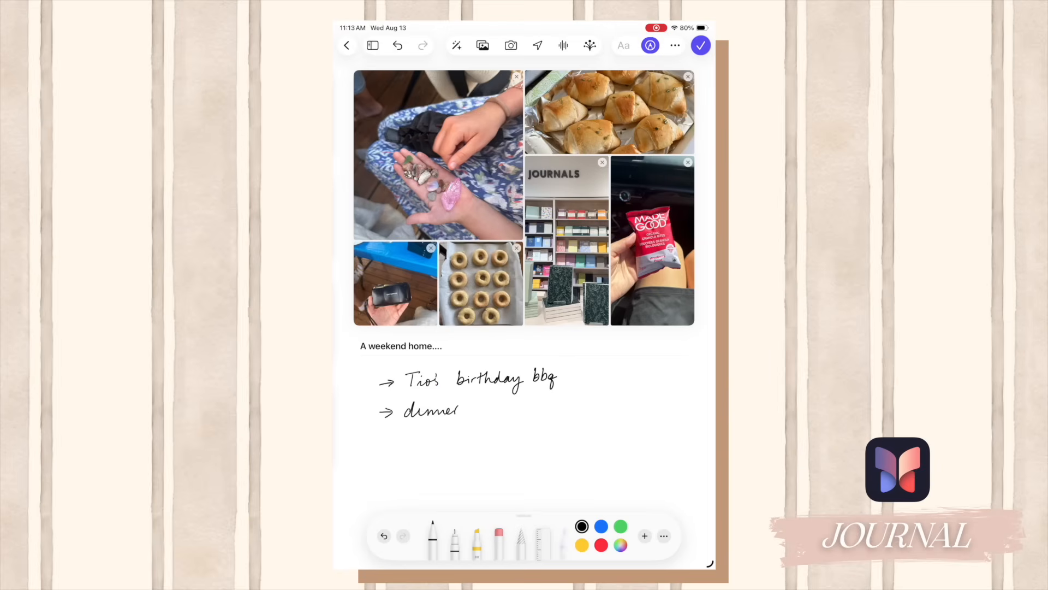
{"action": "left_click_drag", "start_coordinate": [474, 411], "coordinate": [504, 408]}
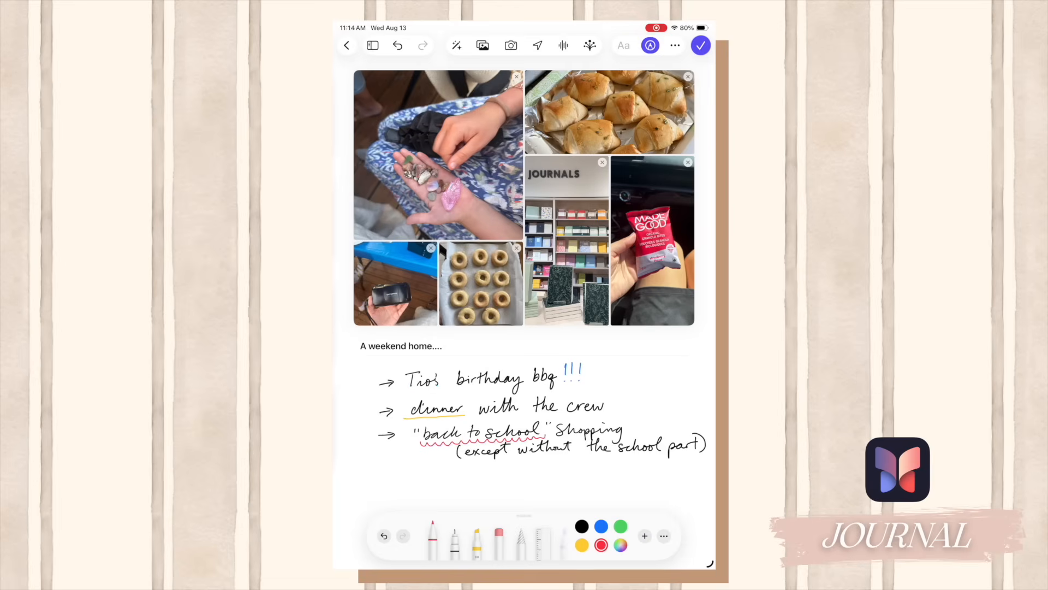
{"action": "left_click", "coordinate": [563, 45]}
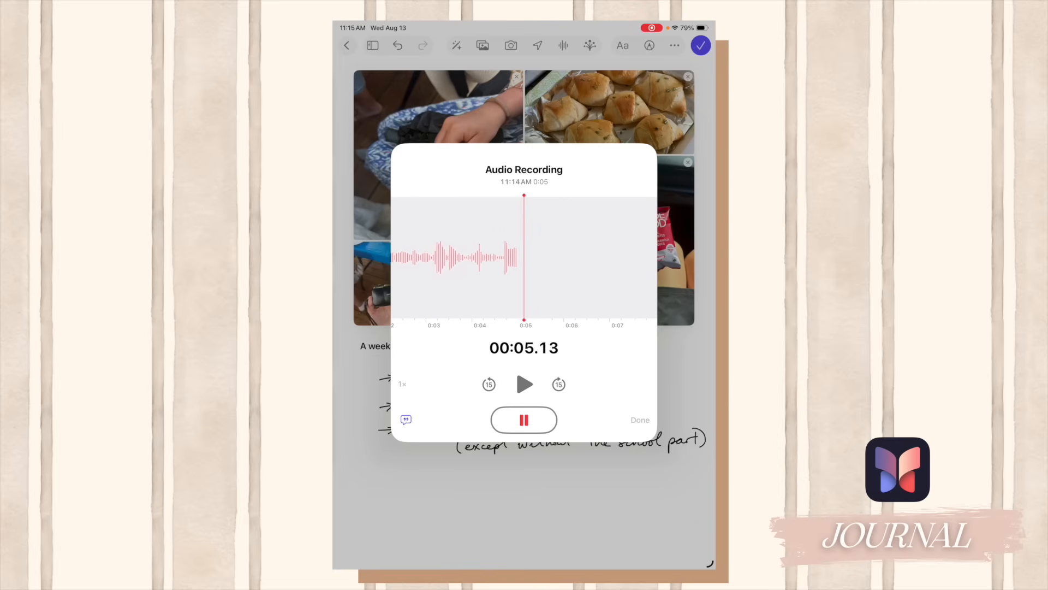
Save the voice recording to the entry and scroll down the Memories list
{"action": "left_click", "coordinate": [638, 420]}
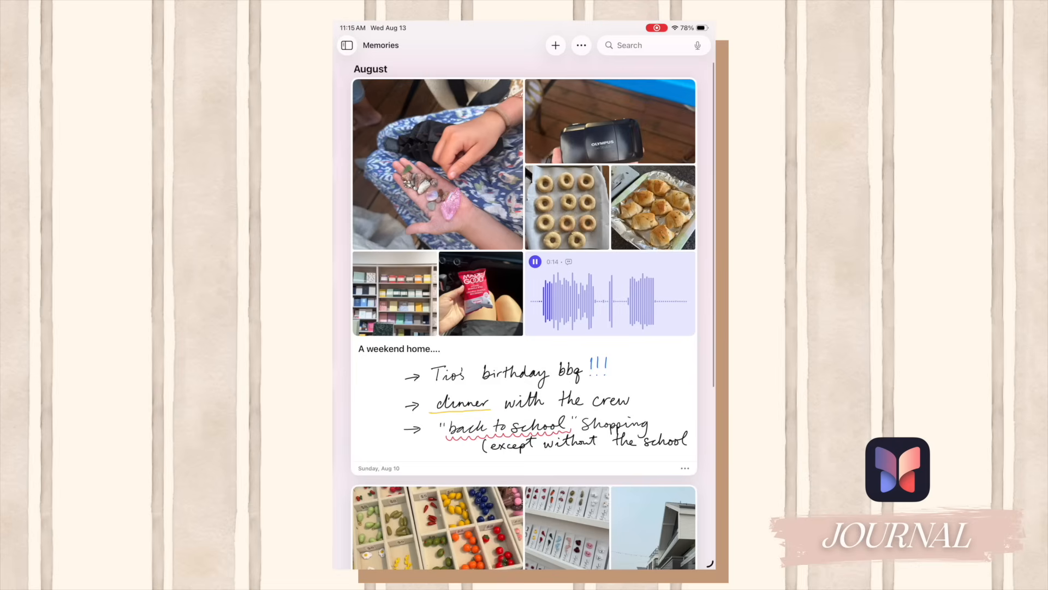
{"action": "scroll", "scroll_direction": "down", "scroll_amount": 3}
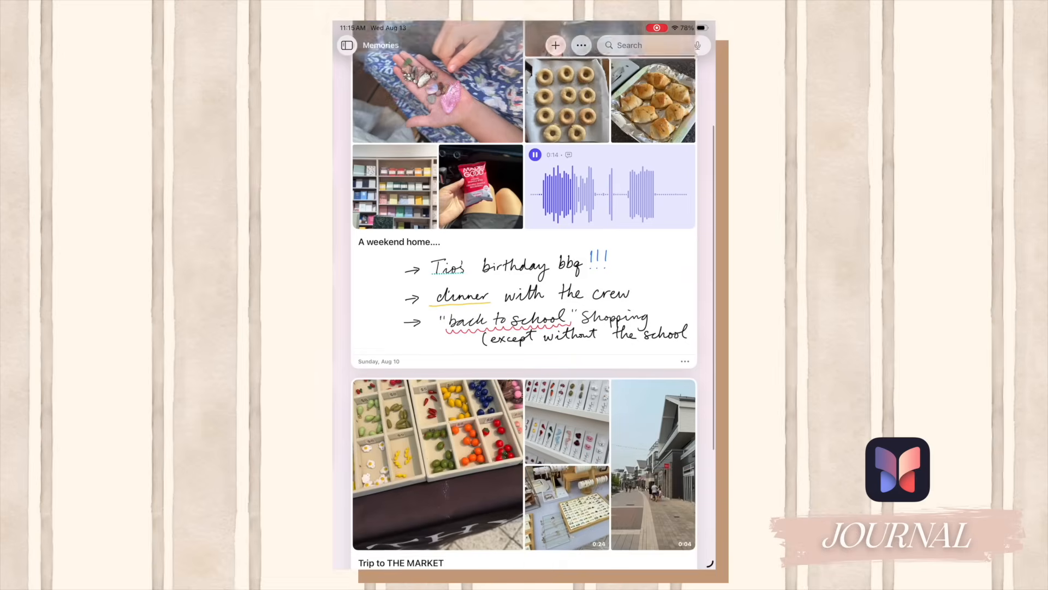
{"action": "scroll", "scroll_direction": "down", "scroll_amount": 3}
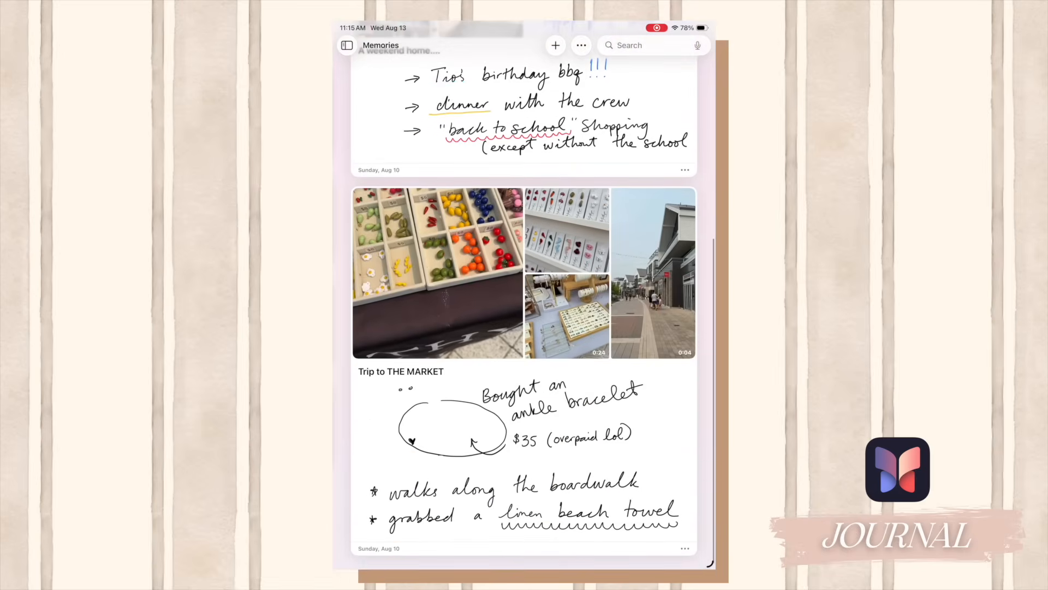
{"action": "scroll", "scroll_direction": "down", "scroll_amount": 3}
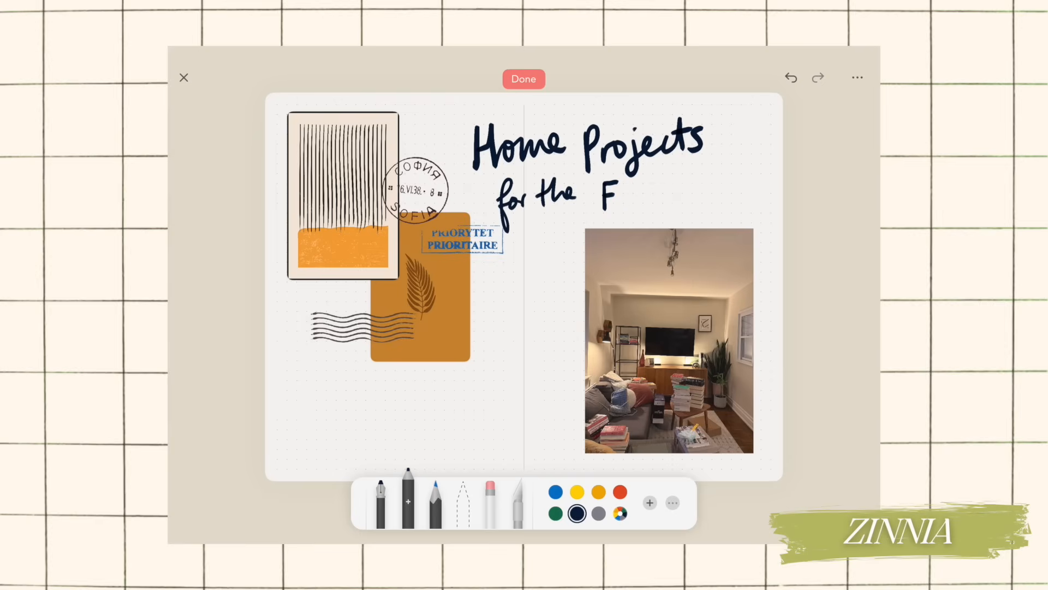
Handwrite the 'Home Projects' title on the spread beside the stickers and photo
{"action": "type", "text": "ALL"}
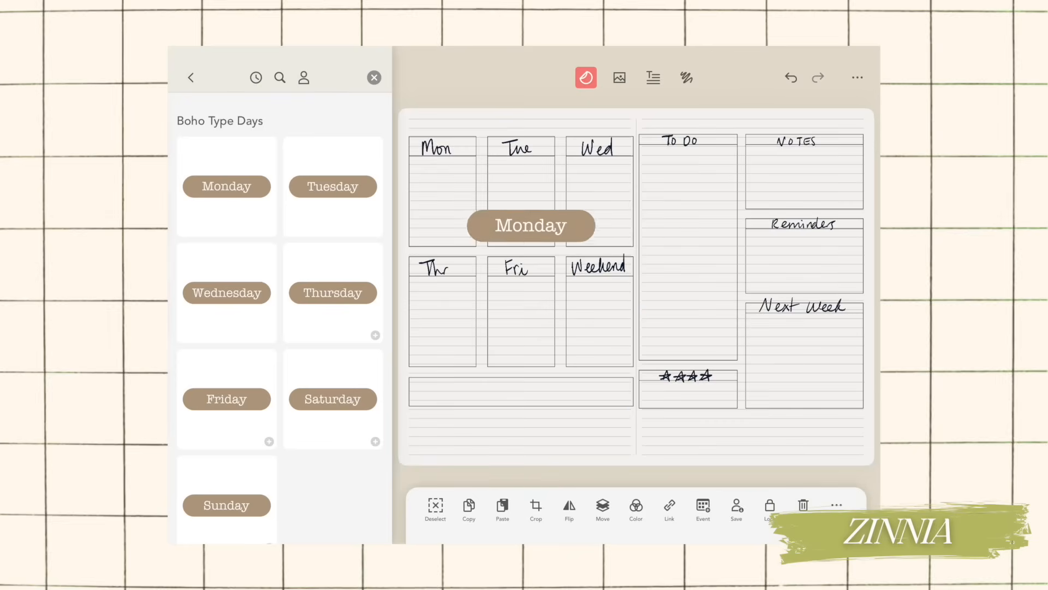
Drag the Boho Type Days Monday sticker onto the weekly planner page
{"action": "left_click_drag", "start_coordinate": [530, 226], "coordinate": [433, 146]}
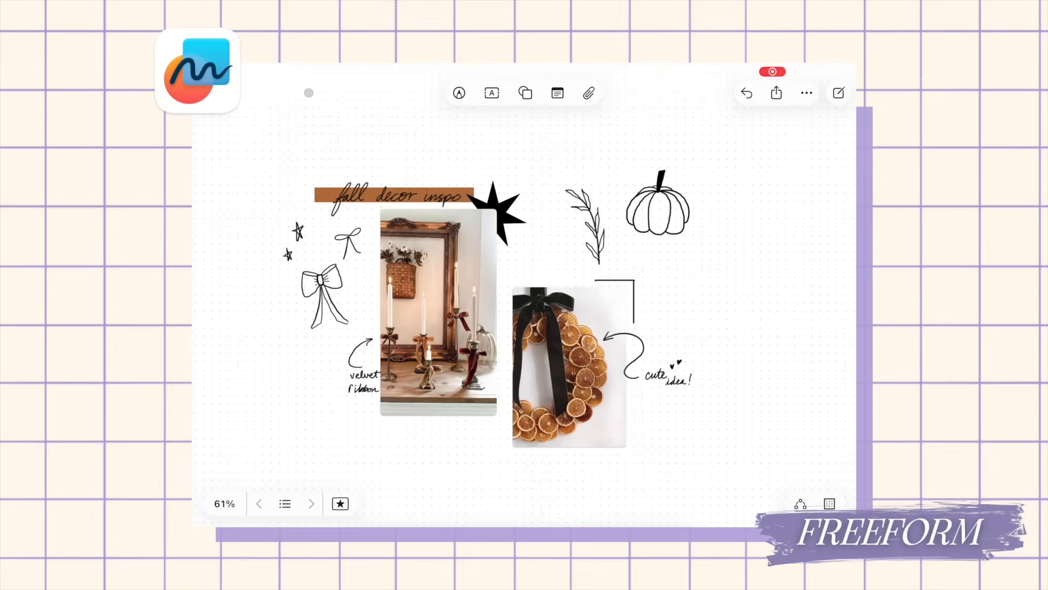
Doodle a star with the pen, then jump to the Crochet Inspo scene
{"action": "left_click", "coordinate": [459, 93]}
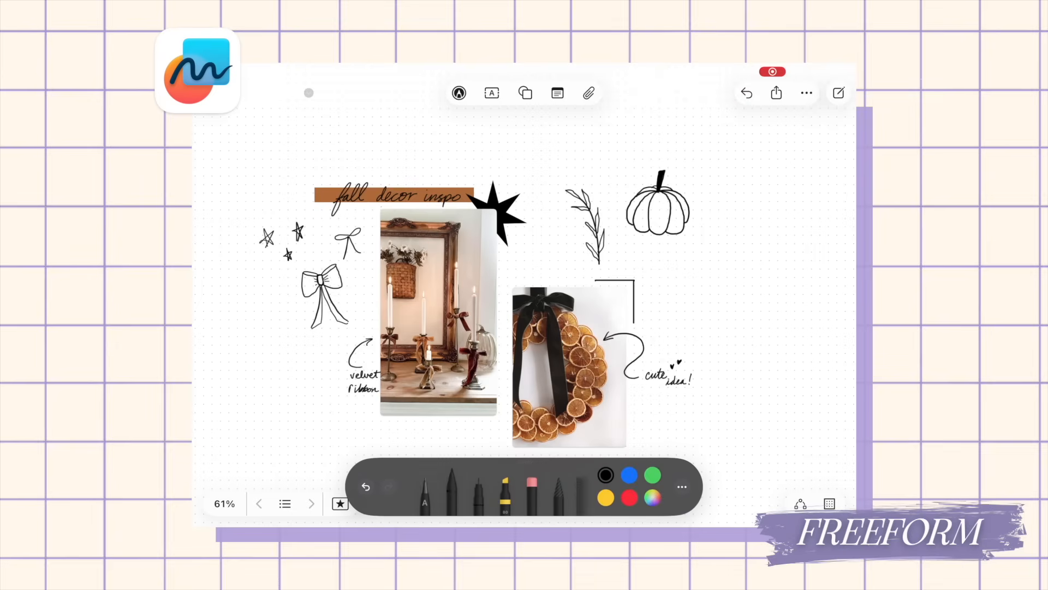
{"action": "left_click", "coordinate": [285, 503]}
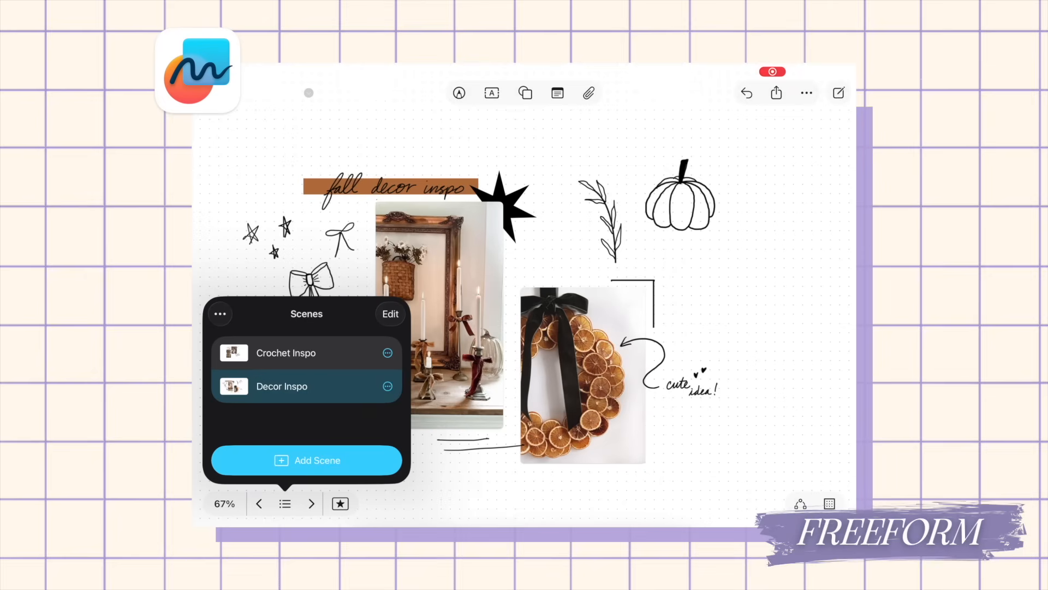
{"action": "left_click", "coordinate": [286, 353]}
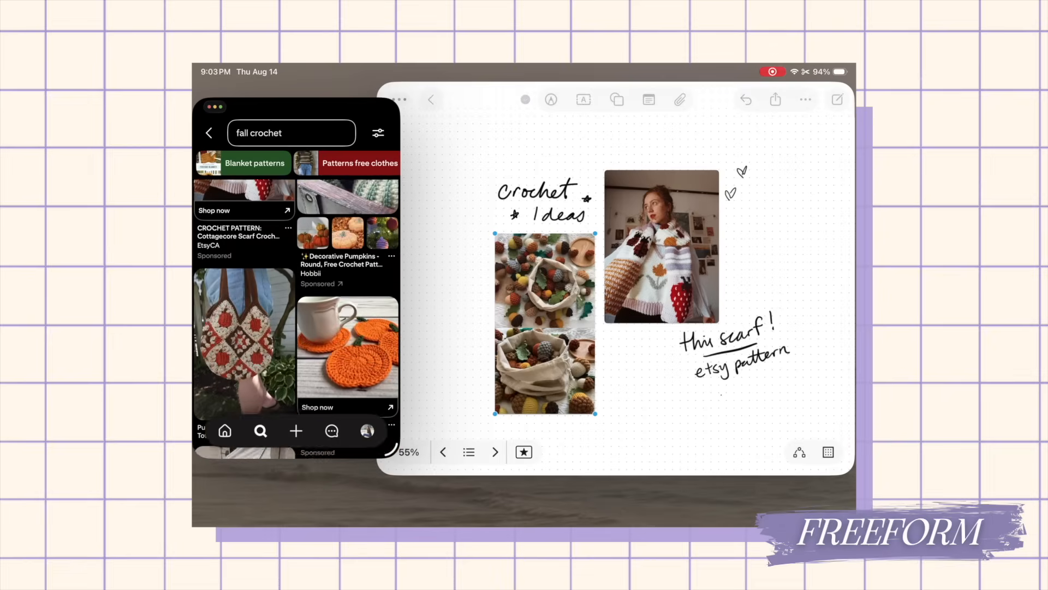
Share the Pinterest pumpkin pin and drop its image left of the acorn photo
{"action": "scroll", "scroll_direction": "down", "scroll_amount": 3}
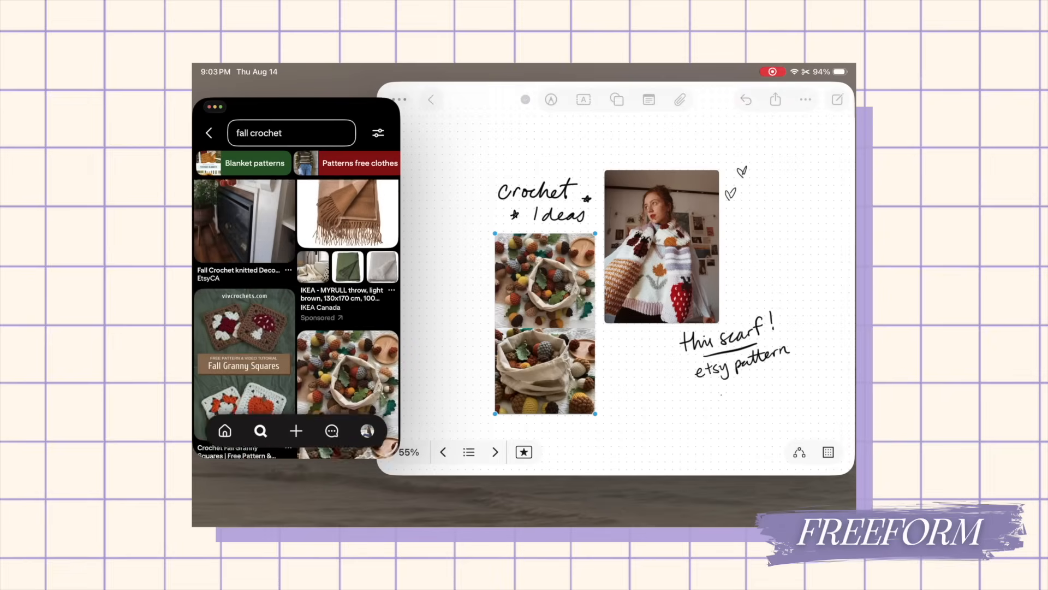
{"action": "scroll", "scroll_direction": "down", "scroll_amount": 3}
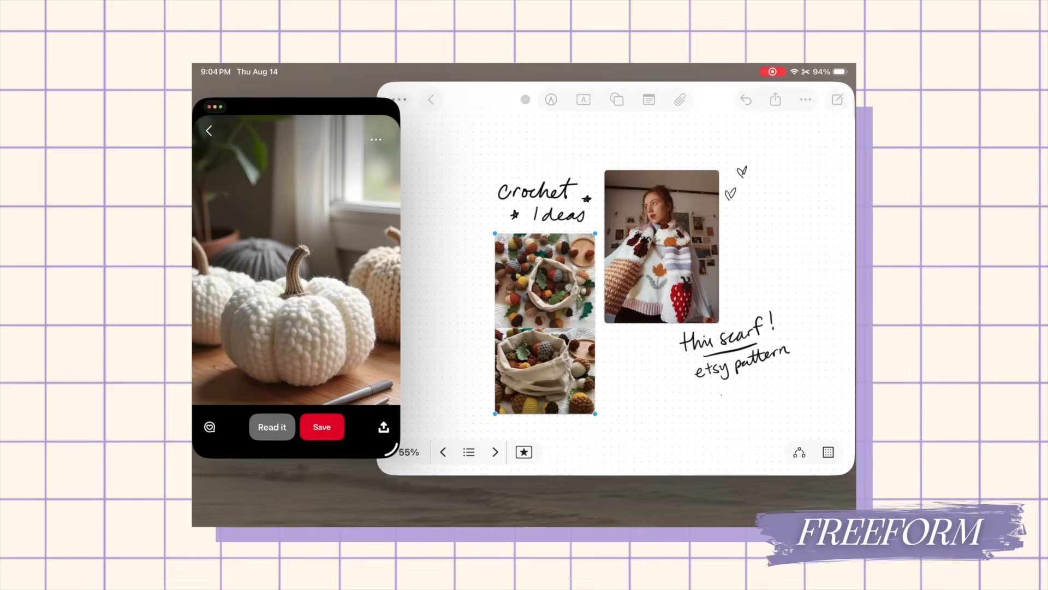
{"action": "left_click", "coordinate": [375, 140]}
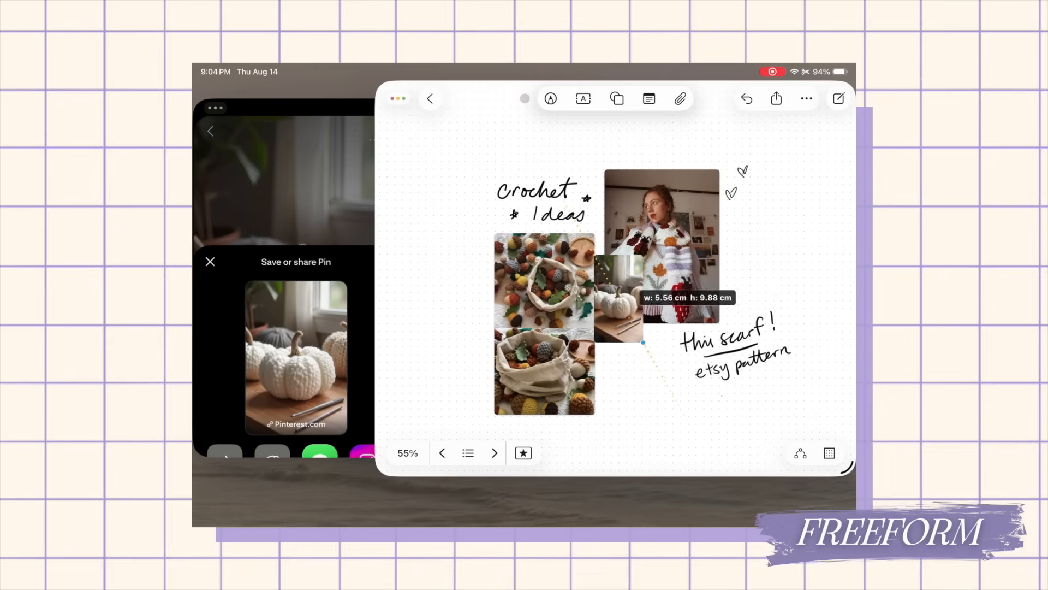
{"action": "left_click_drag", "start_coordinate": [619, 298], "coordinate": [434, 253]}
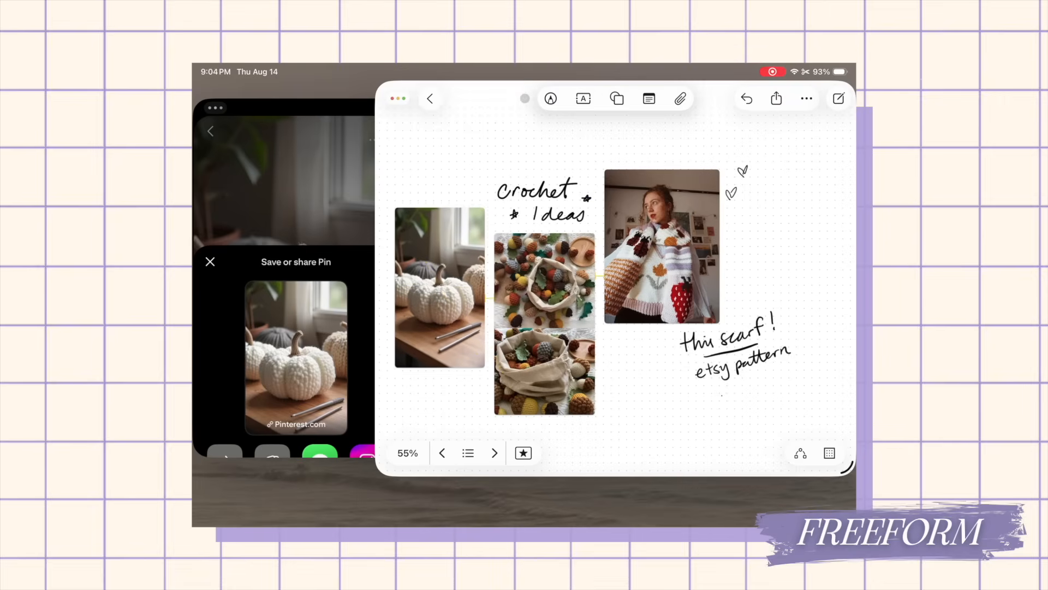
{"action": "left_click", "coordinate": [439, 286]}
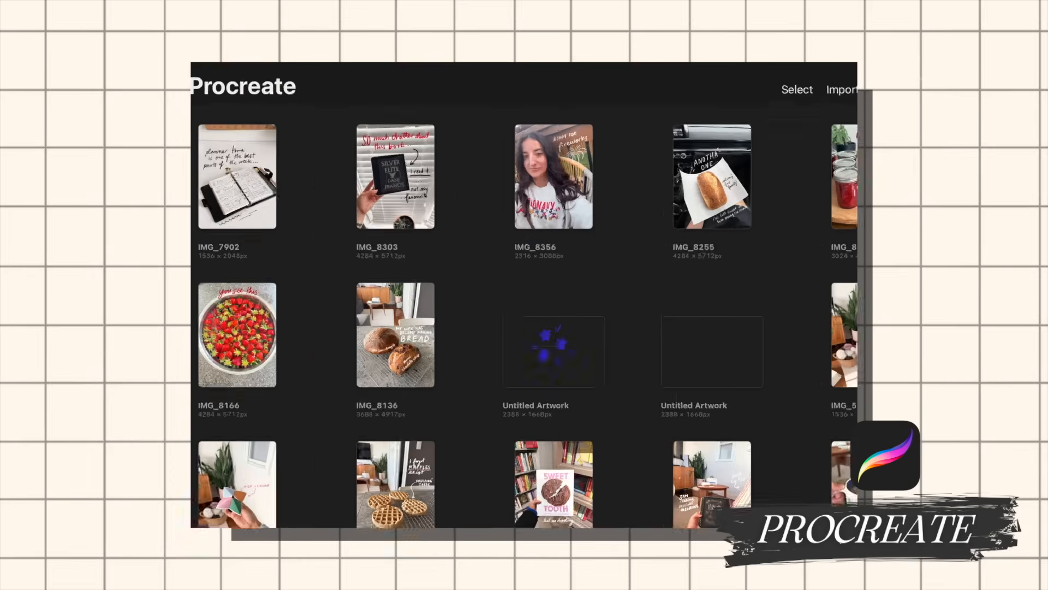
Open the fortune teller artwork and view its Palette from image in Colors
{"action": "double_click", "coordinate": [394, 175]}
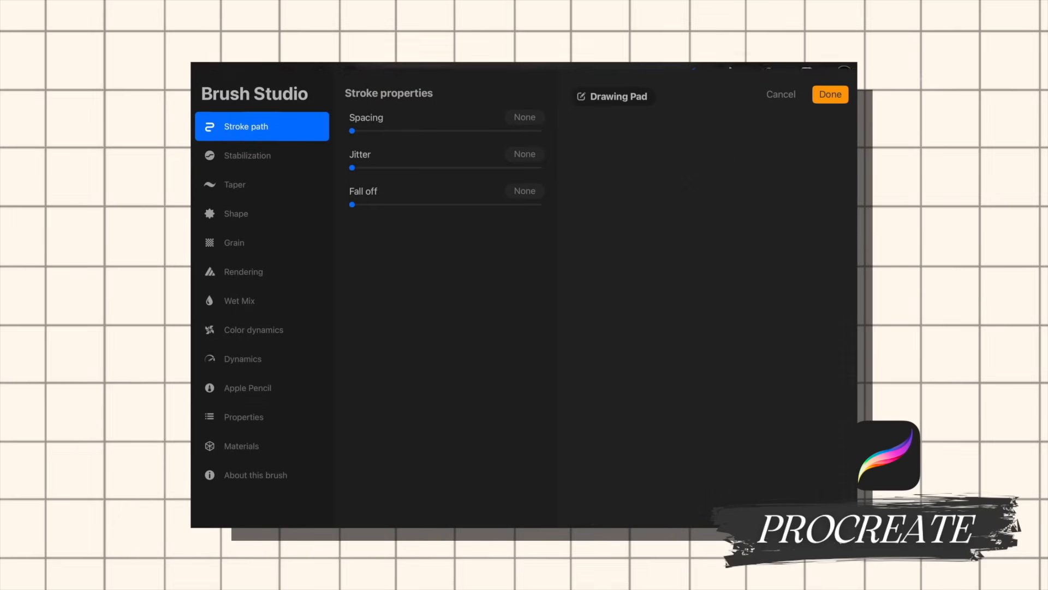
{"action": "left_click", "coordinate": [830, 93]}
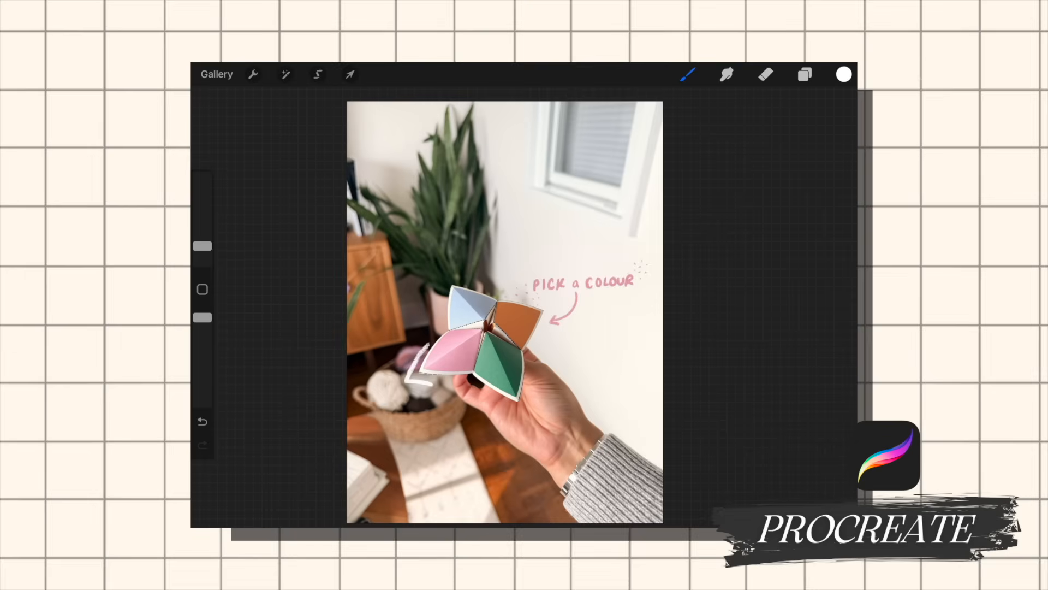
{"action": "left_click", "coordinate": [843, 75]}
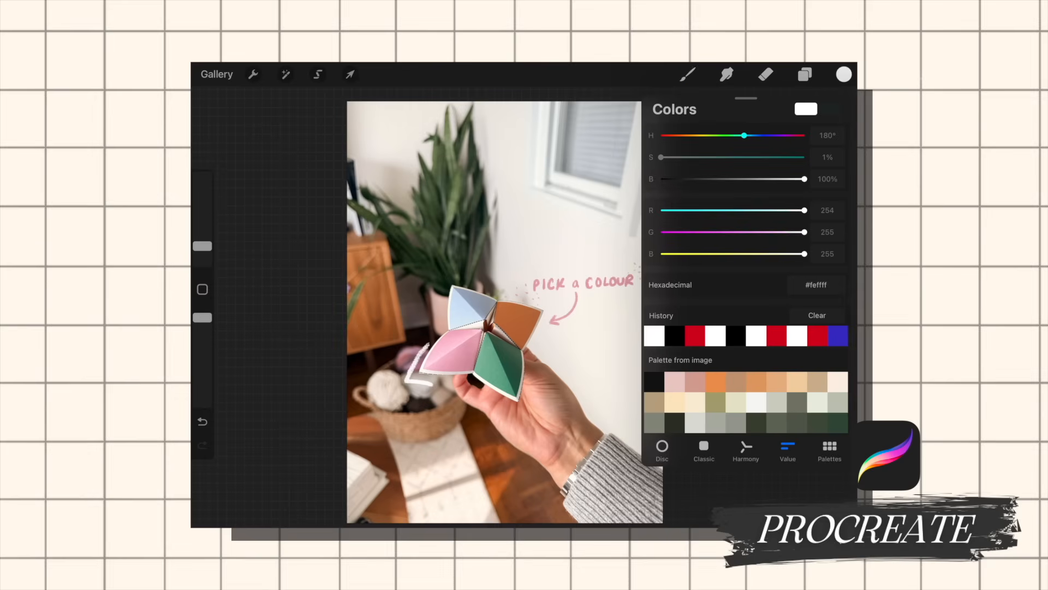
{"action": "left_click", "coordinate": [843, 74]}
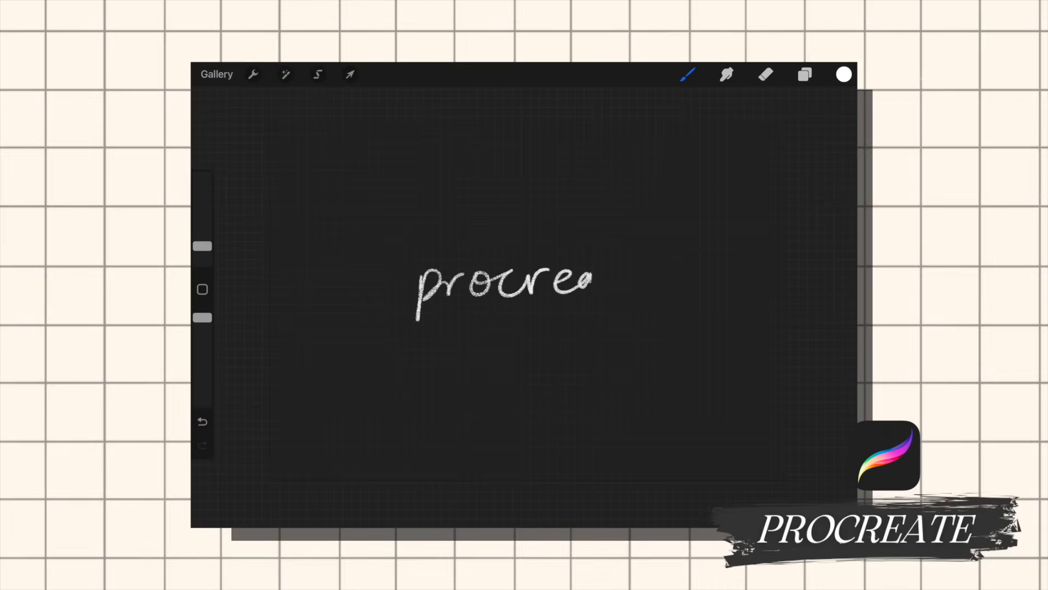
Letter 'procreate' in white script and bring up the animated PNG export settings
{"action": "left_click", "coordinate": [805, 74]}
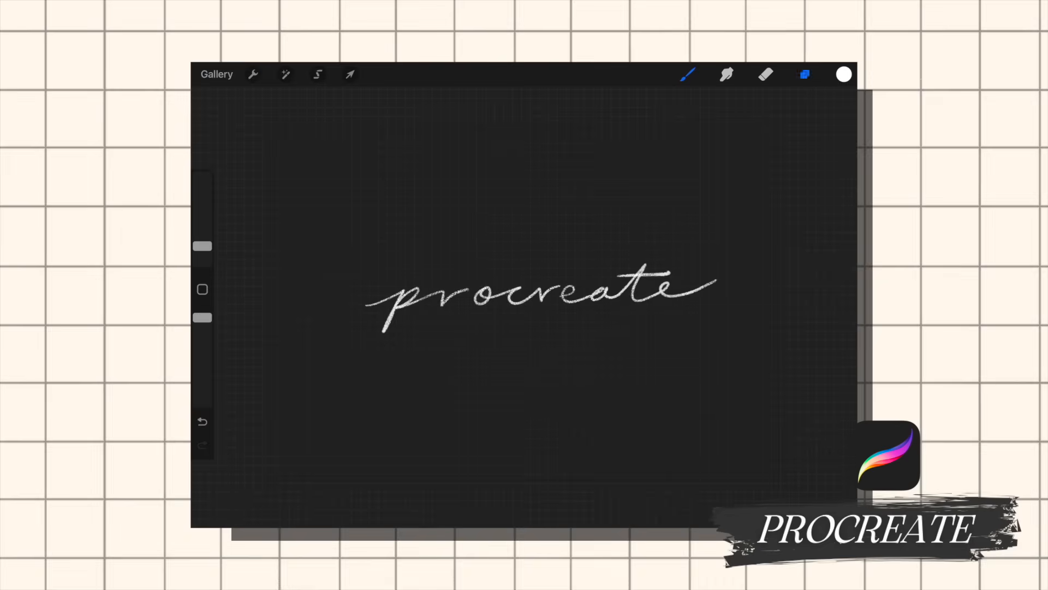
{"action": "left_click", "coordinate": [803, 75]}
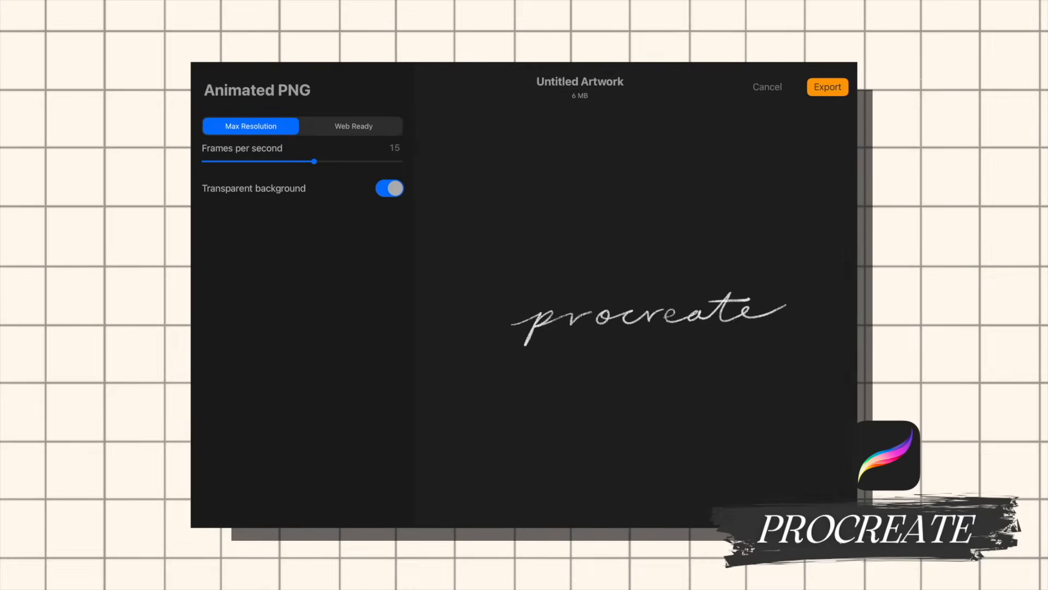
Drag the Animated PNG frame-rate slider from 15 down to 1 frame per second
{"action": "left_click_drag", "start_coordinate": [314, 161], "coordinate": [231, 162]}
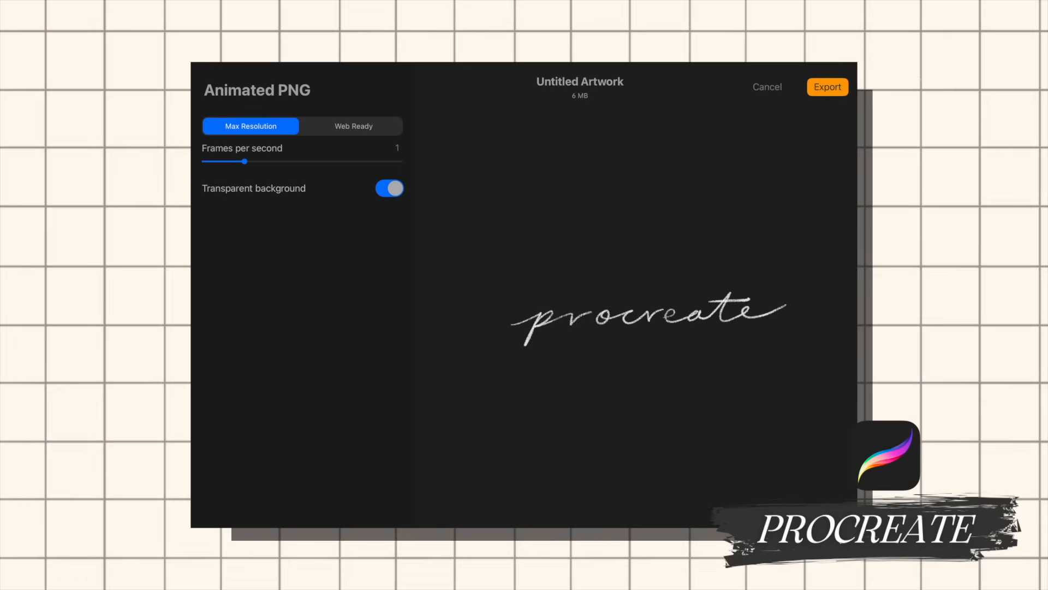
{"action": "left_click_drag", "start_coordinate": [227, 161], "coordinate": [260, 161]}
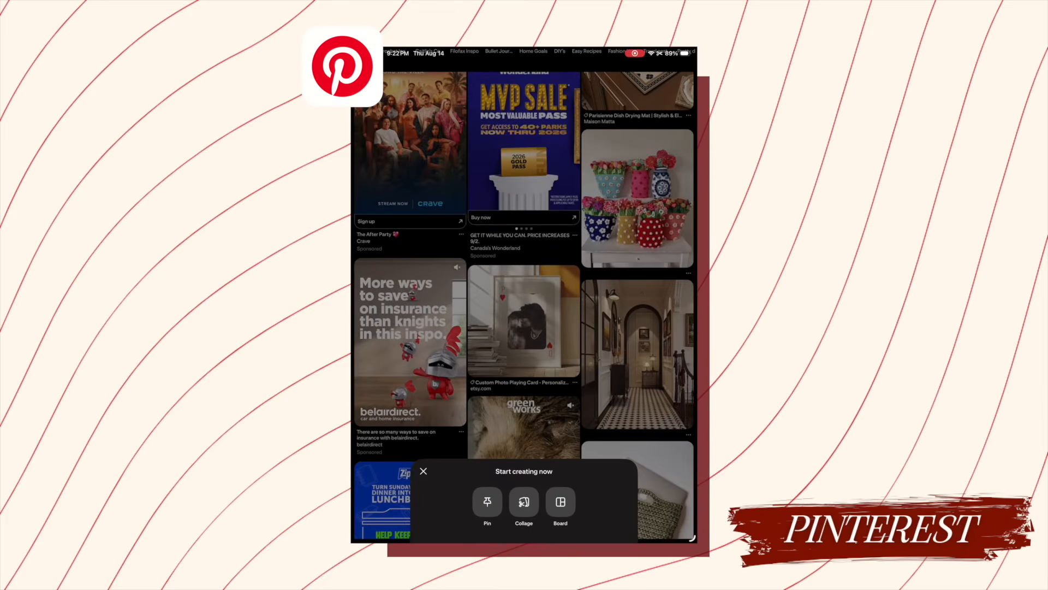
Start a new collage and add the lattice pie image from the scrolled pins
{"action": "left_click", "coordinate": [423, 471]}
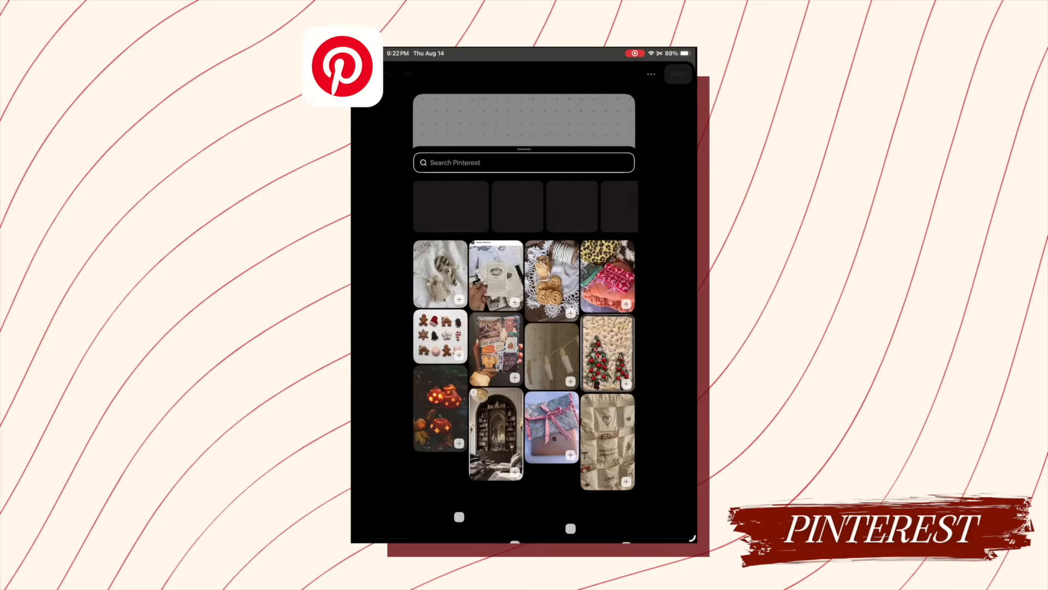
{"action": "scroll", "scroll_direction": "down", "scroll_amount": 3}
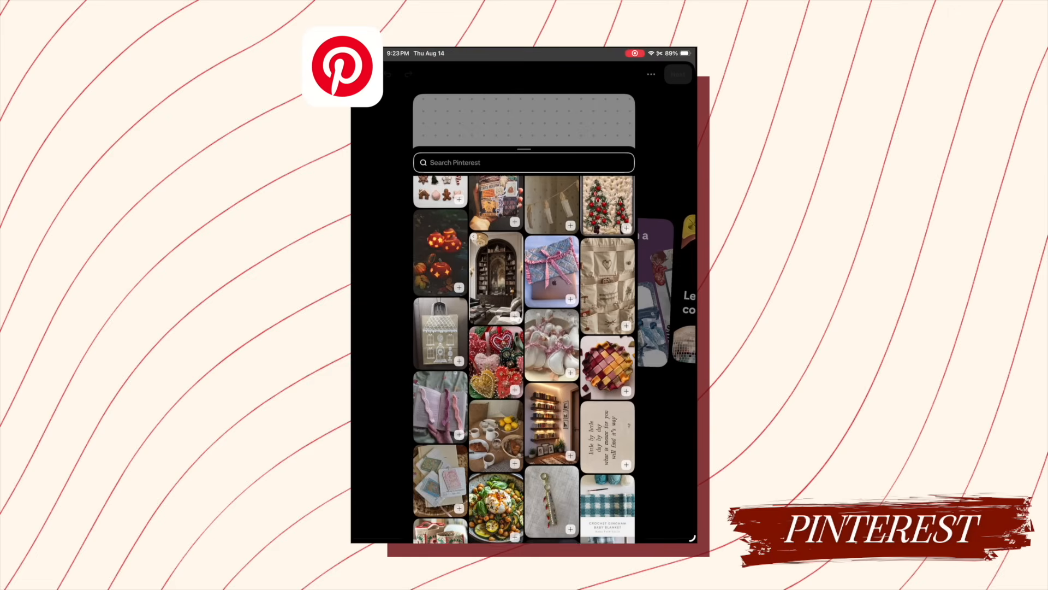
{"action": "scroll", "scroll_direction": "down", "scroll_amount": 3}
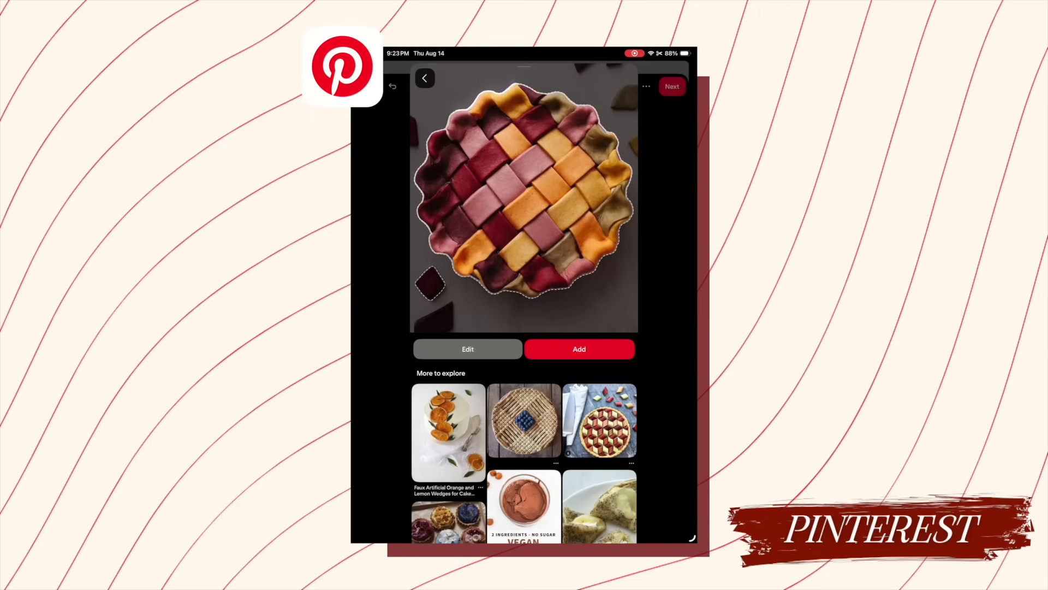
{"action": "left_click", "coordinate": [578, 349]}
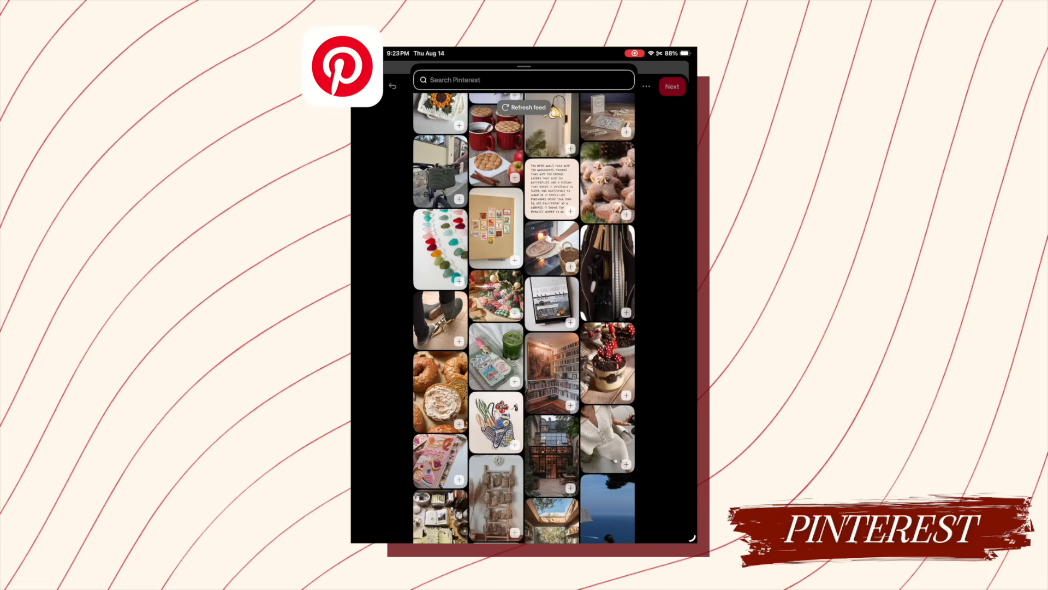
{"action": "scroll", "scroll_direction": "down", "scroll_amount": 3}
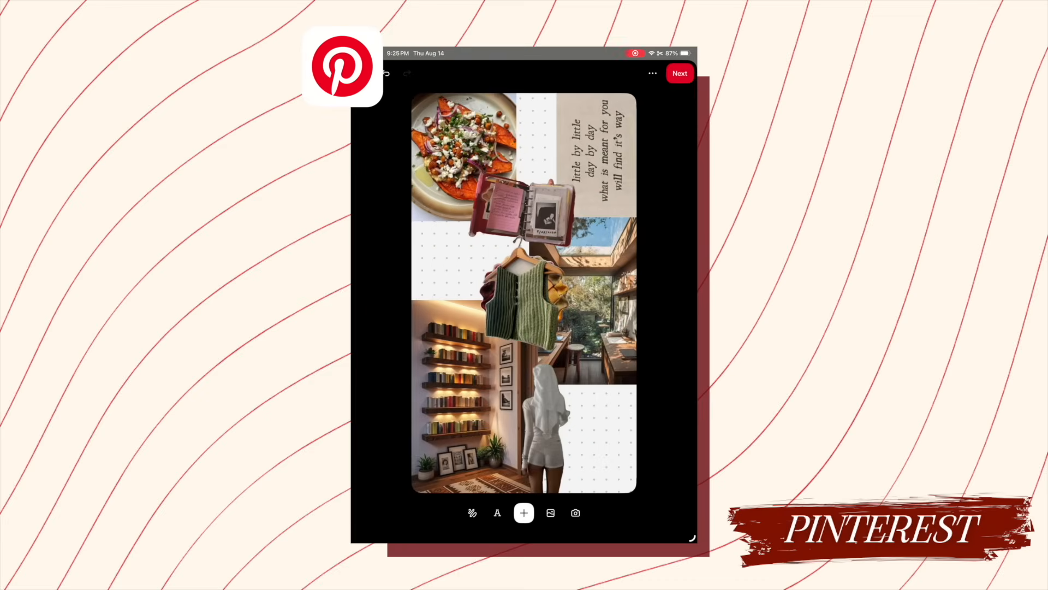
Add the sunlit bay window photo as another collage image
{"action": "left_click", "coordinate": [524, 513]}
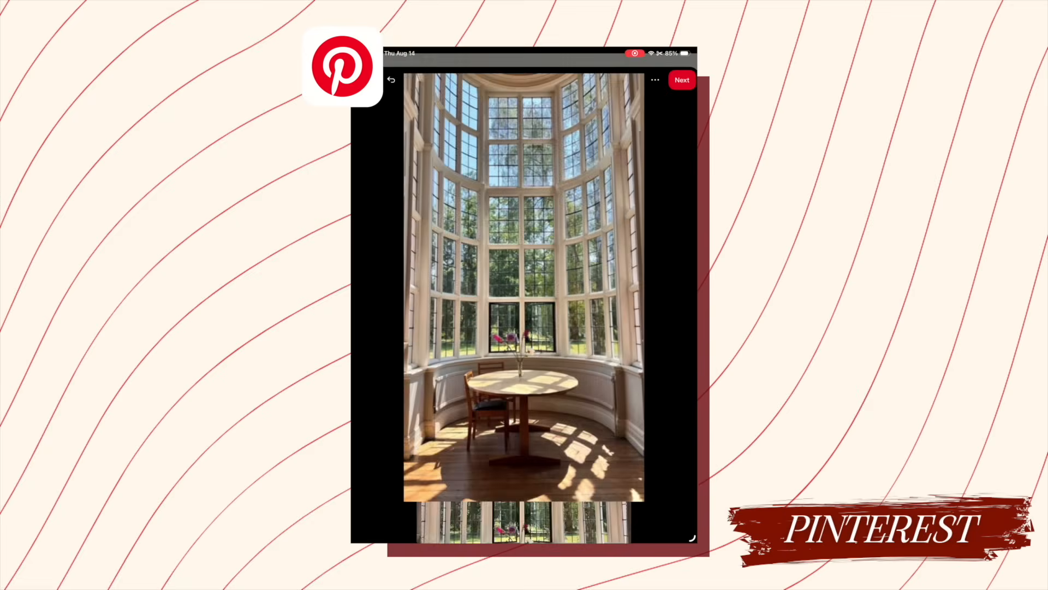
{"action": "left_click", "coordinate": [681, 79]}
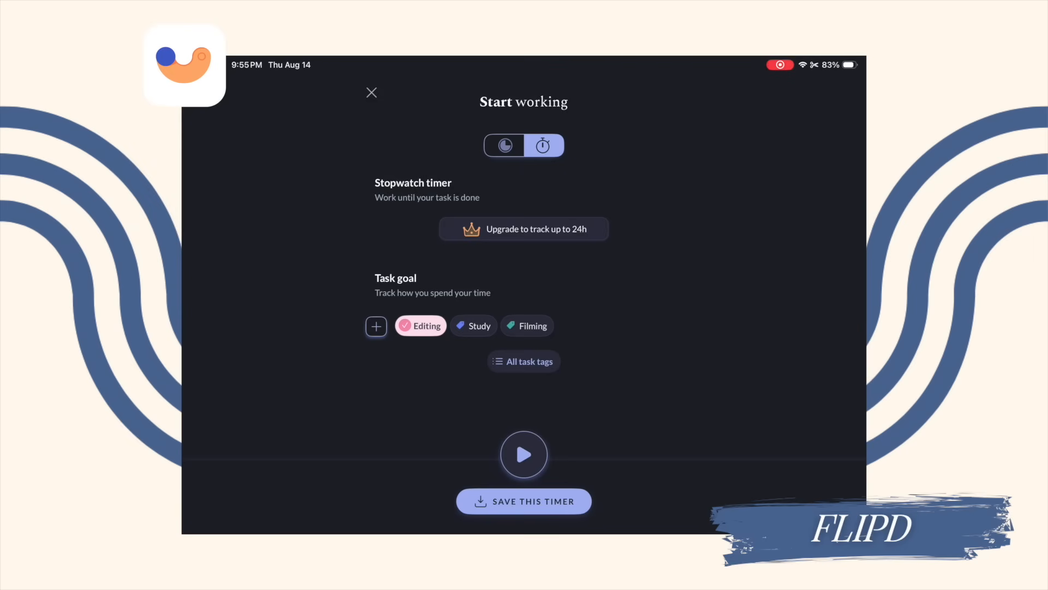
Play Campfire from the Music Library, then start a Beginner pomodoro for Study
{"action": "left_click", "coordinate": [523, 454]}
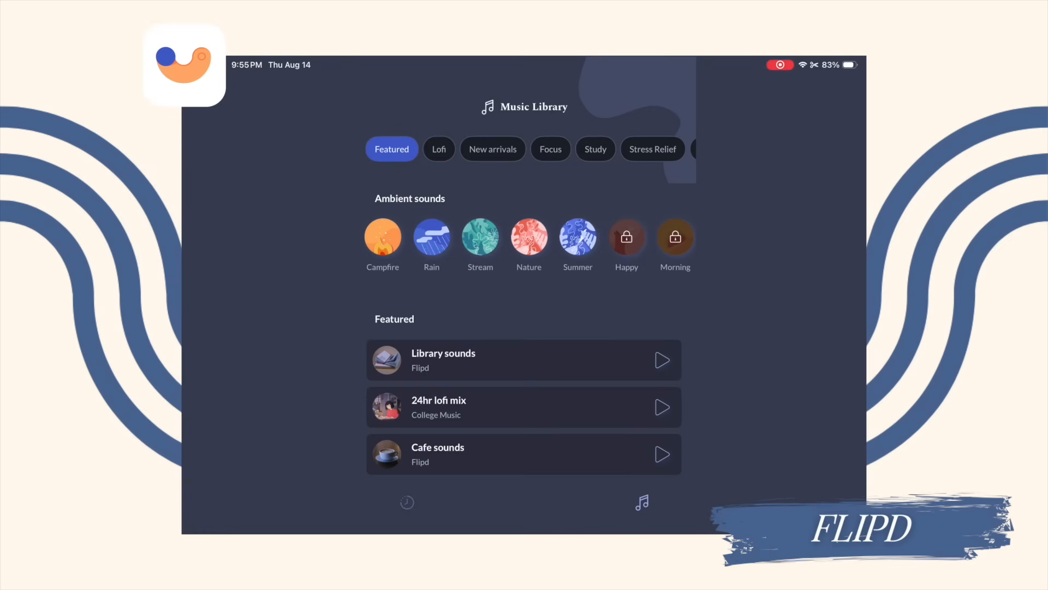
{"action": "left_click", "coordinate": [382, 237]}
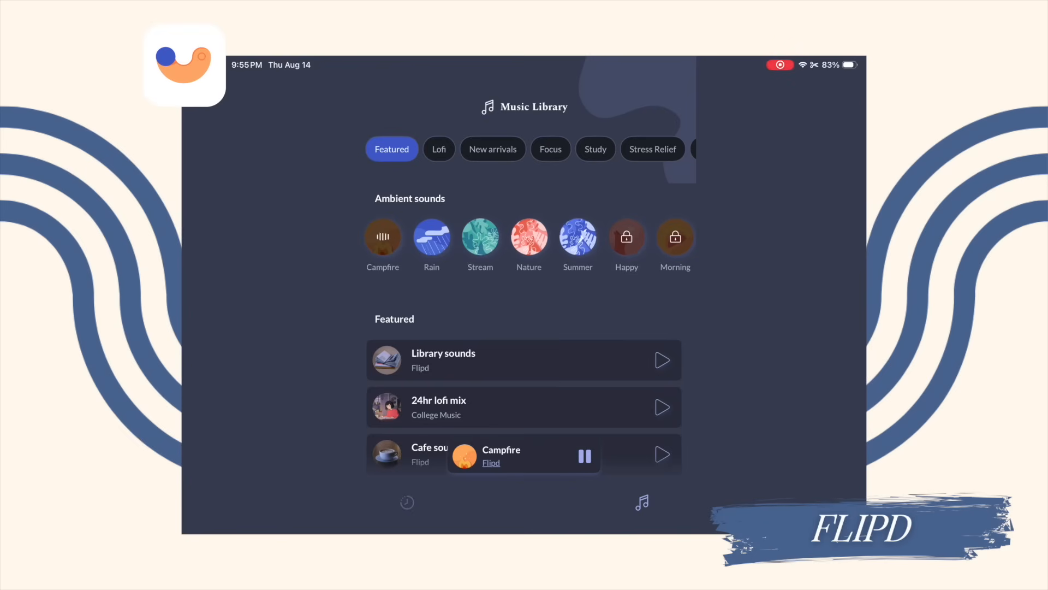
{"action": "left_click", "coordinate": [431, 238]}
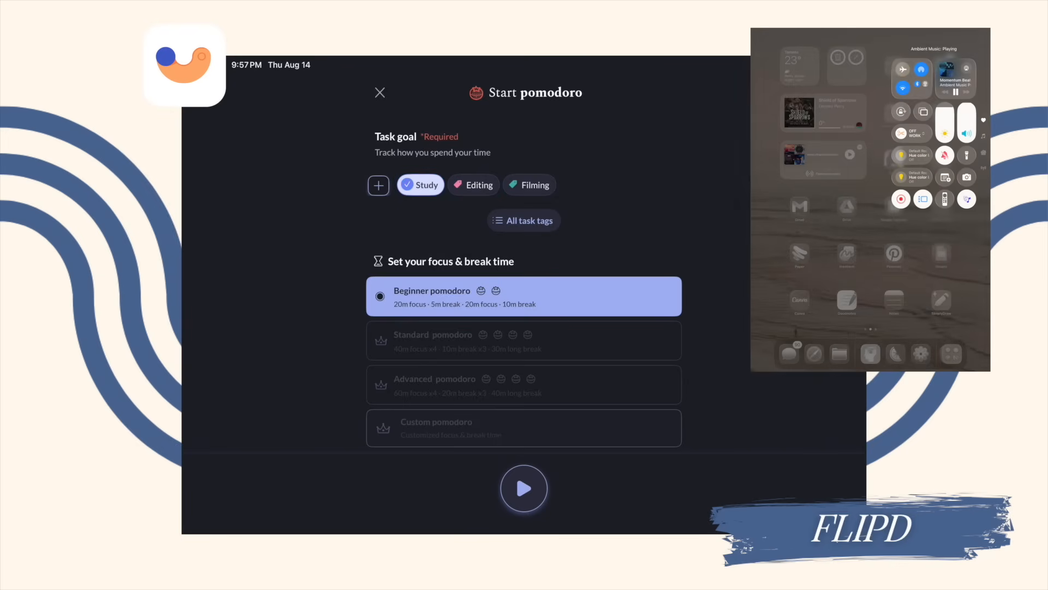
{"action": "left_click", "coordinate": [524, 488]}
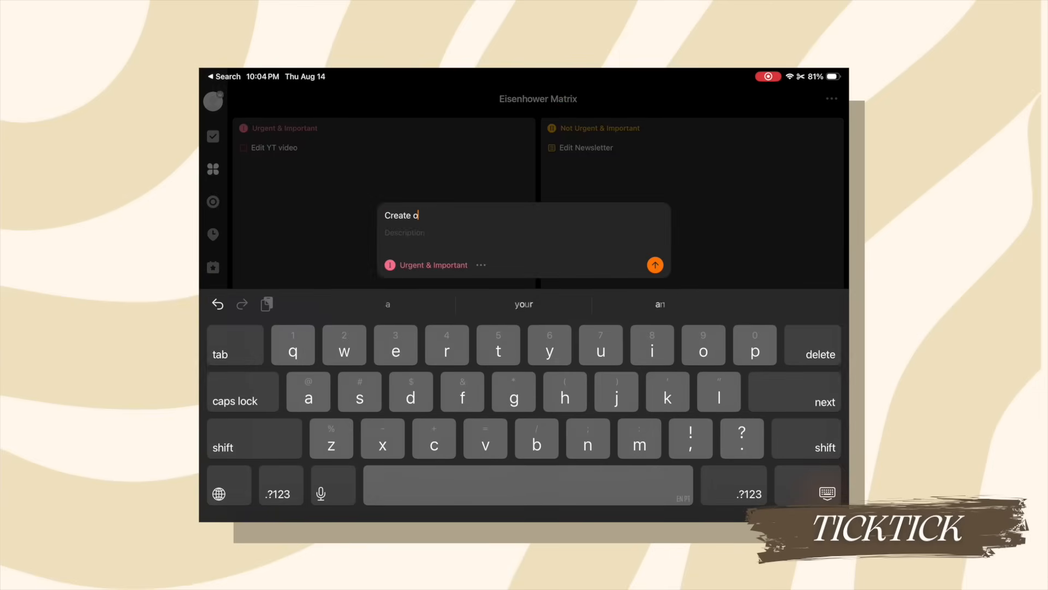
Save 'Create outline for newsletter' under Not Urgent & Important, then go to Countdown
{"action": "type", "text": "utline"}
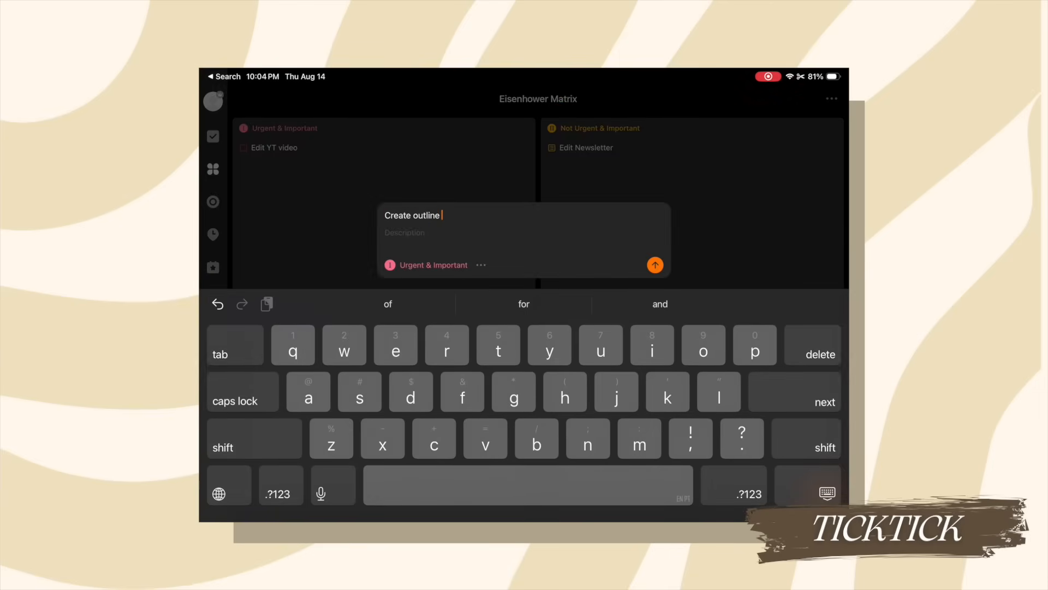
{"action": "type", "text": "for newsletter"}
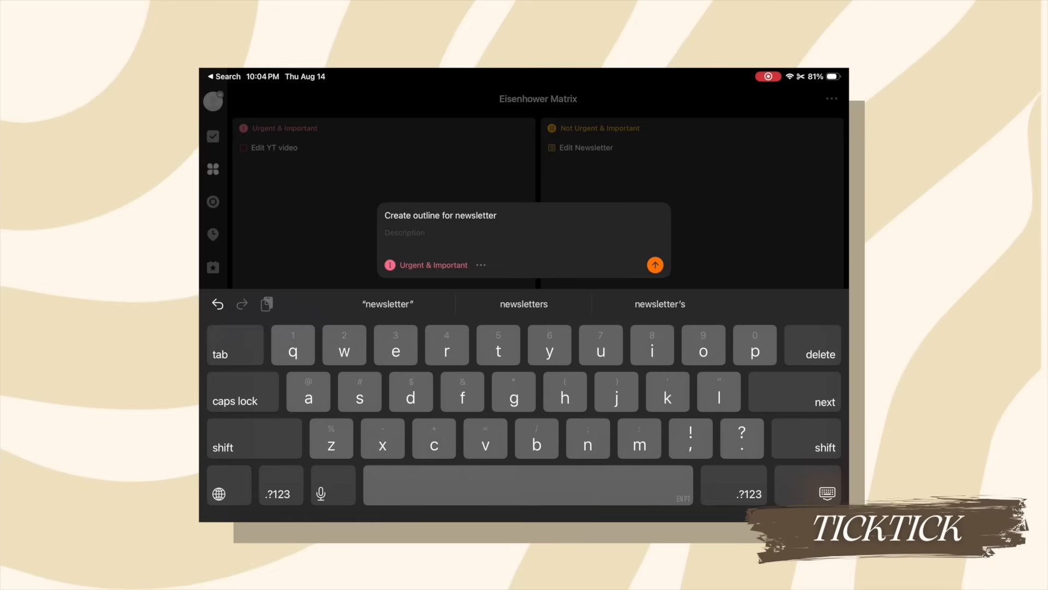
{"action": "left_click", "coordinate": [425, 265]}
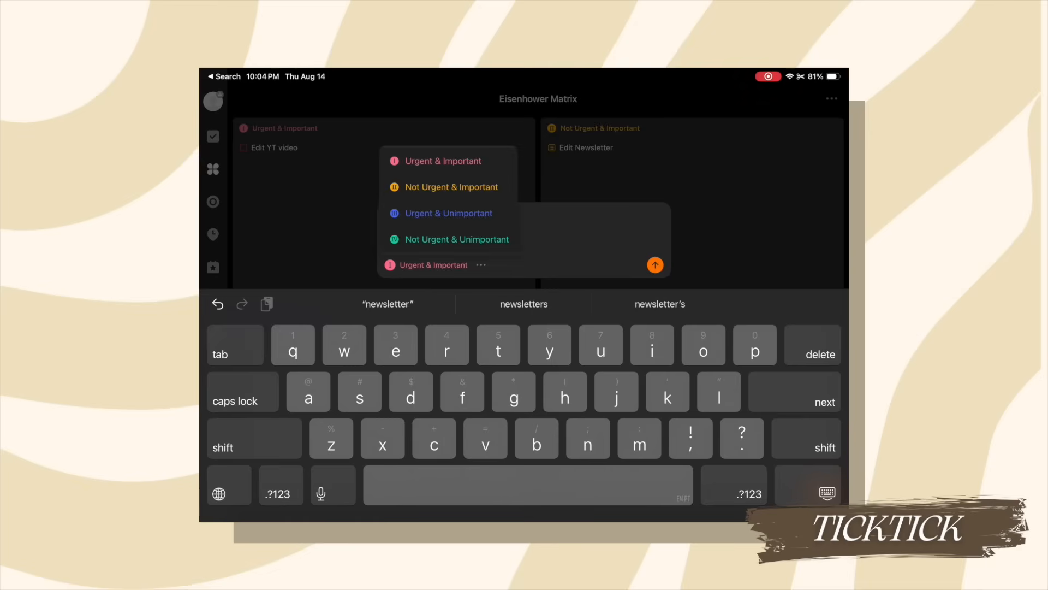
{"action": "left_click", "coordinate": [452, 187]}
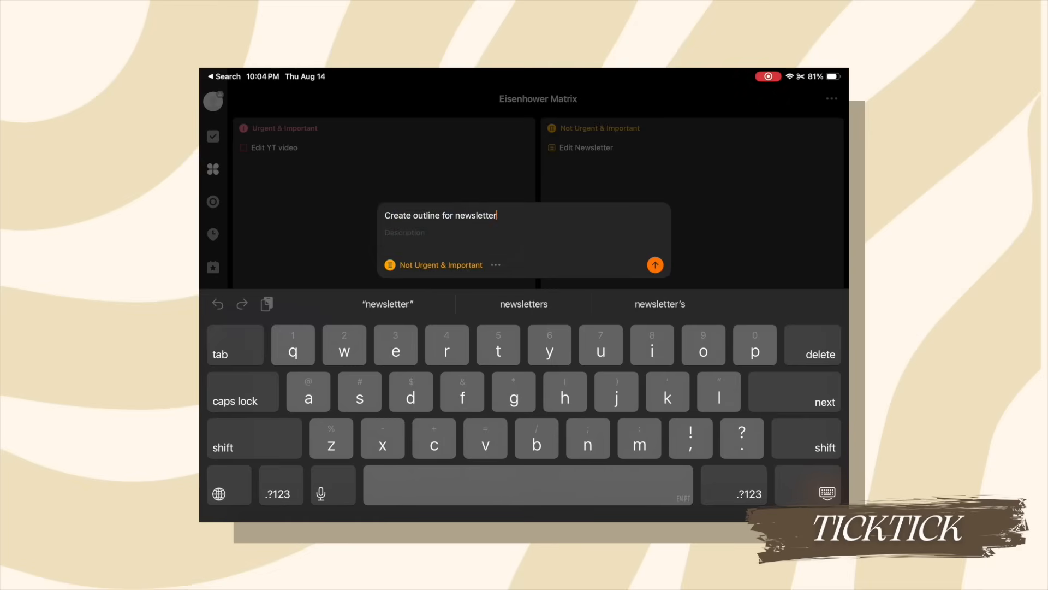
{"action": "left_click", "coordinate": [655, 264]}
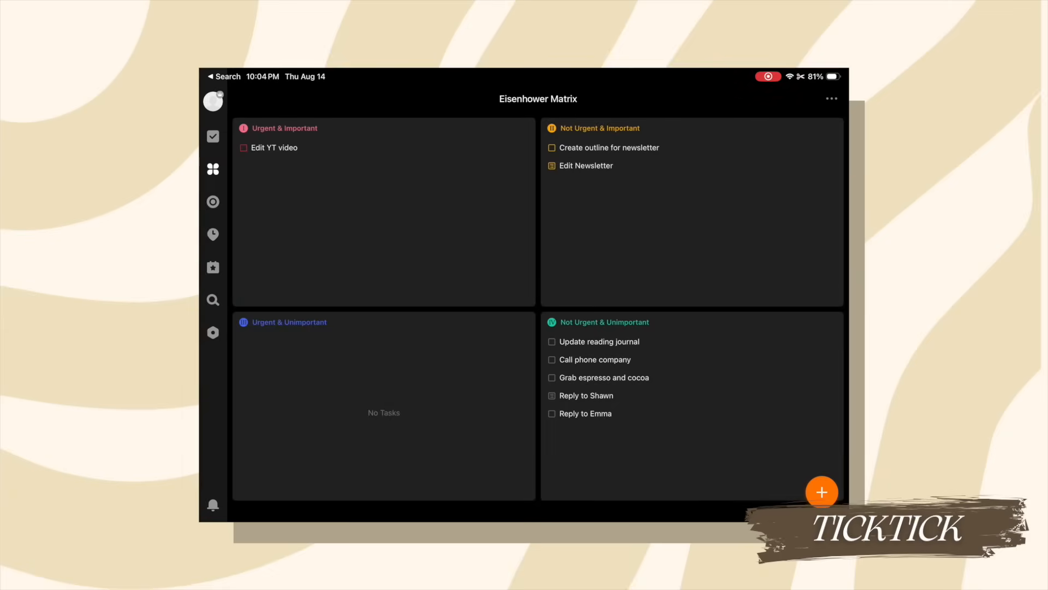
{"action": "left_click", "coordinate": [586, 164]}
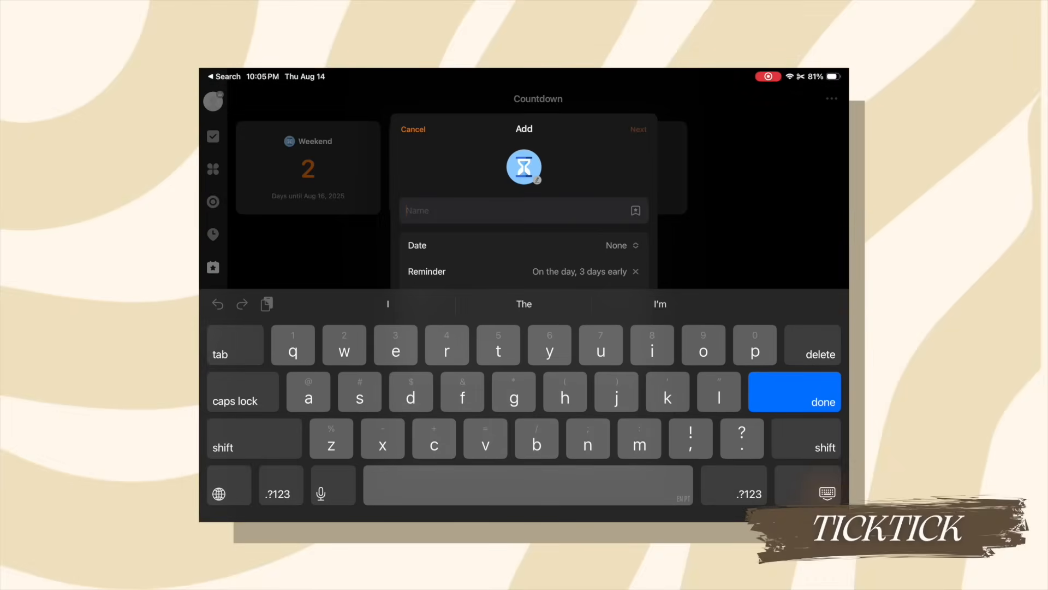
Name the countdown 'Video Due', give it a dark red colour, then go to Habit
{"action": "type", "text": "Video Due"}
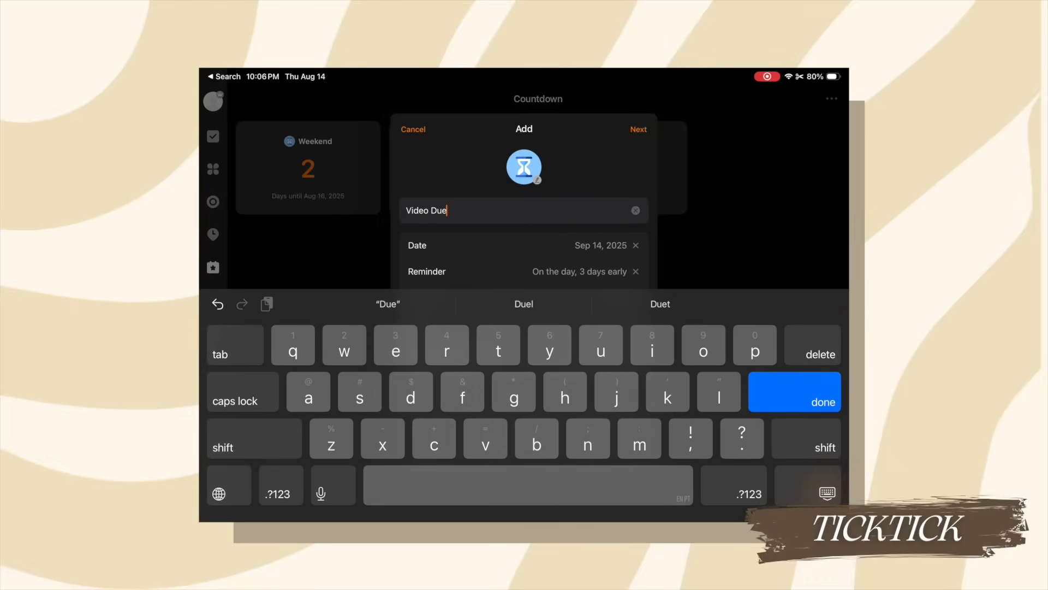
{"action": "left_click", "coordinate": [637, 129]}
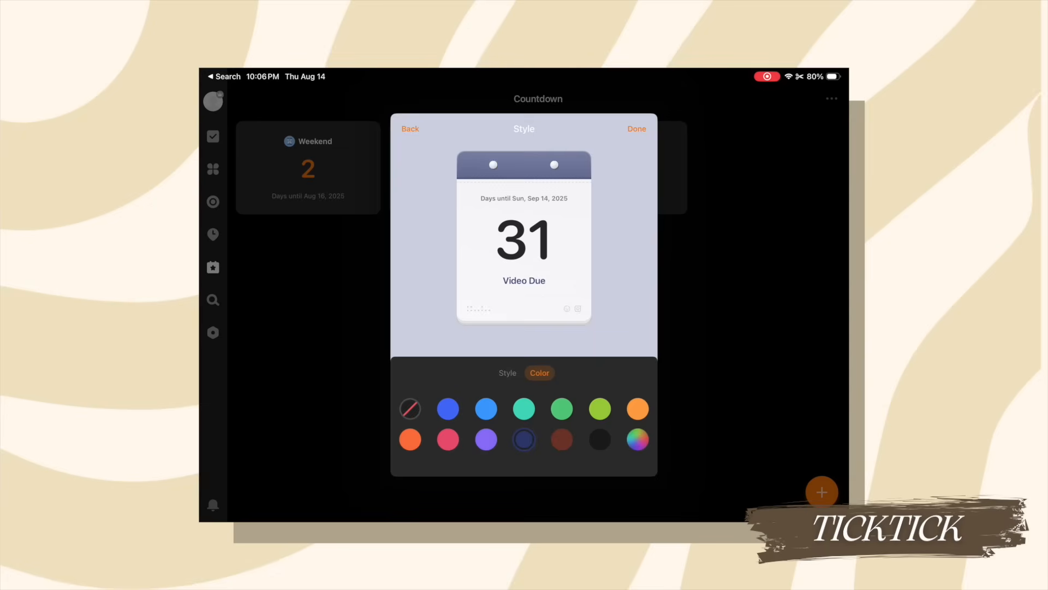
{"action": "left_click", "coordinate": [562, 439]}
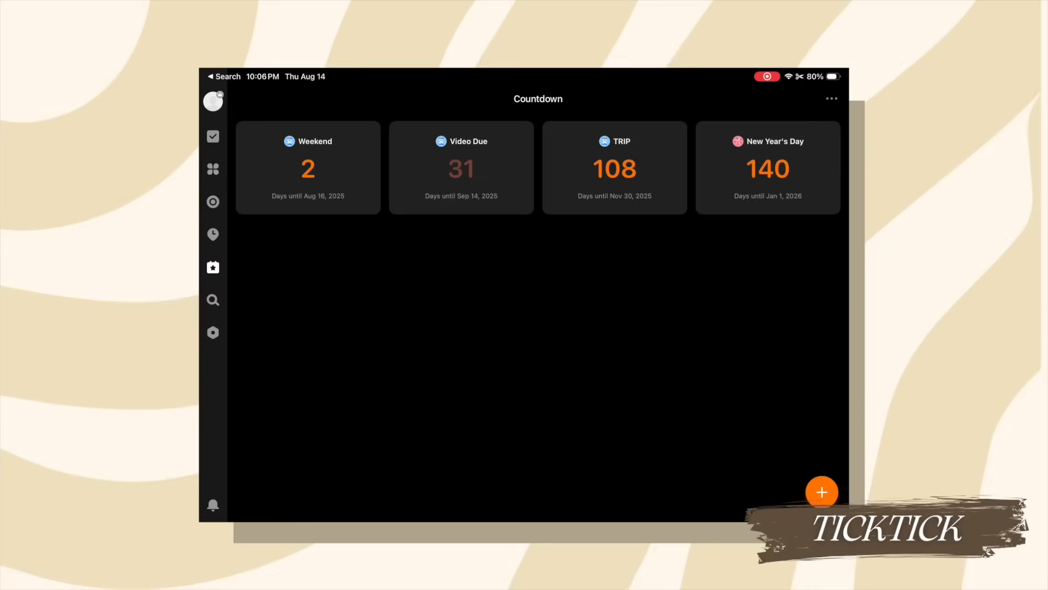
{"action": "left_click", "coordinate": [213, 234]}
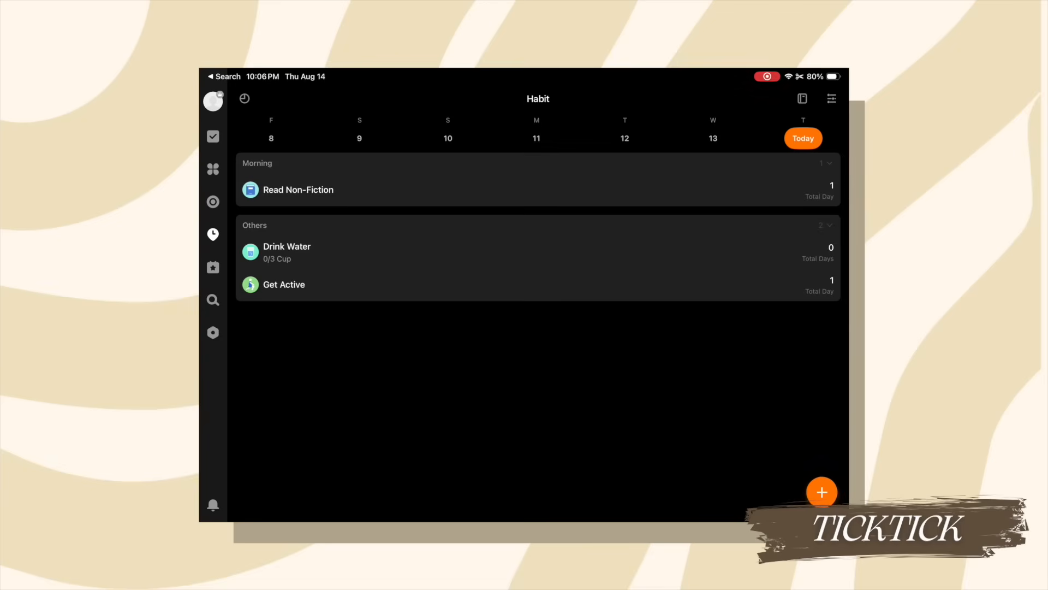
Add the suggested Self-Reflection habit from the gallery under Morning
{"action": "left_click", "coordinate": [821, 492]}
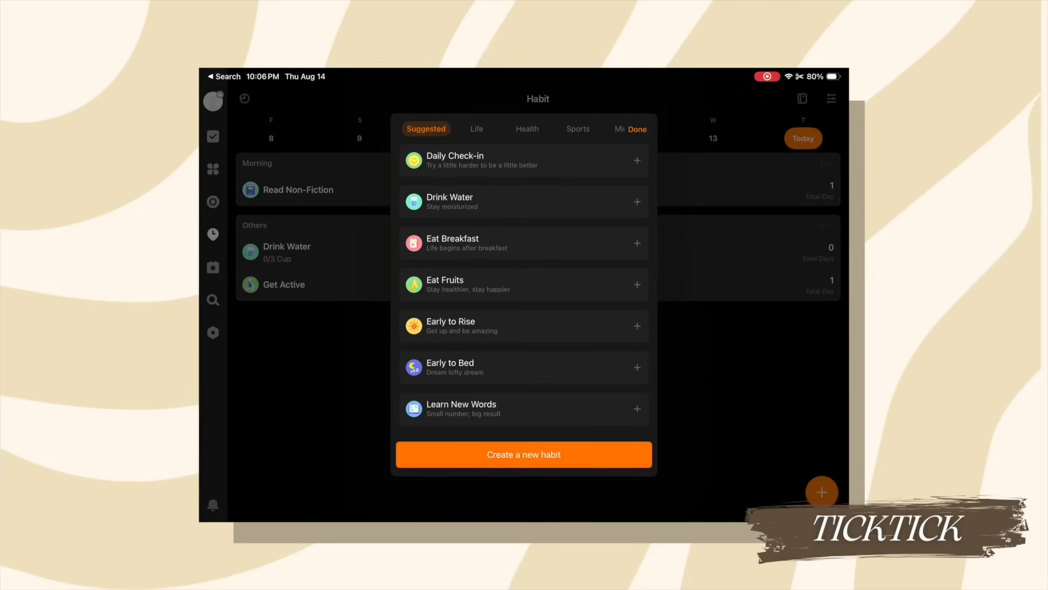
{"action": "left_click", "coordinate": [476, 129]}
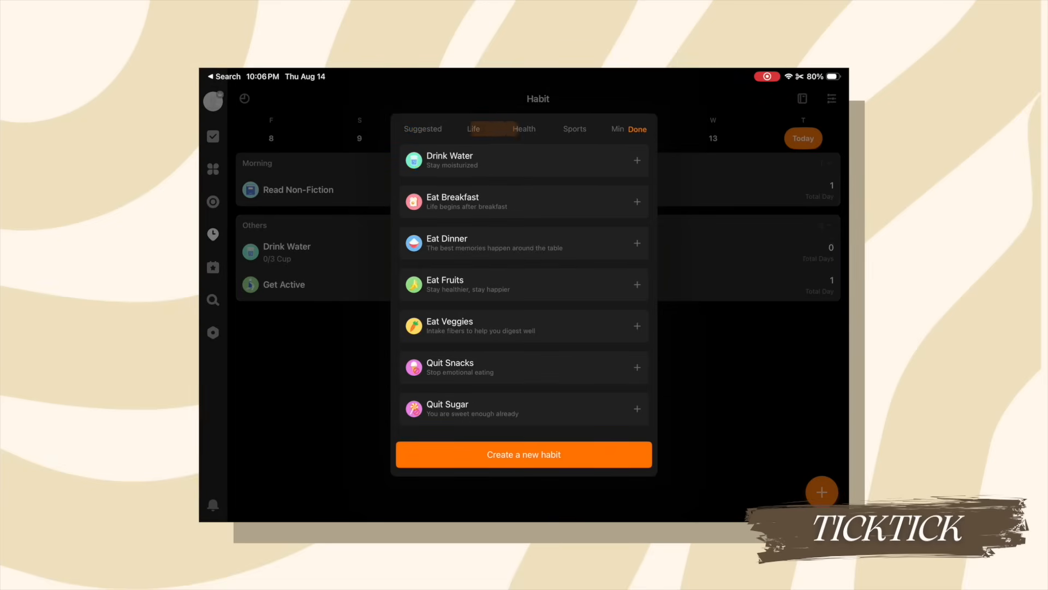
{"action": "left_click", "coordinate": [575, 128]}
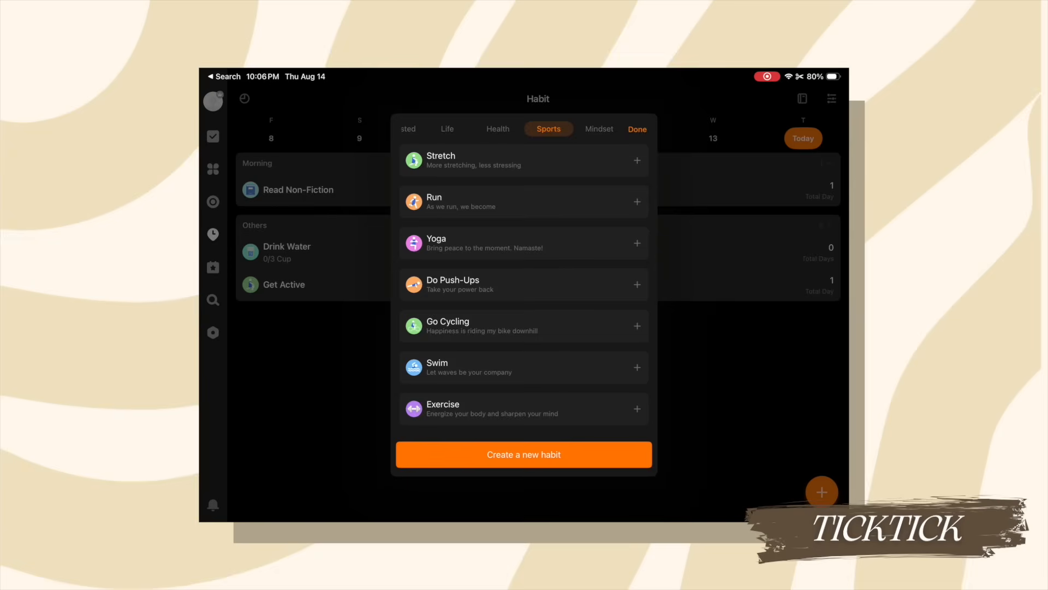
{"action": "left_click", "coordinate": [524, 453]}
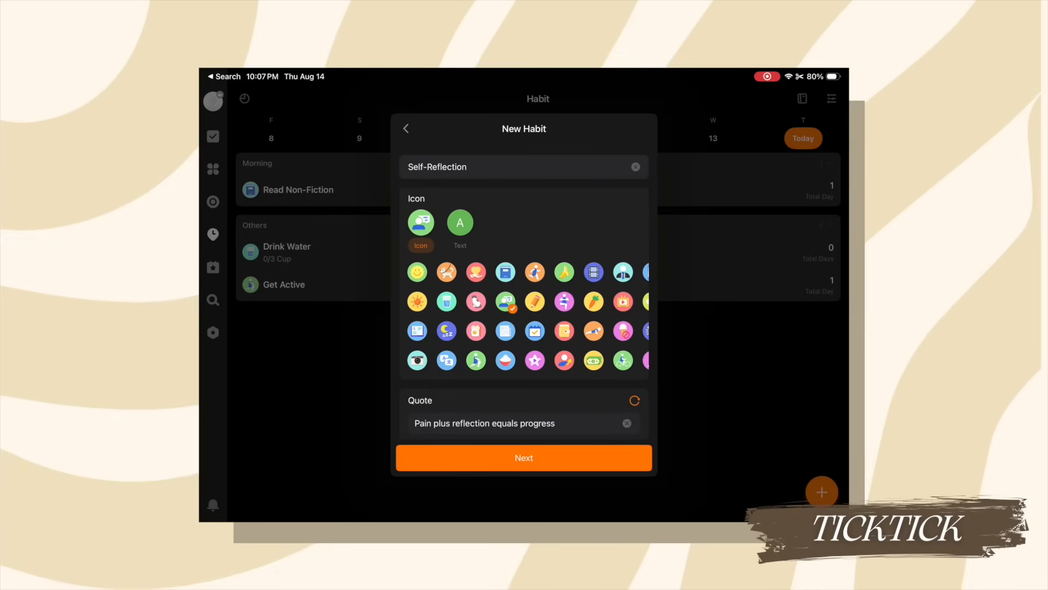
{"action": "left_click", "coordinate": [524, 458]}
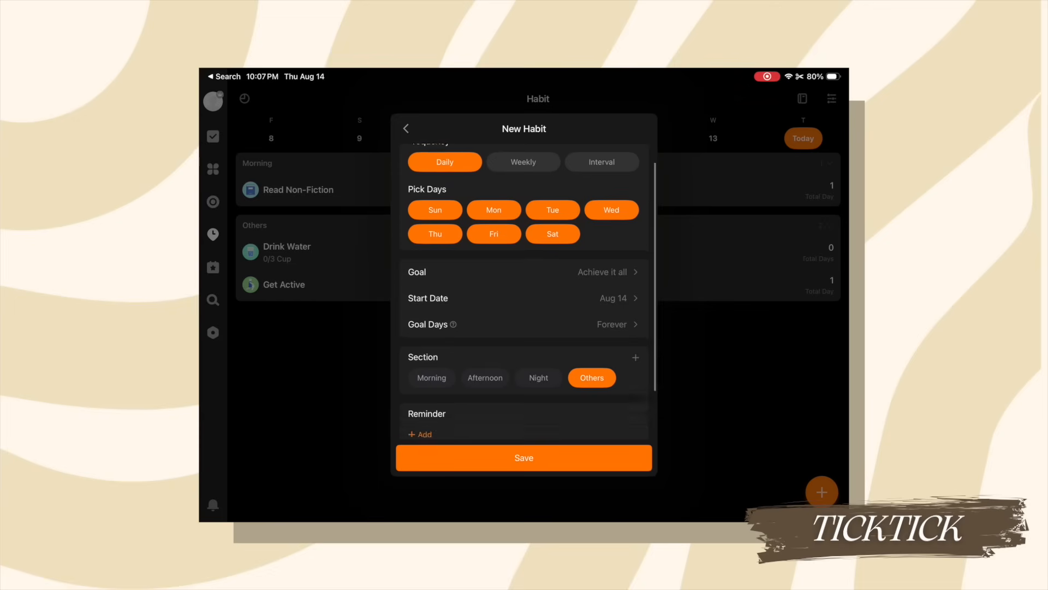
{"action": "left_click", "coordinate": [524, 458]}
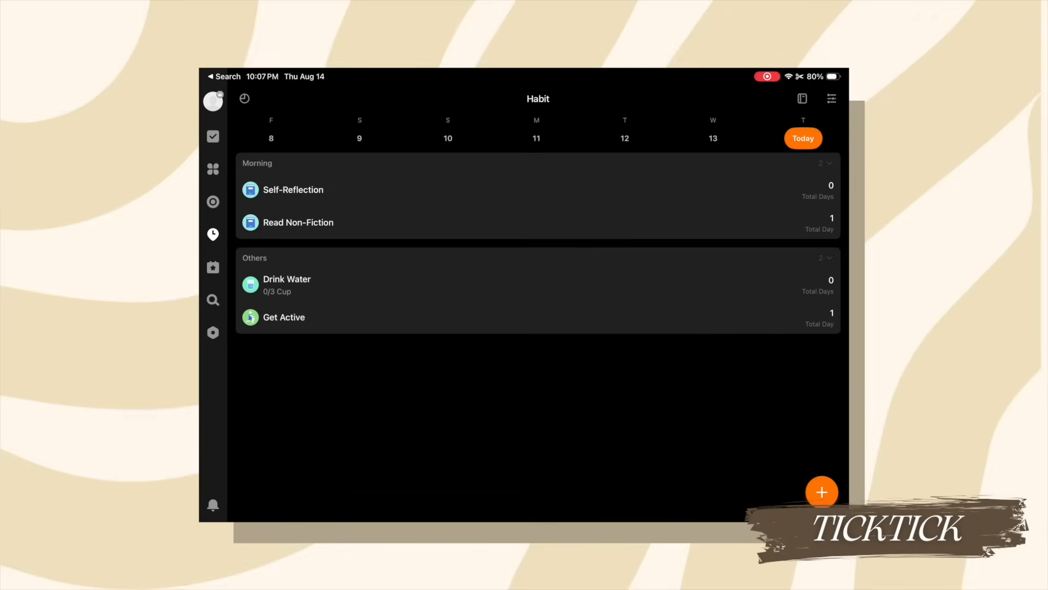
Check off Self-Reflection and Read Non-Fiction for today
{"action": "left_click", "coordinate": [250, 190]}
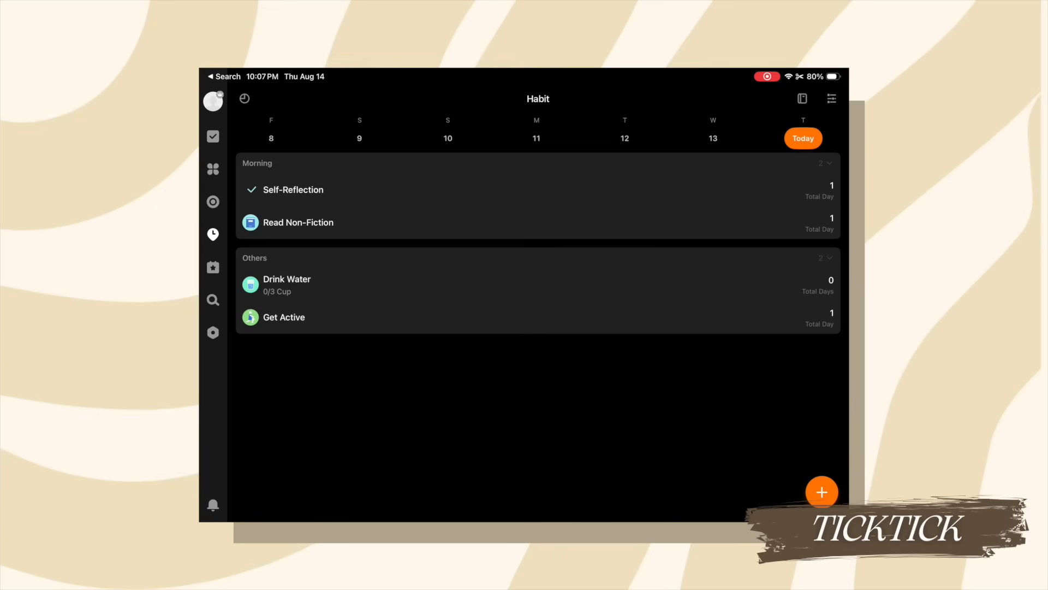
{"action": "left_click", "coordinate": [250, 222]}
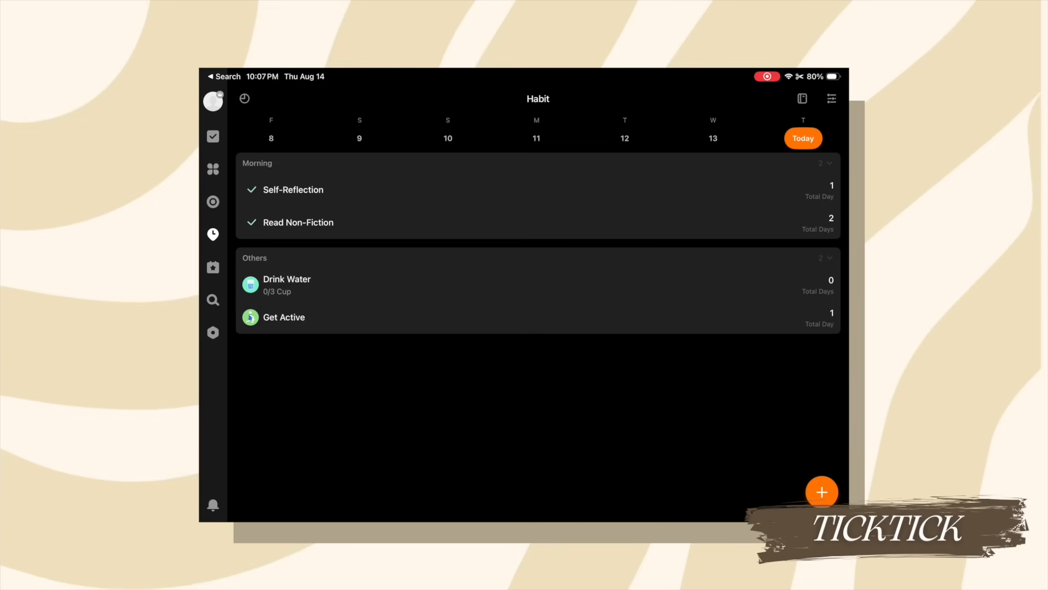
Start a 25-minute Pomo session with the Clock white-noise sound
{"action": "left_click", "coordinate": [212, 202]}
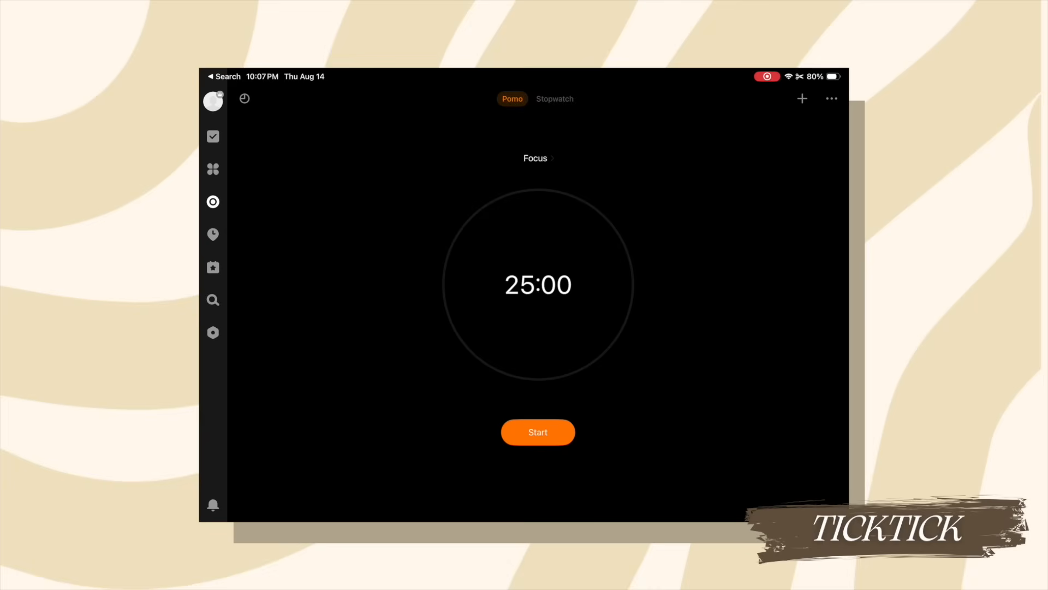
{"action": "left_click", "coordinate": [537, 432]}
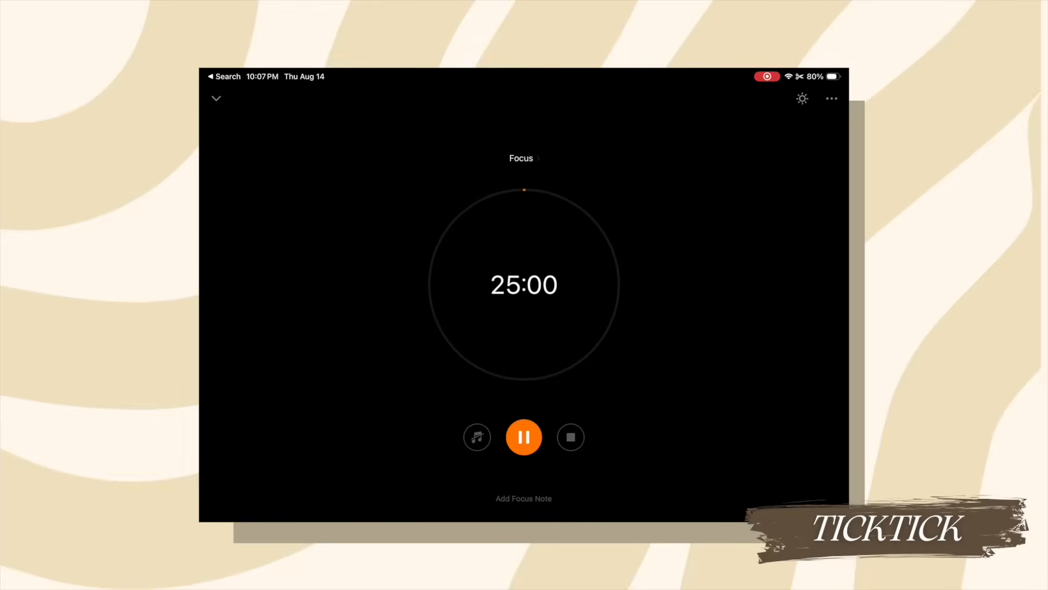
{"action": "left_click", "coordinate": [477, 437]}
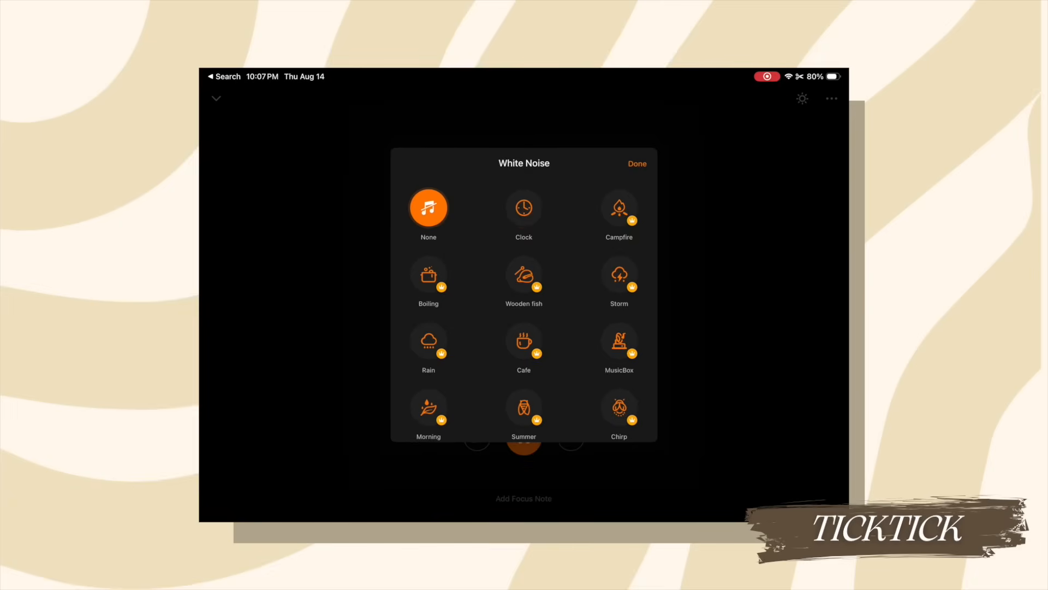
{"action": "left_click", "coordinate": [524, 208]}
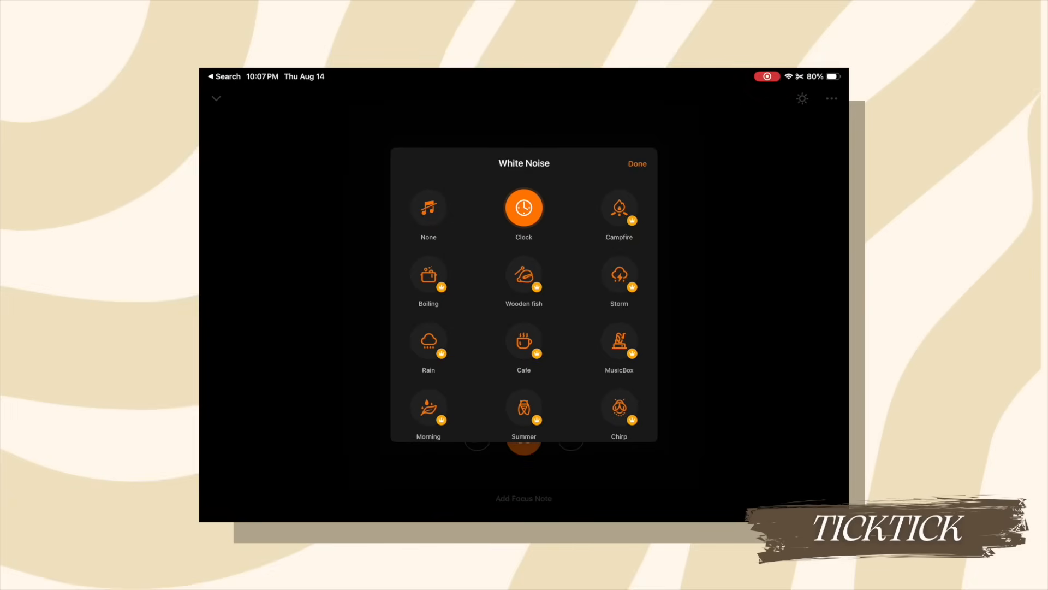
{"action": "left_click", "coordinate": [636, 163]}
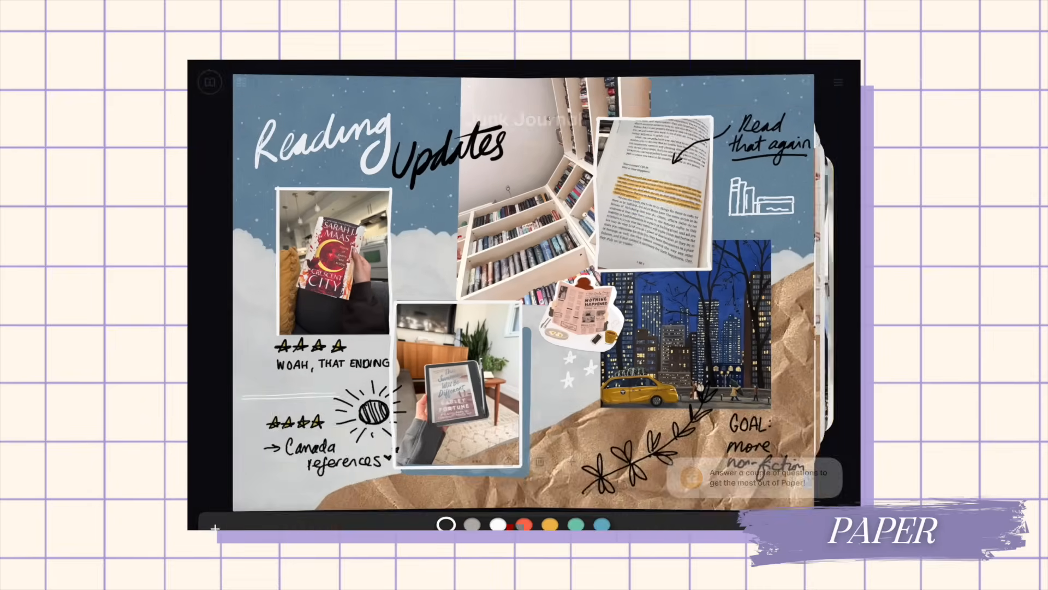
Open the Sourdough Log journal and swipe through its pages
{"action": "left_click", "coordinate": [241, 81]}
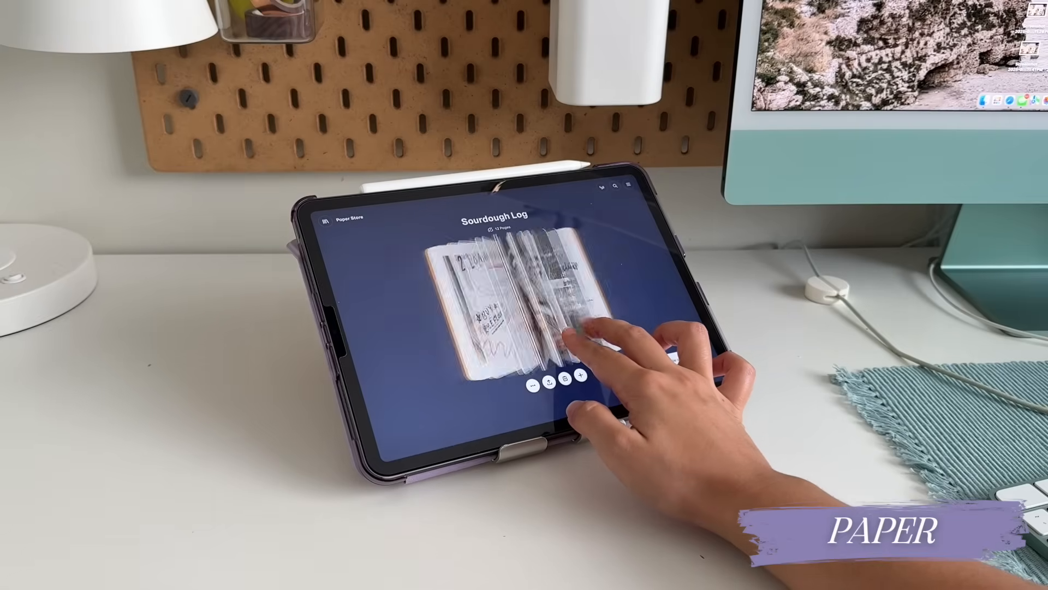
{"action": "left_click_drag", "start_coordinate": [602, 335], "coordinate": [501, 334]}
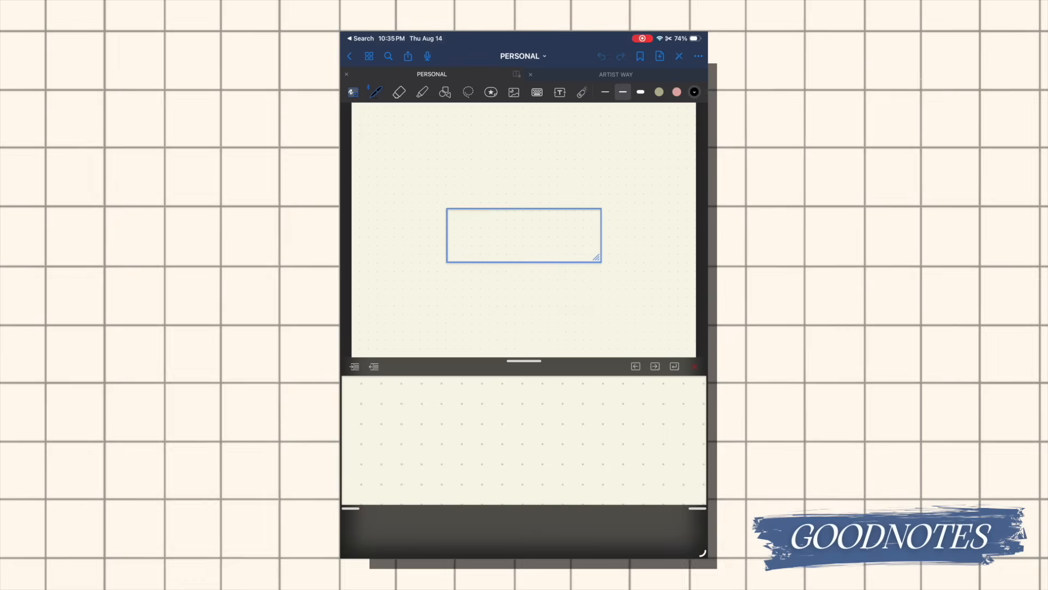
Handwrite the title and 'my RECIPE' note, with an arrow toward the list
{"action": "left_click_drag", "start_coordinate": [523, 234], "coordinate": [428, 131]}
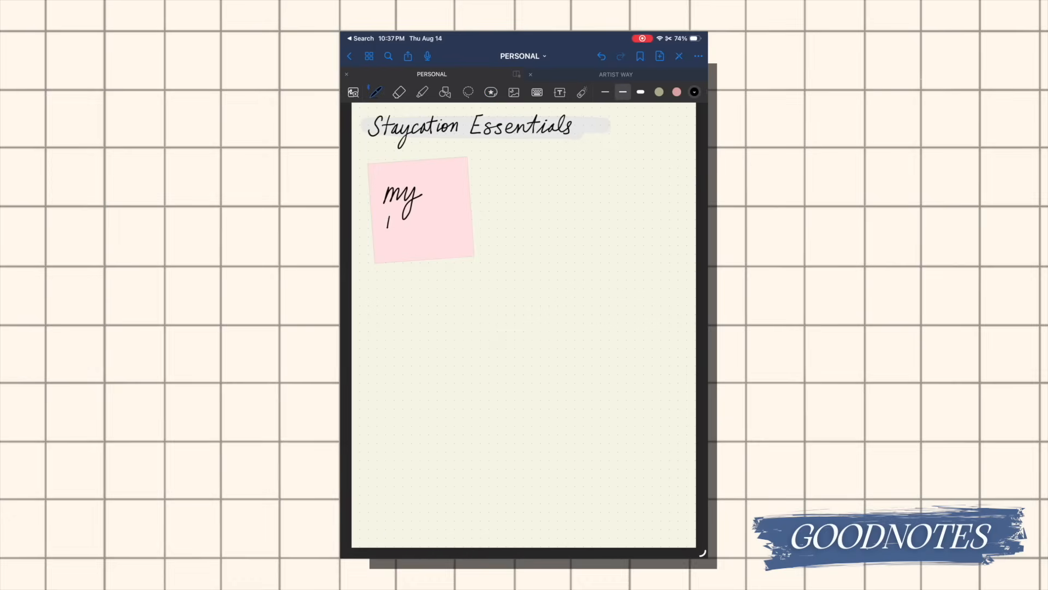
{"action": "left_click_drag", "start_coordinate": [385, 220], "coordinate": [438, 274]}
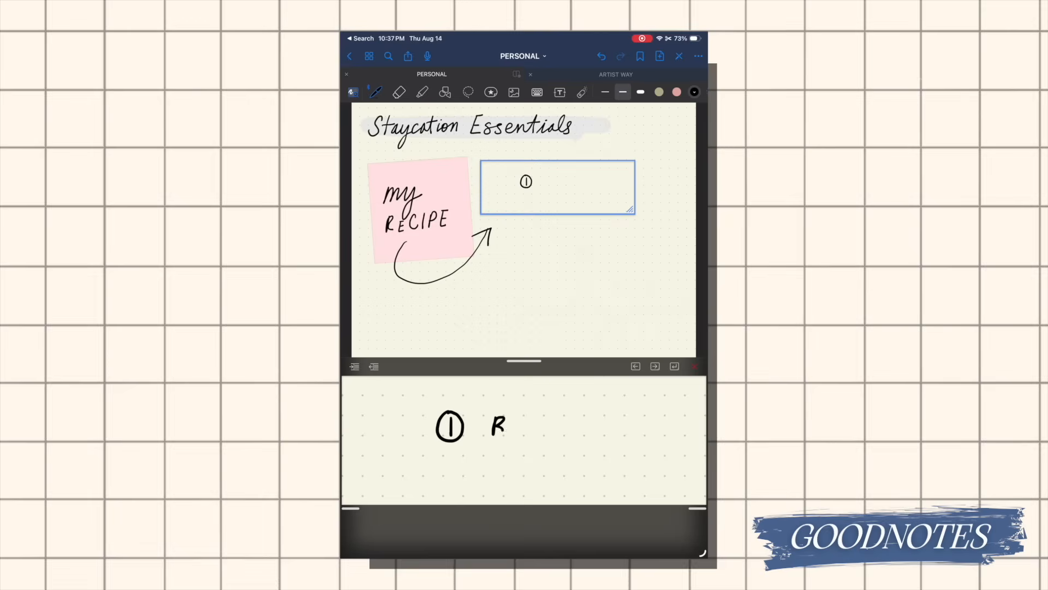
Write the numbered essentials: blank calendar, alarm clock, comfortable walking shoes
{"action": "type", "text": "BLA"}
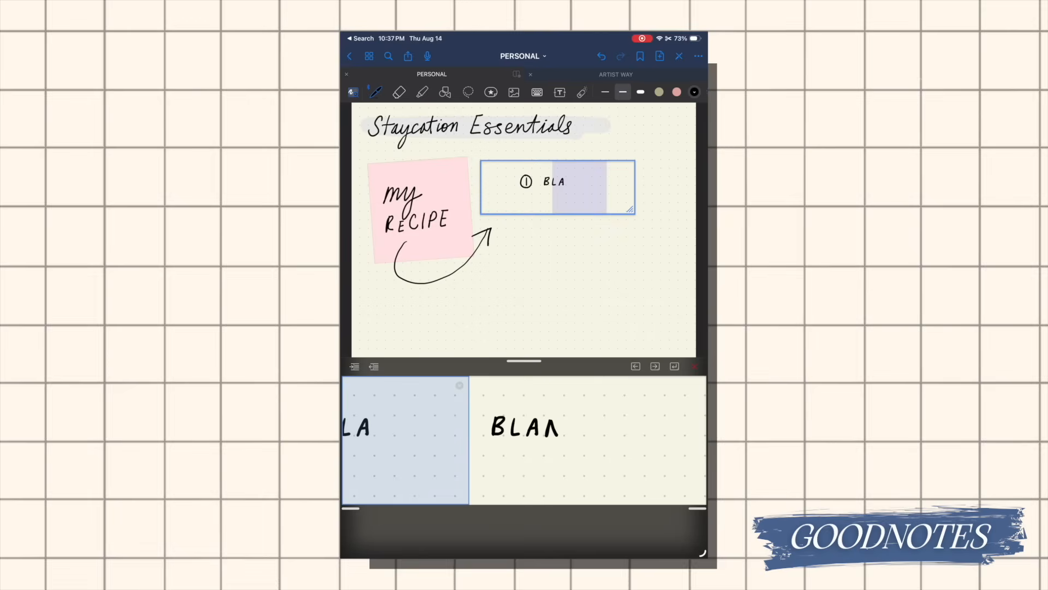
{"action": "type", "text": "BLANK CALENDAR"}
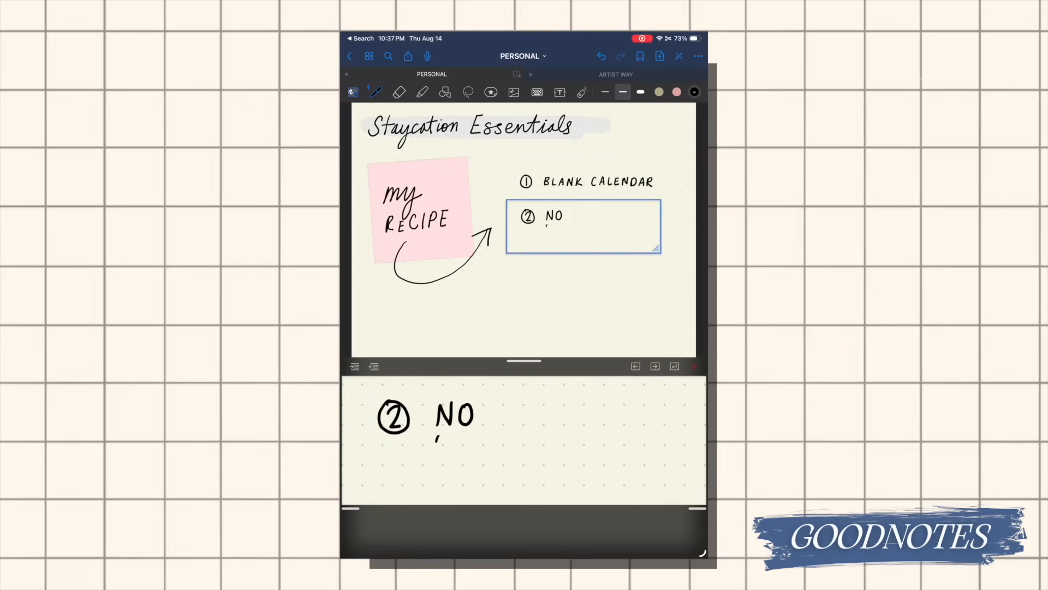
{"action": "type", "text": "ALARM CLOCK"}
{"action": "left_click", "coordinate": [572, 287]}
{"action": "type", "text": "④ COMI"}
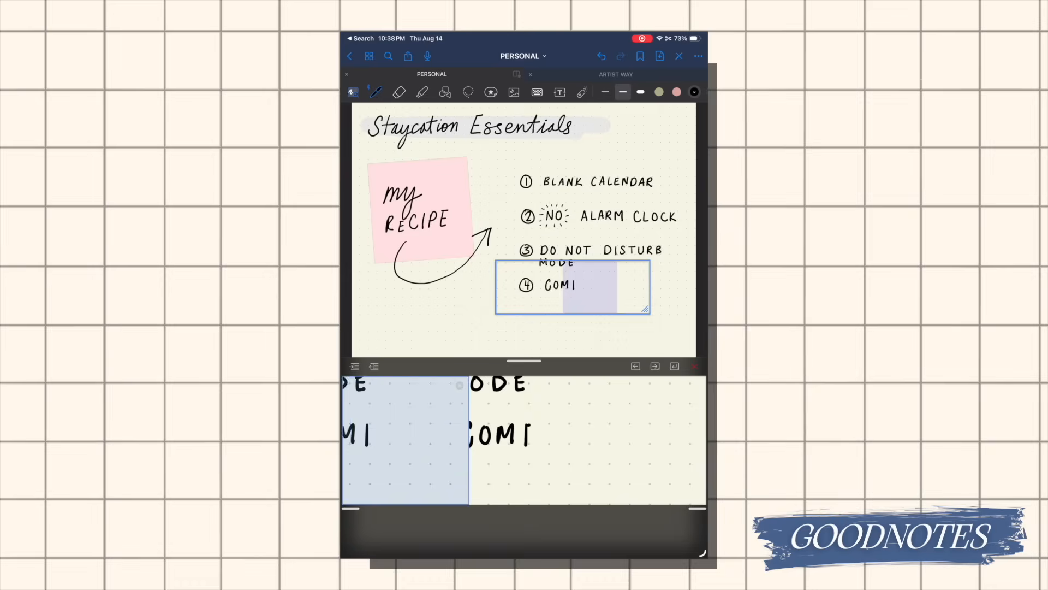
{"action": "type", "text": "FOR"}
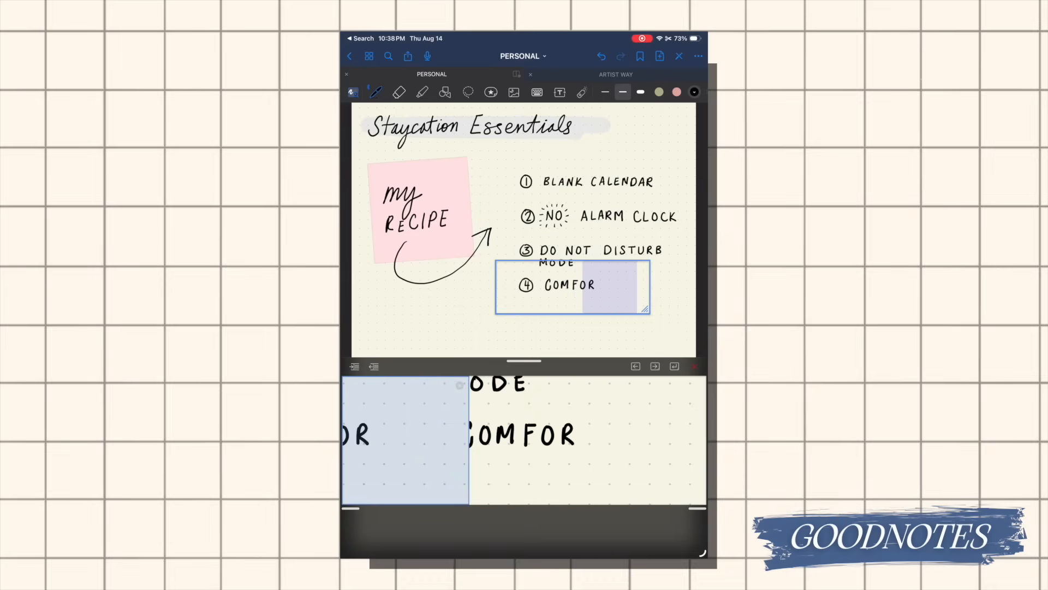
{"action": "type", "text": "TABLE walking"}
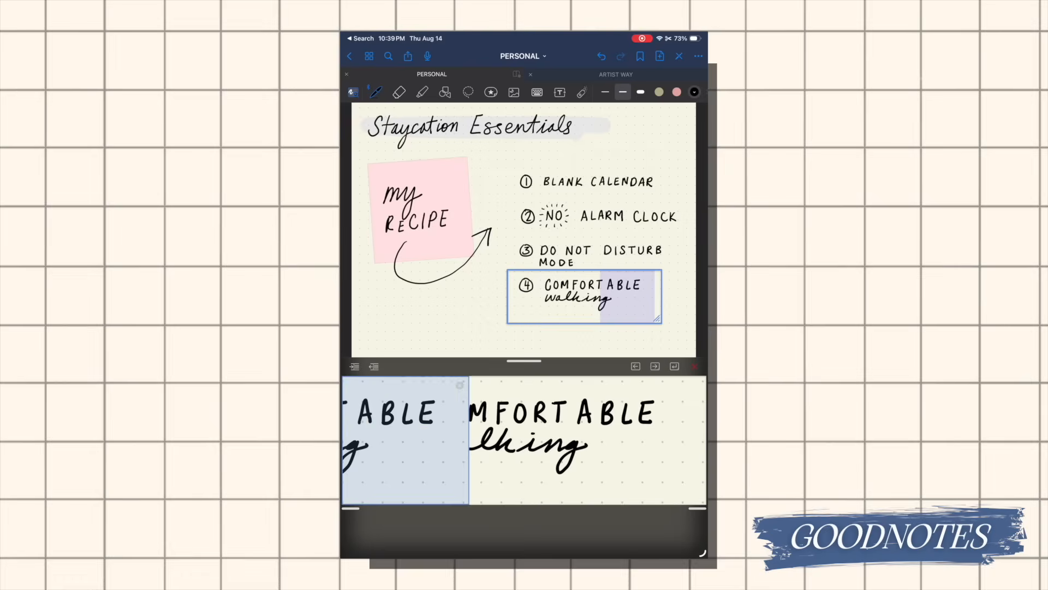
{"action": "left_click_drag", "start_coordinate": [588, 442], "coordinate": [676, 444]}
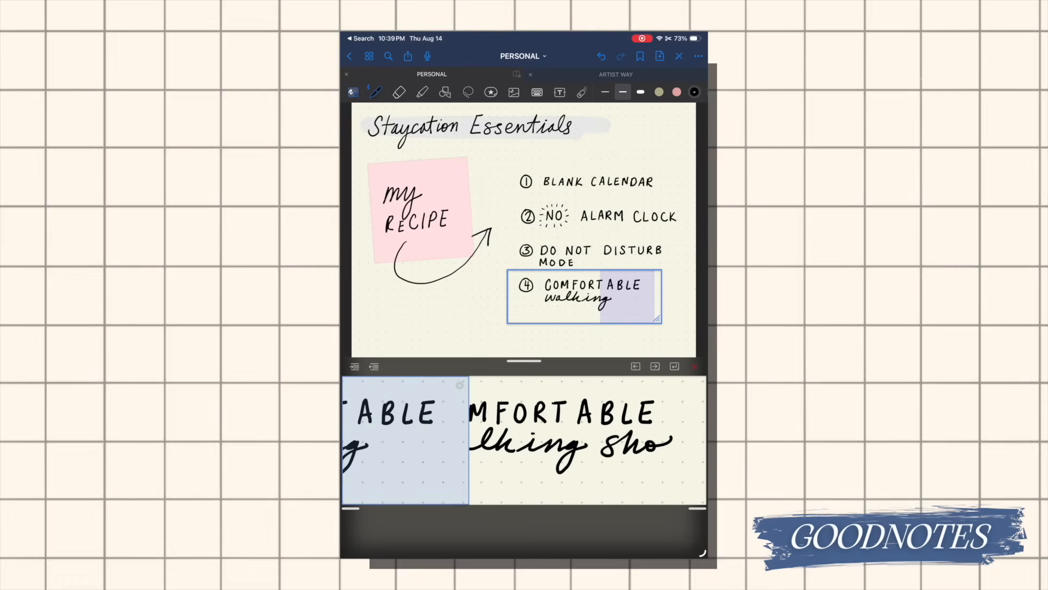
{"action": "type", "text": "shoes"}
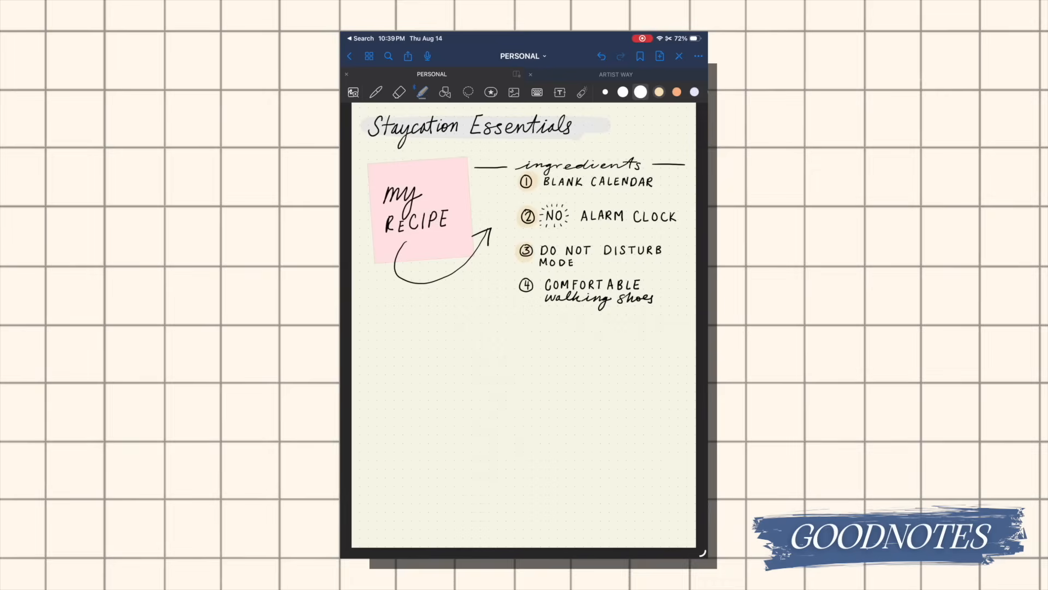
Draw a straight pen line beneath the ingredients list and extend it across the full page width
{"action": "left_click", "coordinate": [376, 92]}
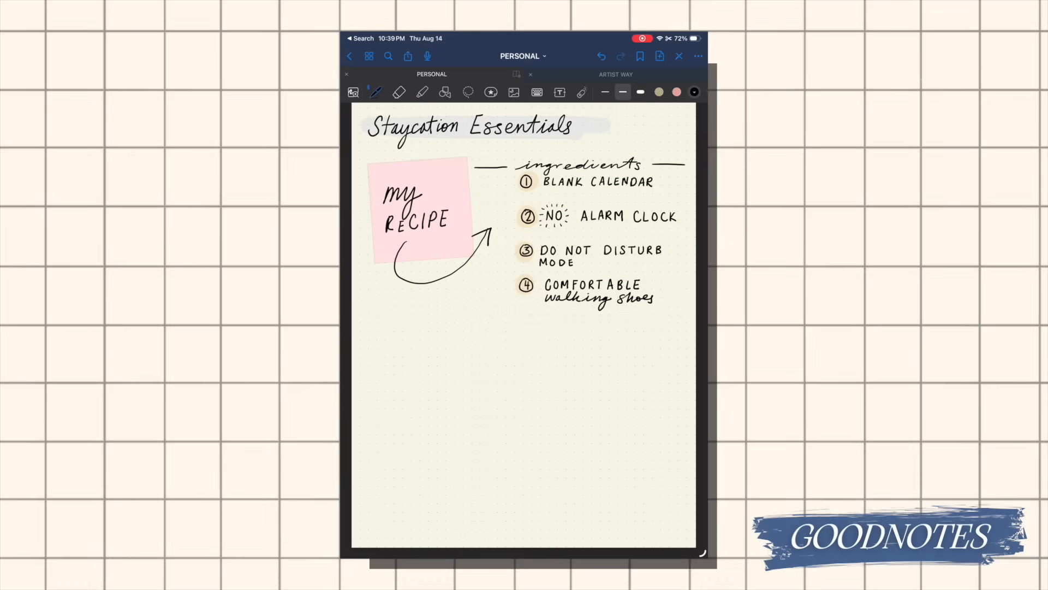
{"action": "left_click_drag", "start_coordinate": [374, 328], "coordinate": [498, 325]}
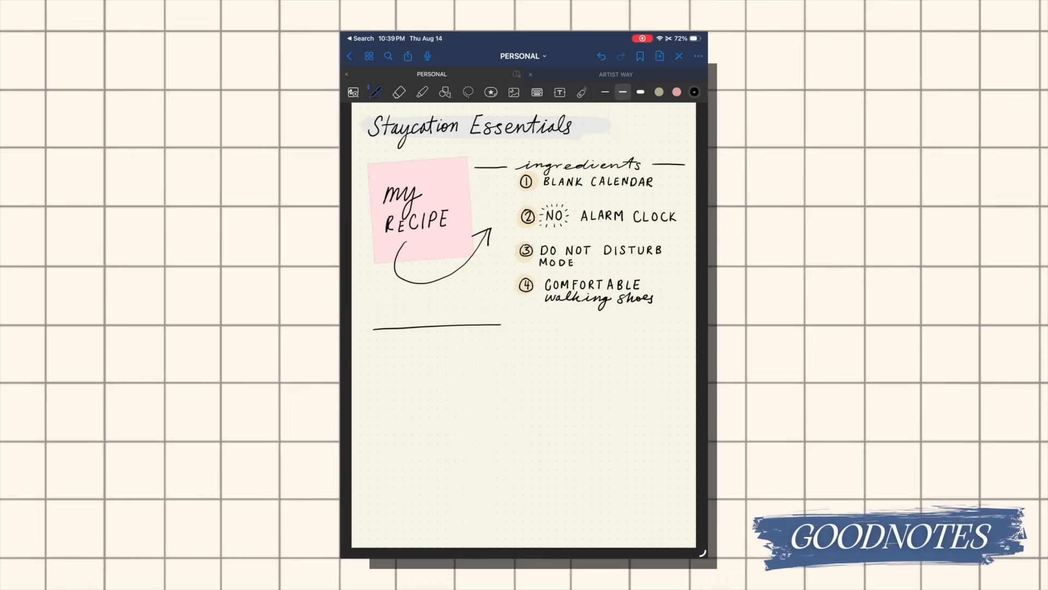
{"action": "left_click_drag", "start_coordinate": [498, 325], "coordinate": [668, 326]}
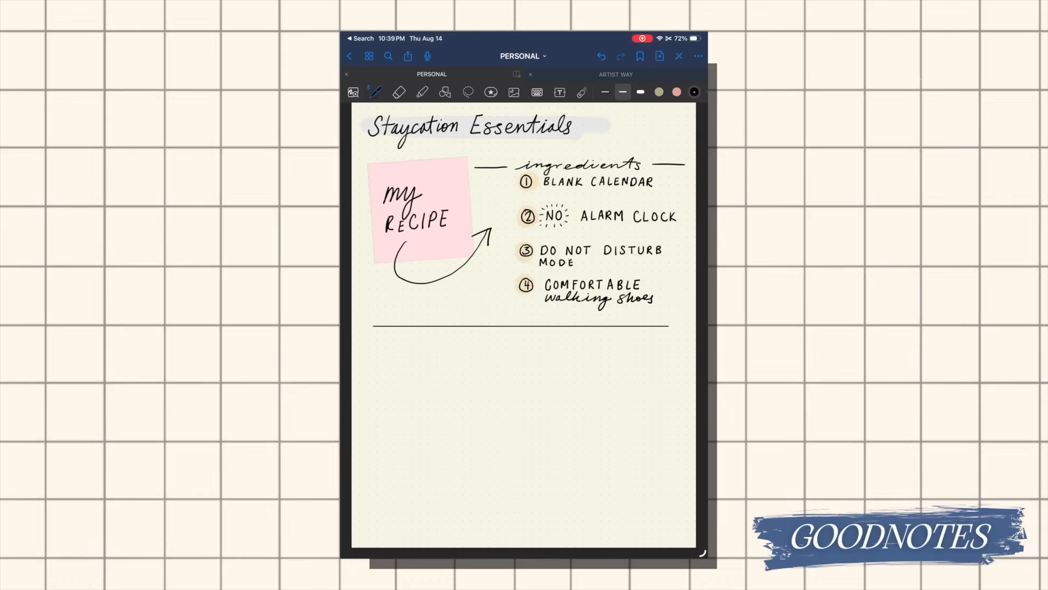
{"action": "left_click_drag", "start_coordinate": [375, 332], "coordinate": [664, 340]}
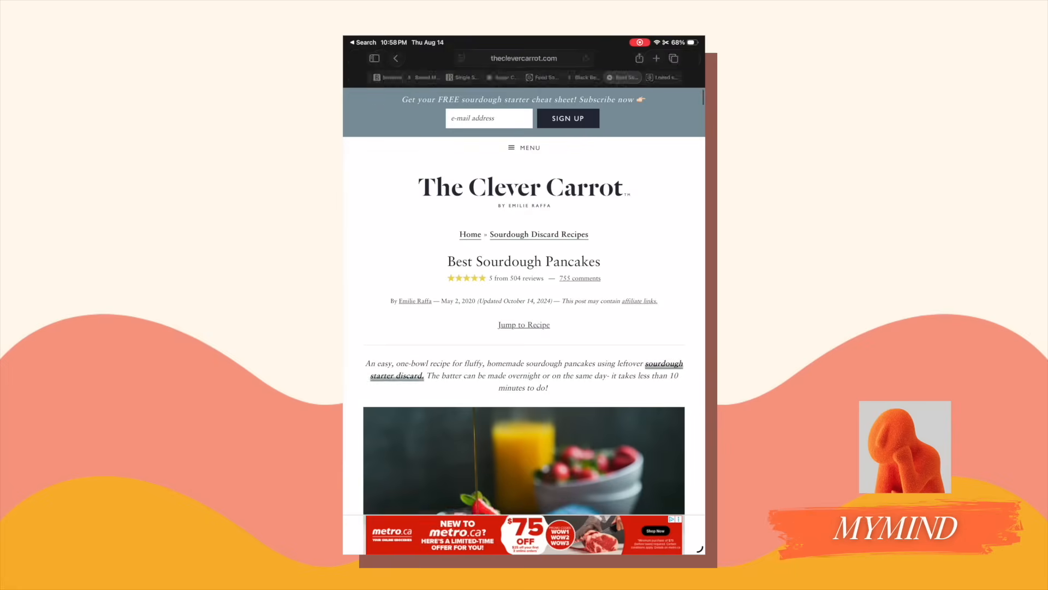
{"action": "scroll", "scroll_direction": "down", "scroll_amount": 3}
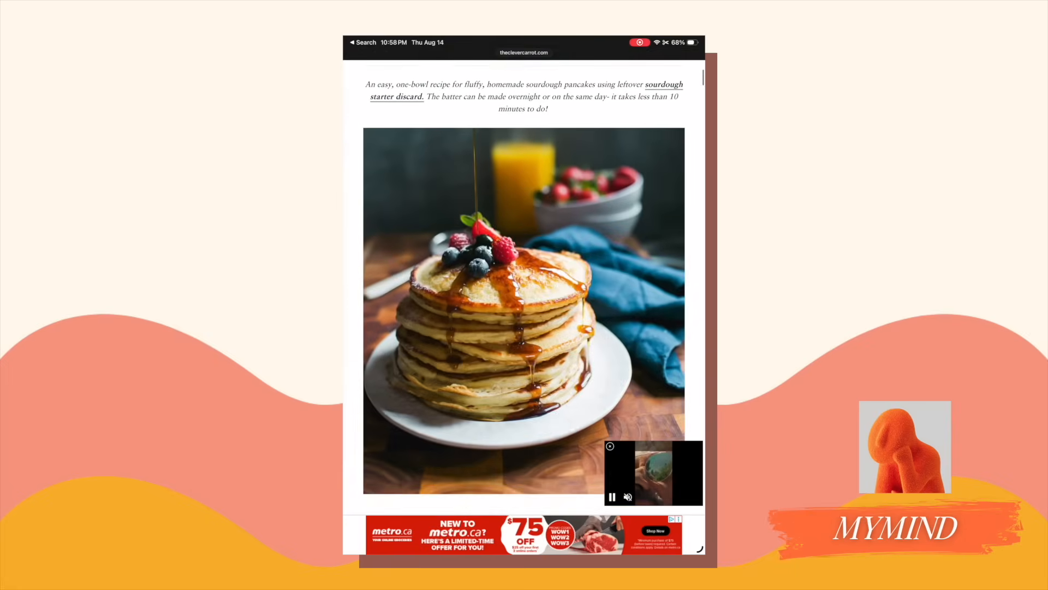
{"action": "left_click", "coordinate": [639, 59]}
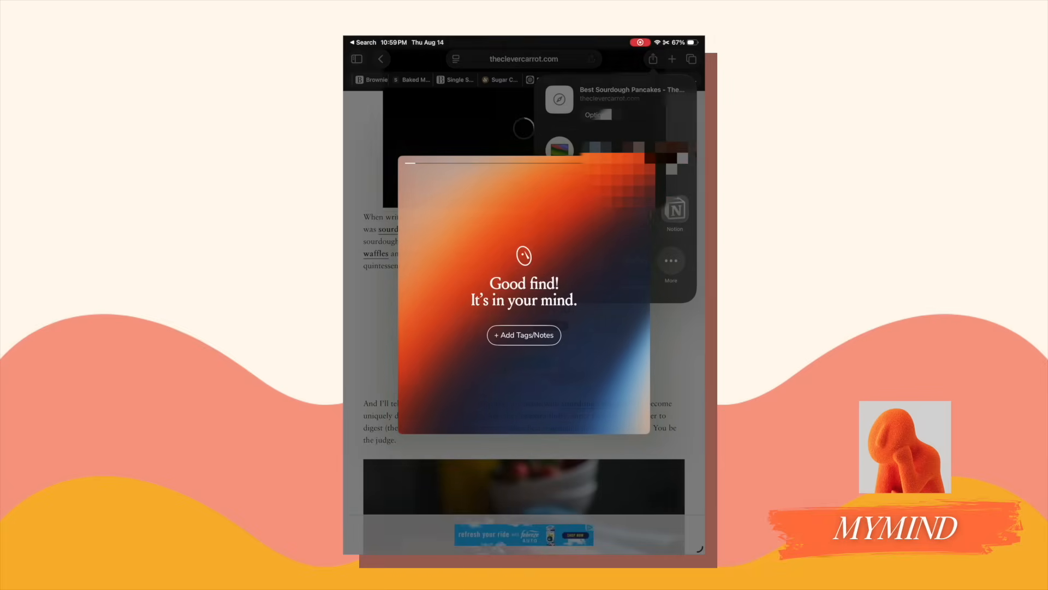
{"action": "left_click", "coordinate": [523, 335]}
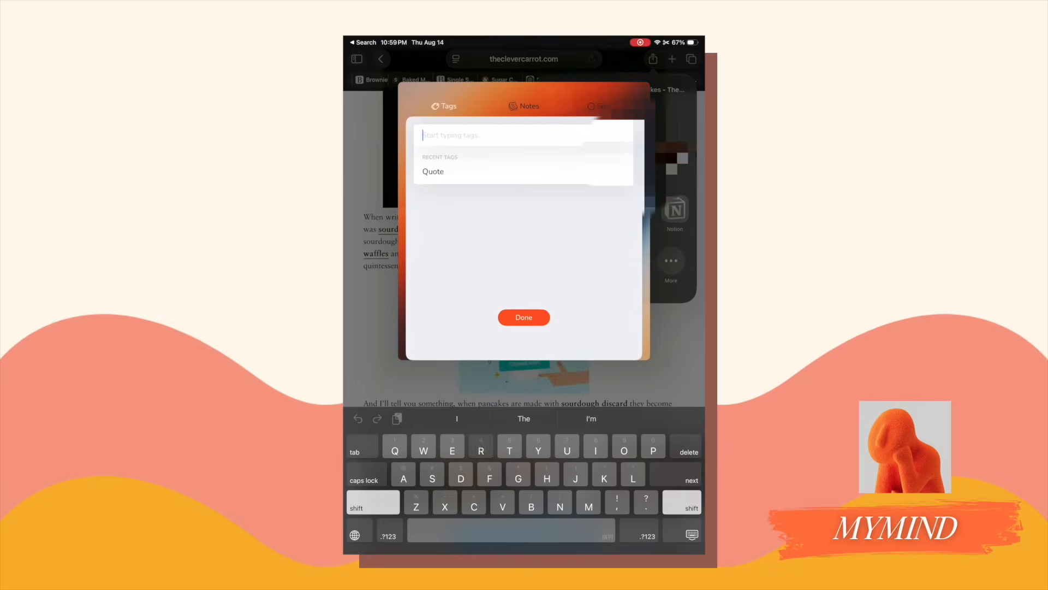
{"action": "type", "text": "Recipes"}
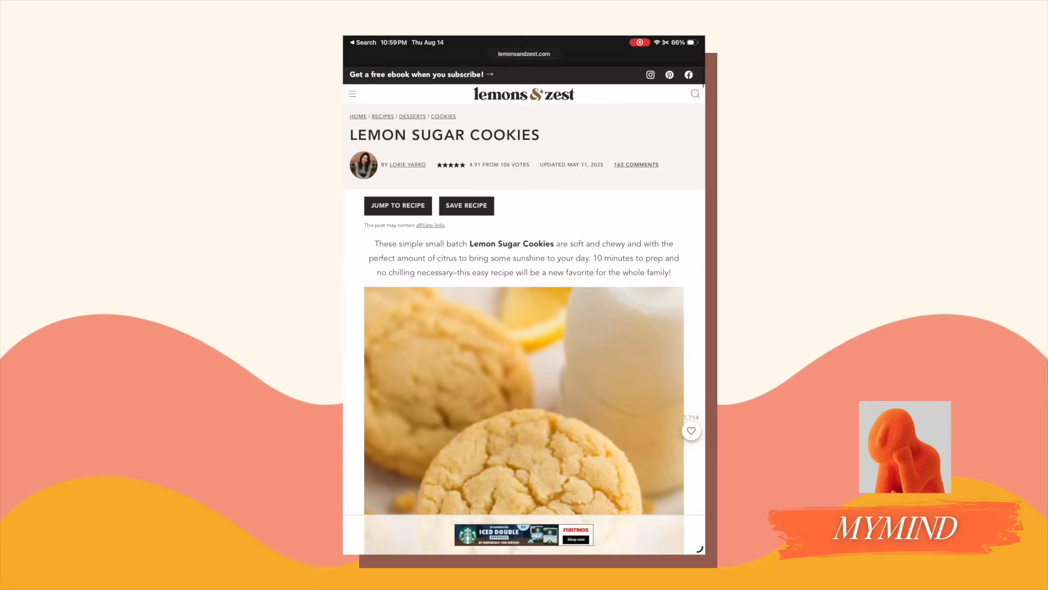
{"action": "scroll", "scroll_direction": "down", "scroll_amount": 3}
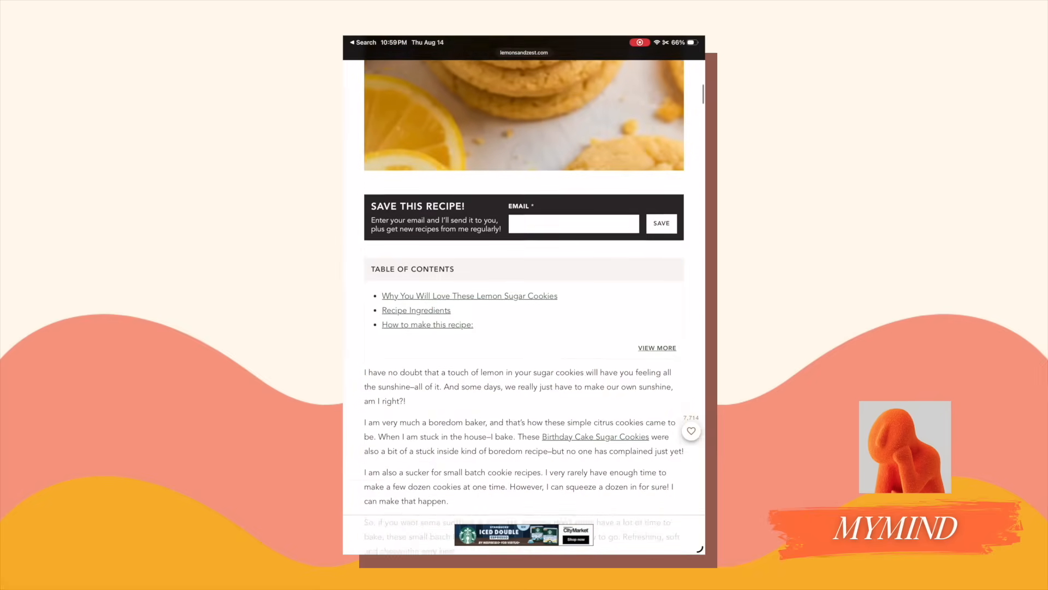
{"action": "scroll", "scroll_direction": "down", "scroll_amount": 3}
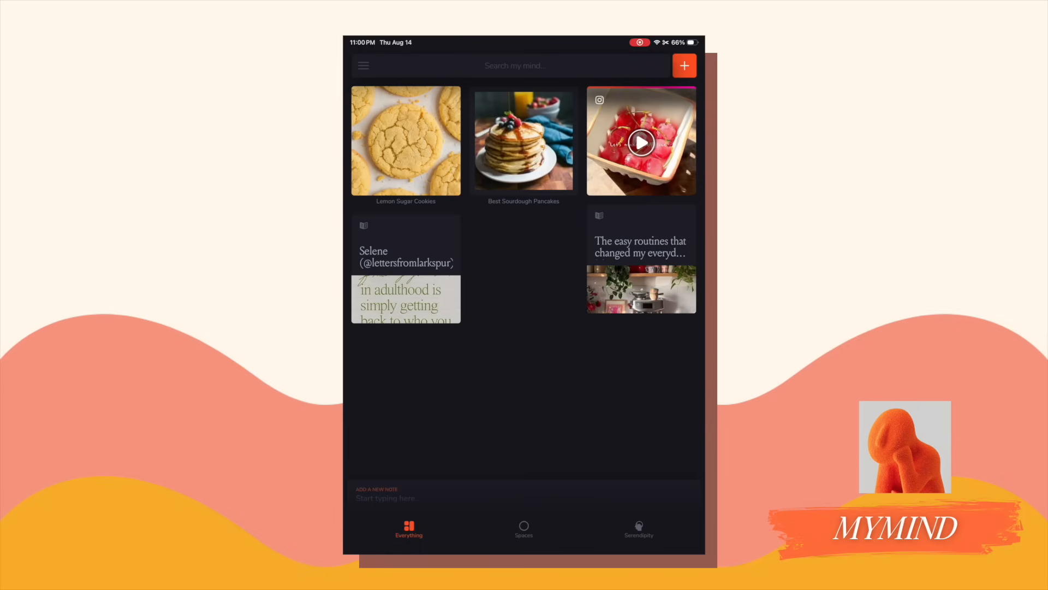
Open the saved Best Sourdough Pancakes card and scroll through its ingredients, instructions and summary
{"action": "left_click", "coordinate": [684, 65]}
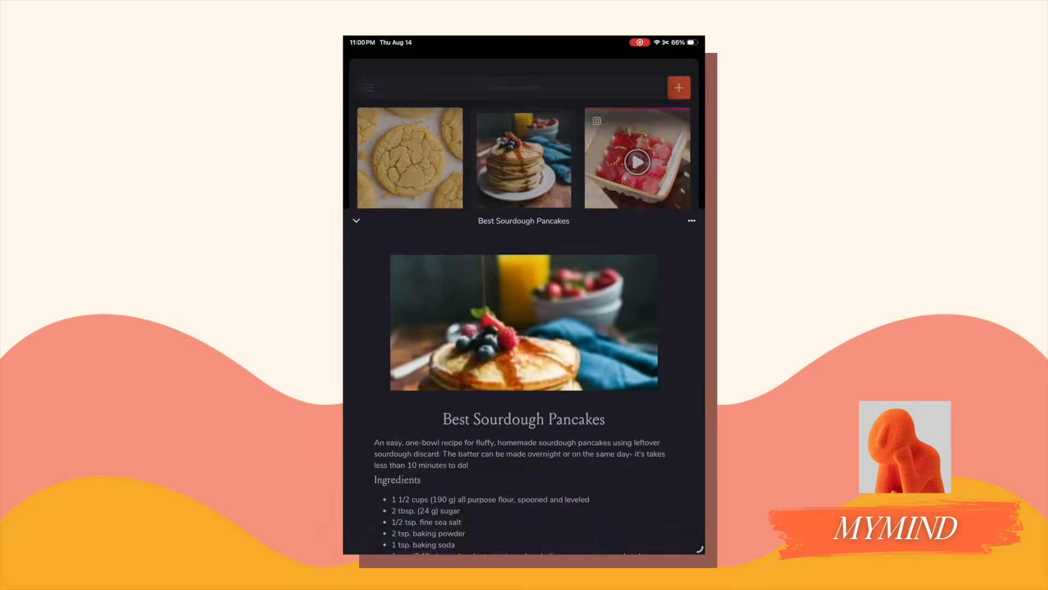
{"action": "scroll", "scroll_direction": "down", "scroll_amount": 3}
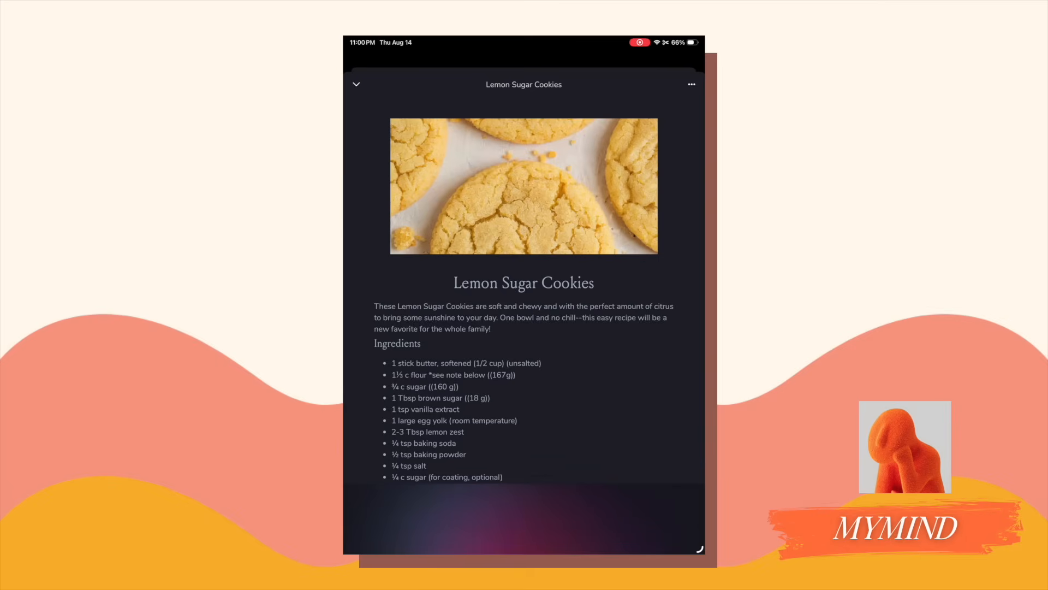
{"action": "scroll", "scroll_direction": "down", "scroll_amount": 3}
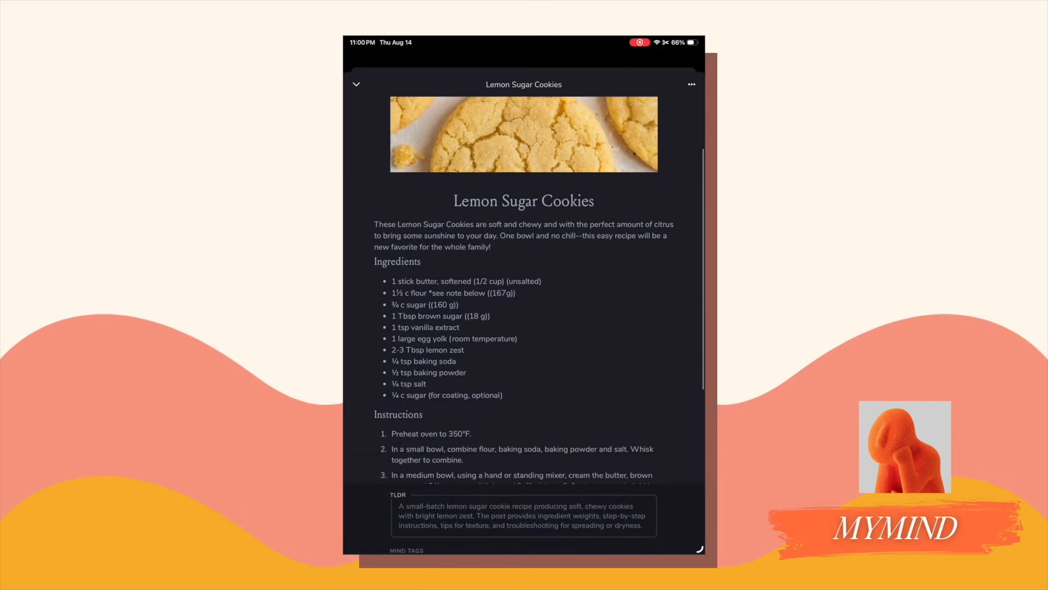
{"action": "scroll", "scroll_direction": "down", "scroll_amount": 3}
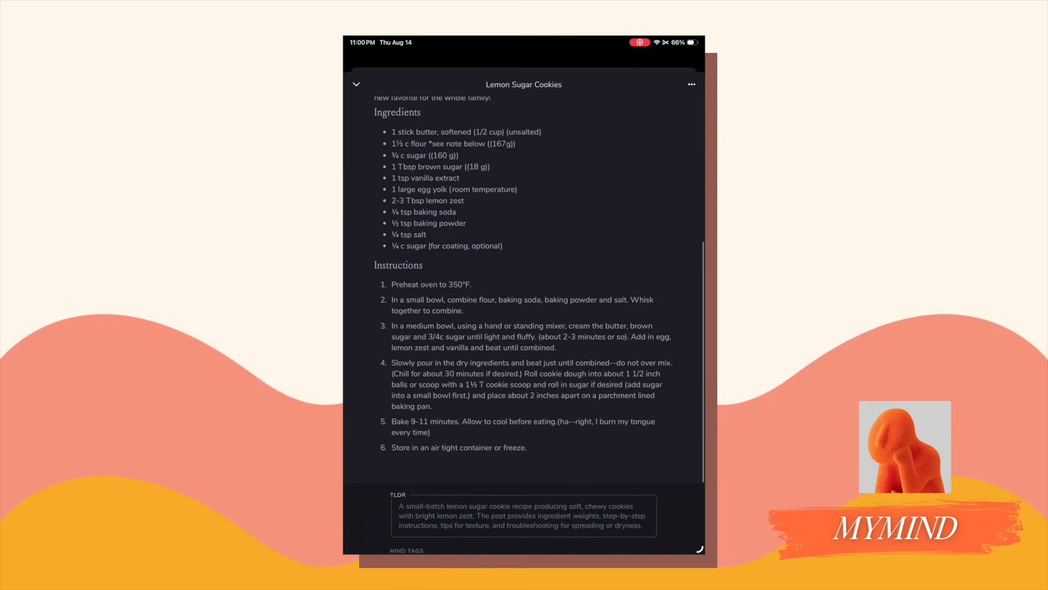
{"action": "scroll", "scroll_direction": "down", "scroll_amount": 3}
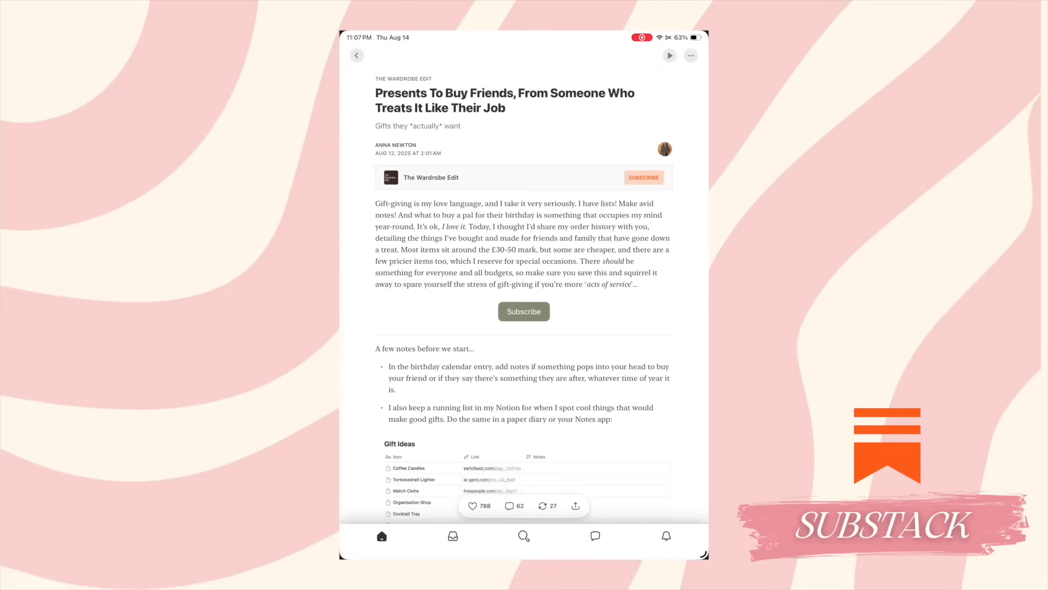
Scroll down through the gift-ideas post in Substack
{"action": "scroll", "scroll_direction": "down", "scroll_amount": 3}
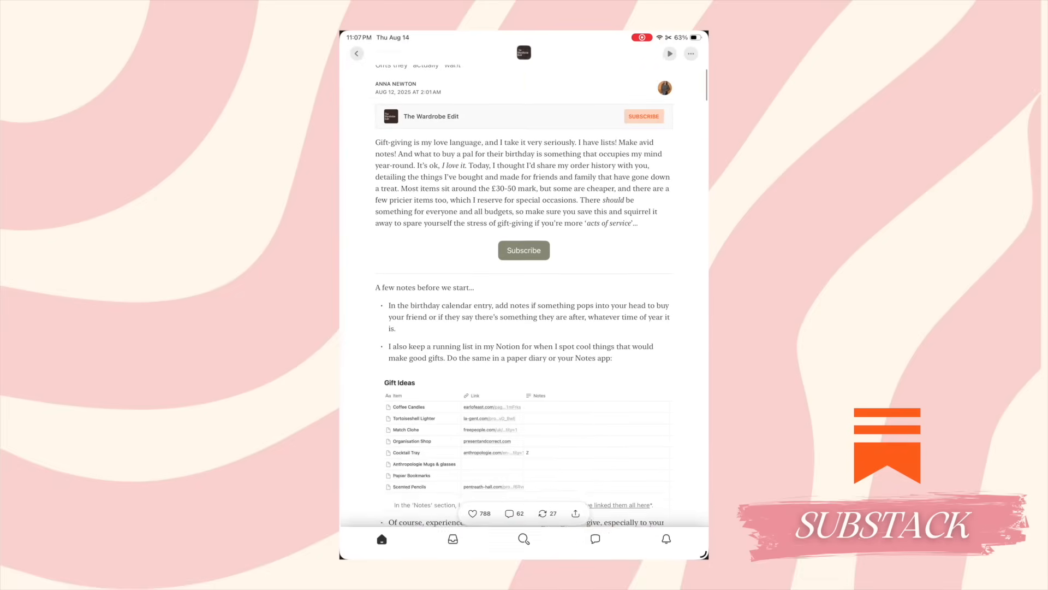
{"action": "scroll", "scroll_direction": "down", "scroll_amount": 3}
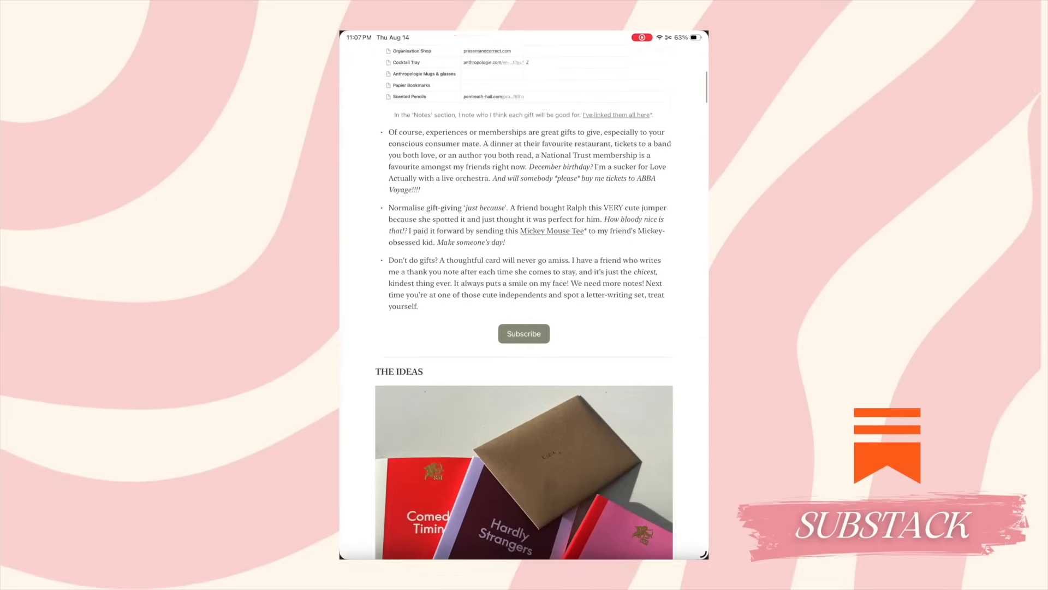
{"action": "scroll", "scroll_direction": "down", "scroll_amount": 3}
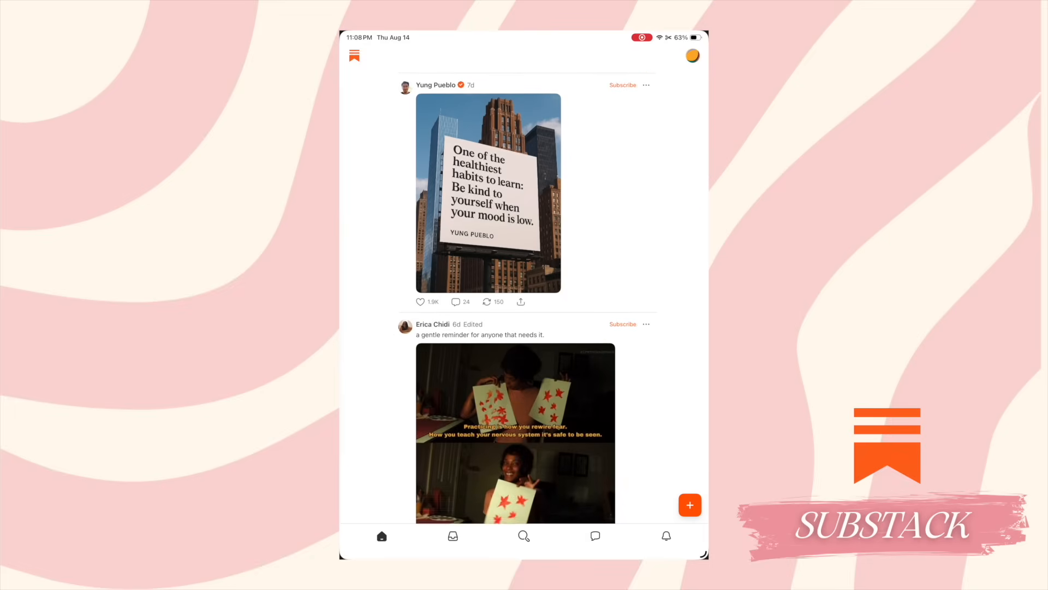
{"action": "scroll", "scroll_direction": "down", "scroll_amount": 3}
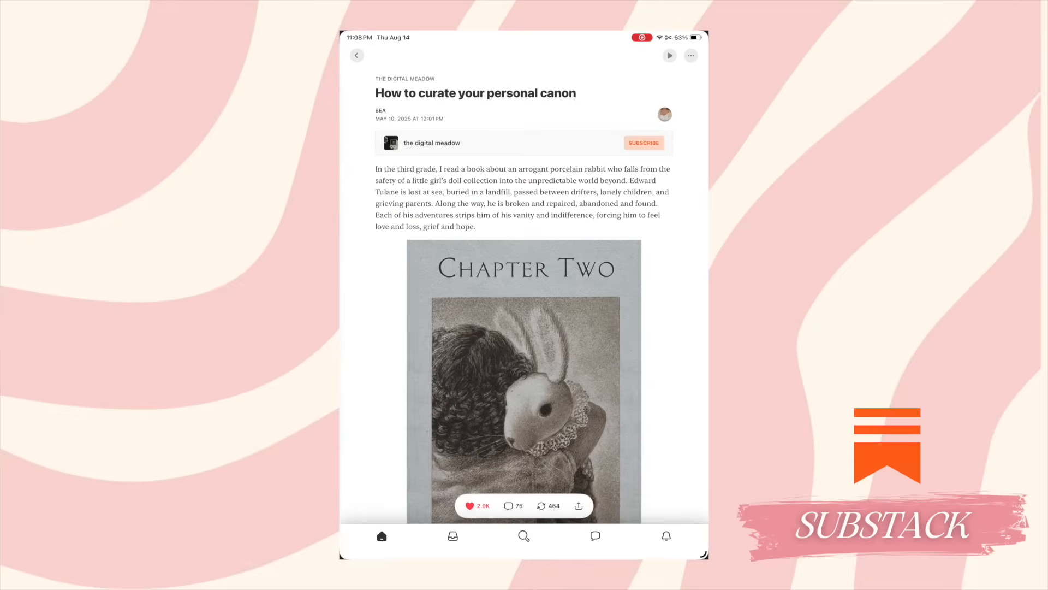
{"action": "scroll", "scroll_direction": "down", "scroll_amount": 3}
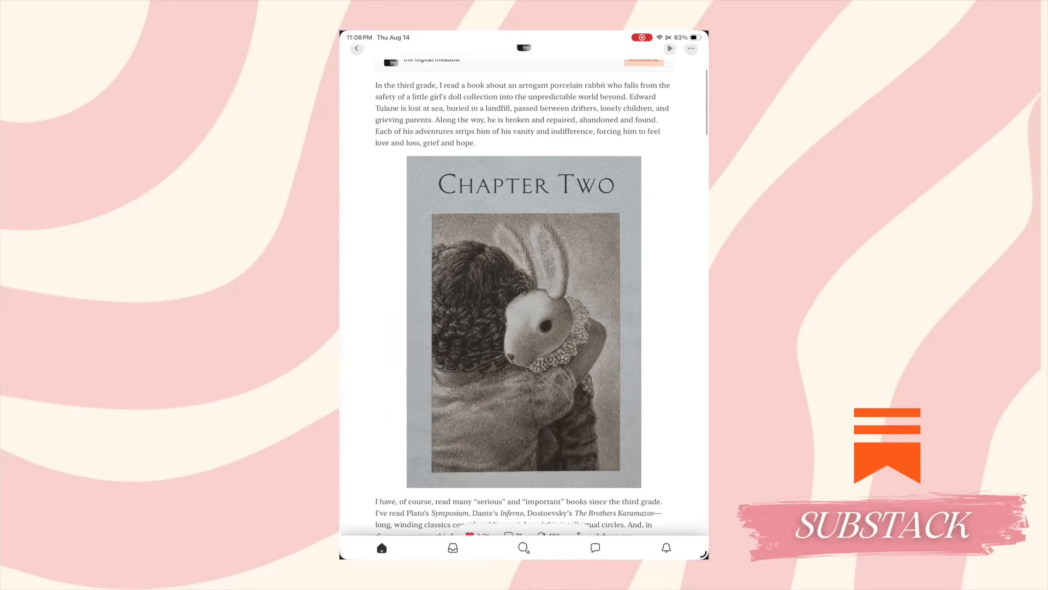
Read down through 'How to curate your personal canon' to its end
{"action": "scroll", "scroll_direction": "down", "scroll_amount": 3}
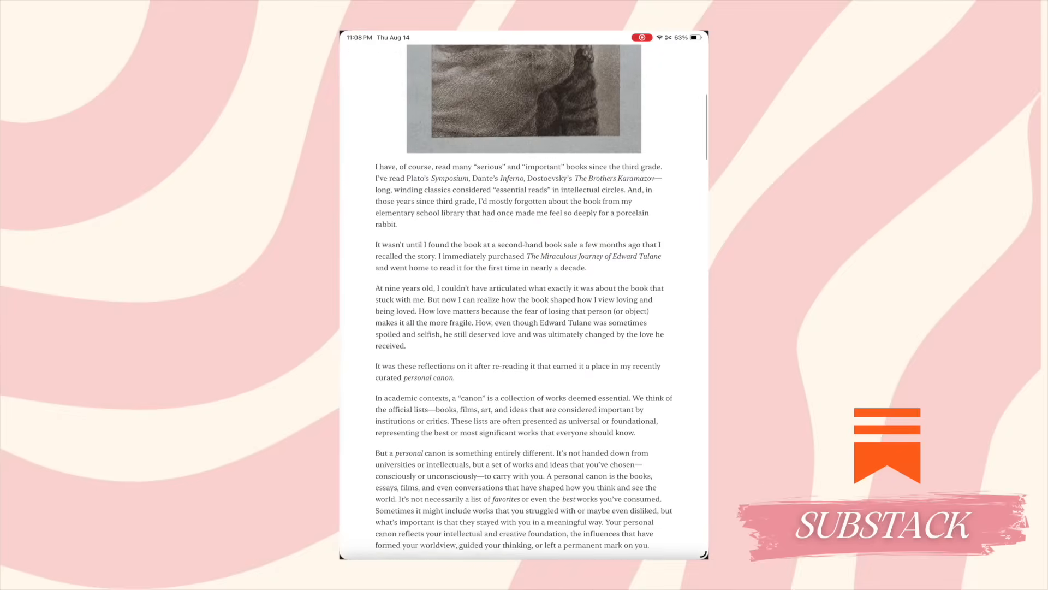
{"action": "scroll", "scroll_direction": "down", "scroll_amount": 3}
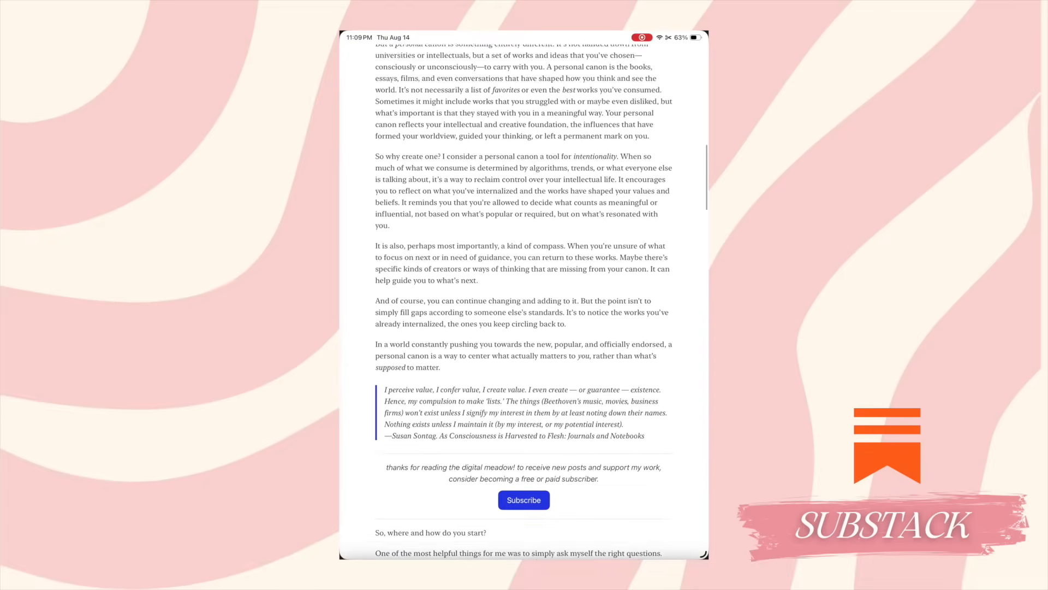
{"action": "scroll", "scroll_direction": "down", "scroll_amount": 3}
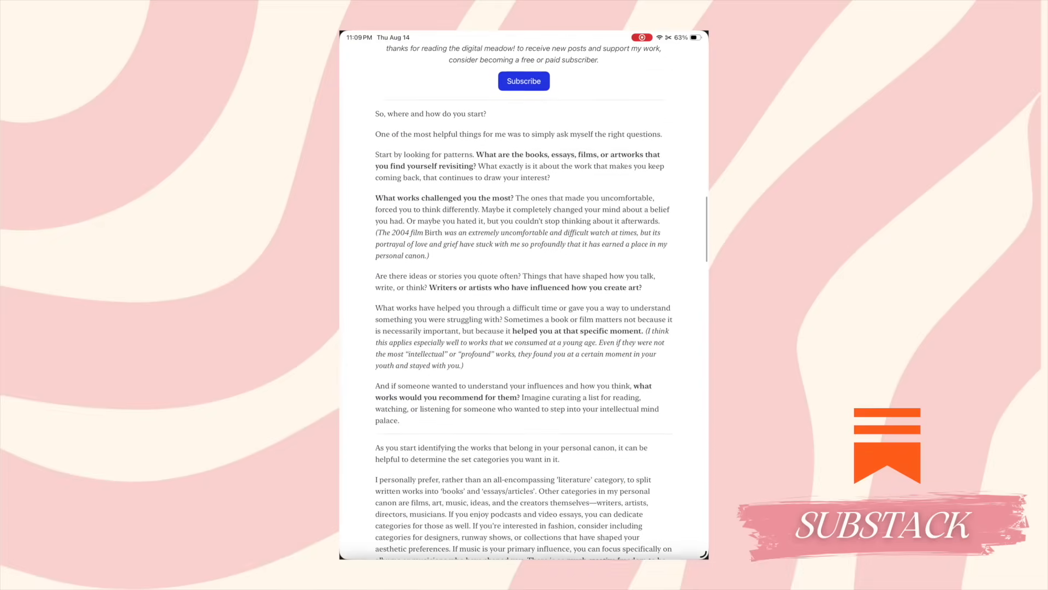
{"action": "scroll", "scroll_direction": "down", "scroll_amount": 3}
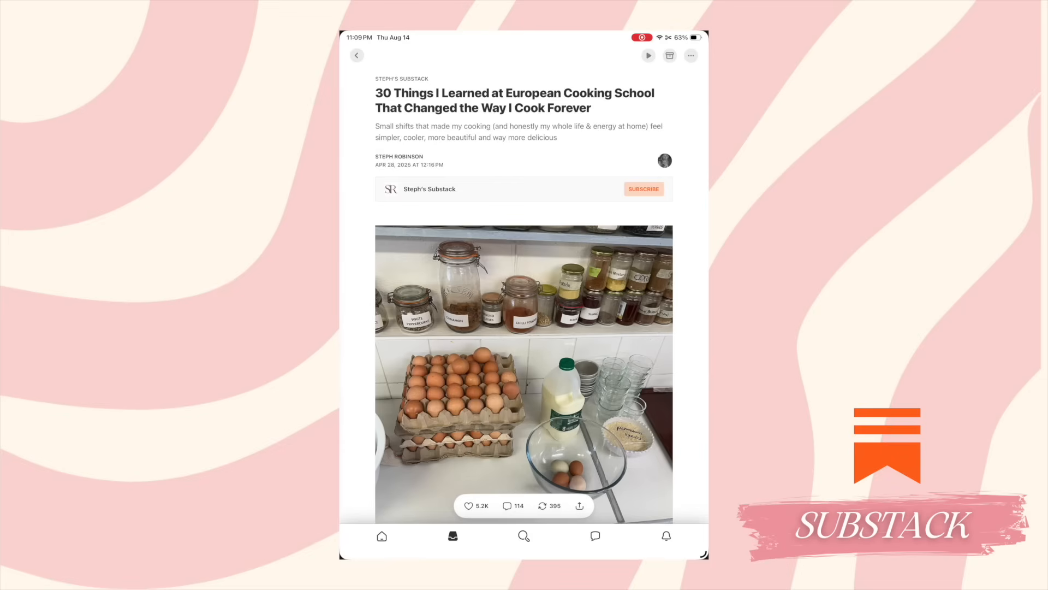
Scroll through the photos in the '30 Things I Learned at European Cooking School' post
{"action": "scroll", "scroll_direction": "down", "scroll_amount": 3}
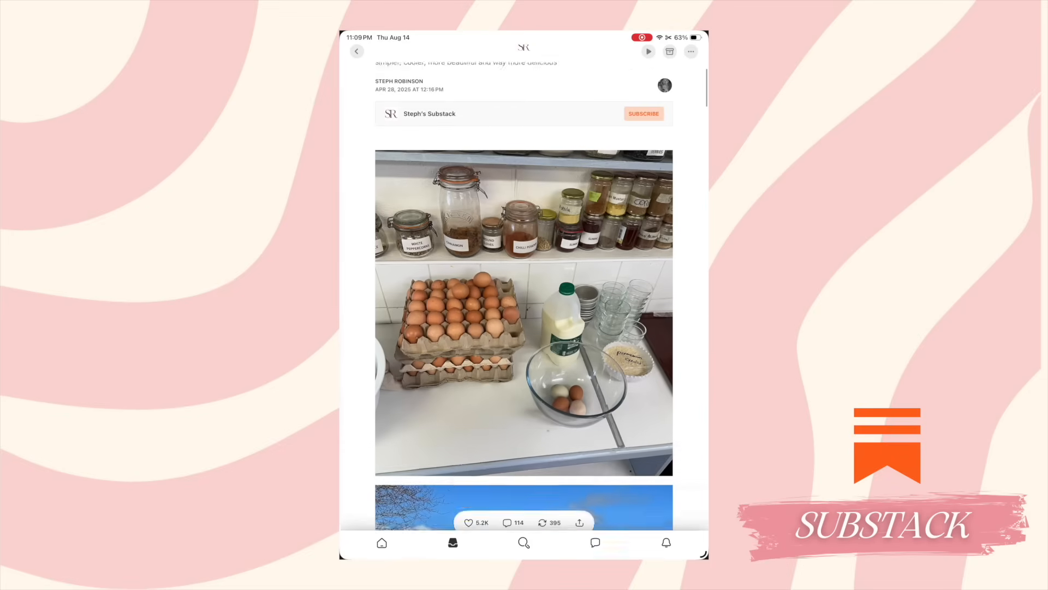
{"action": "scroll", "scroll_direction": "down", "scroll_amount": 3}
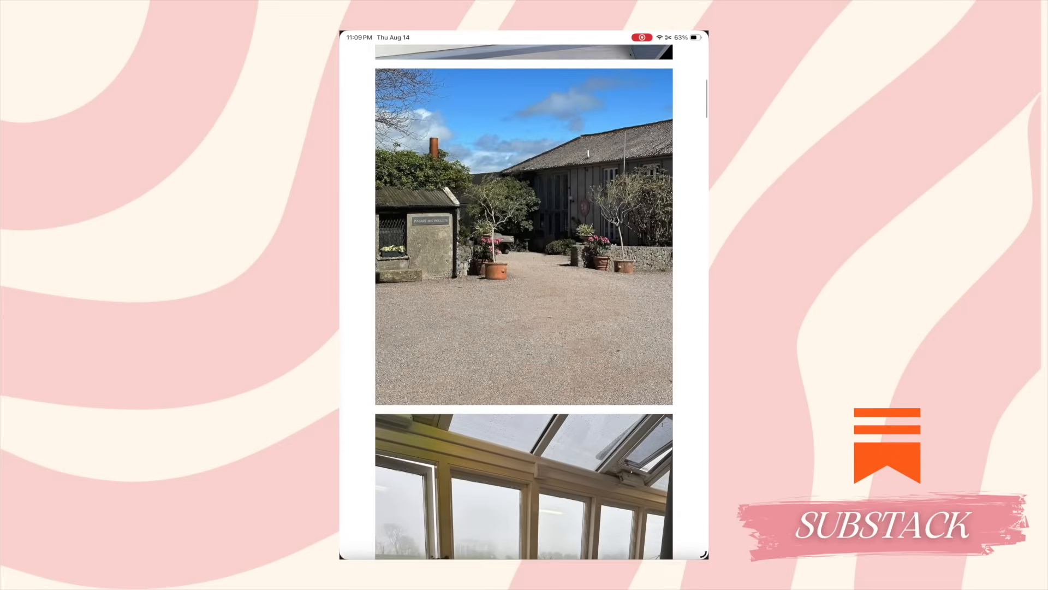
{"action": "scroll", "scroll_direction": "down", "scroll_amount": 3}
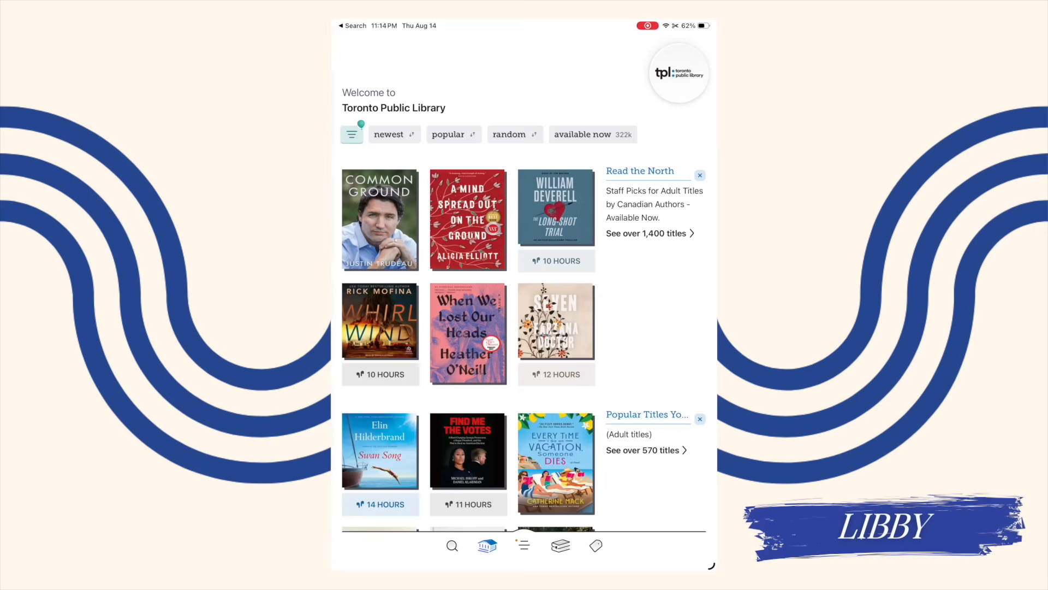
Browse Toronto Public Library's popular titles and filter them to audiobooks only
{"action": "scroll", "scroll_direction": "down", "scroll_amount": 3}
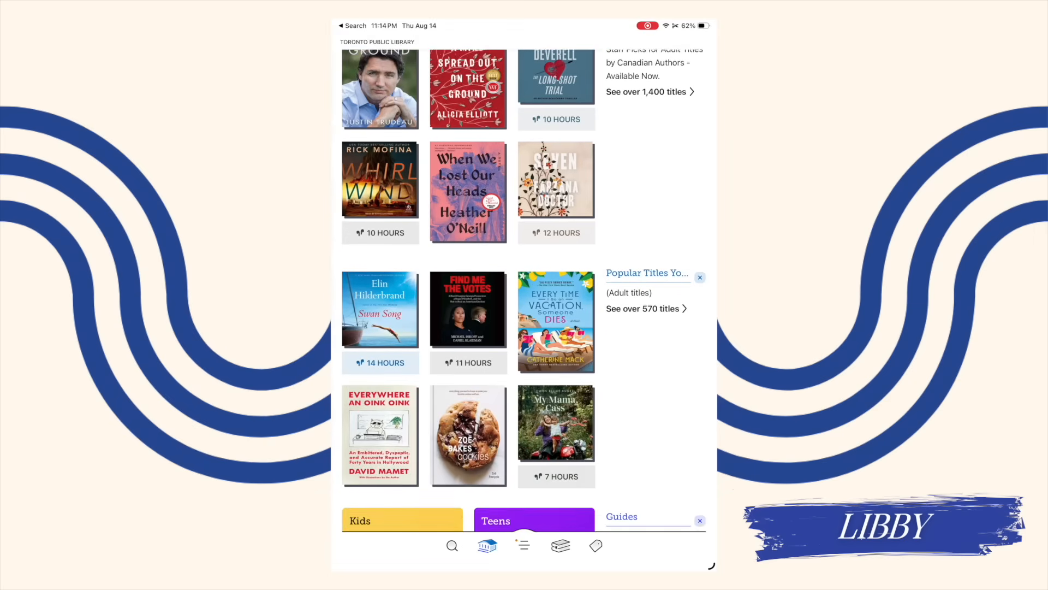
{"action": "scroll", "scroll_direction": "down", "scroll_amount": 3}
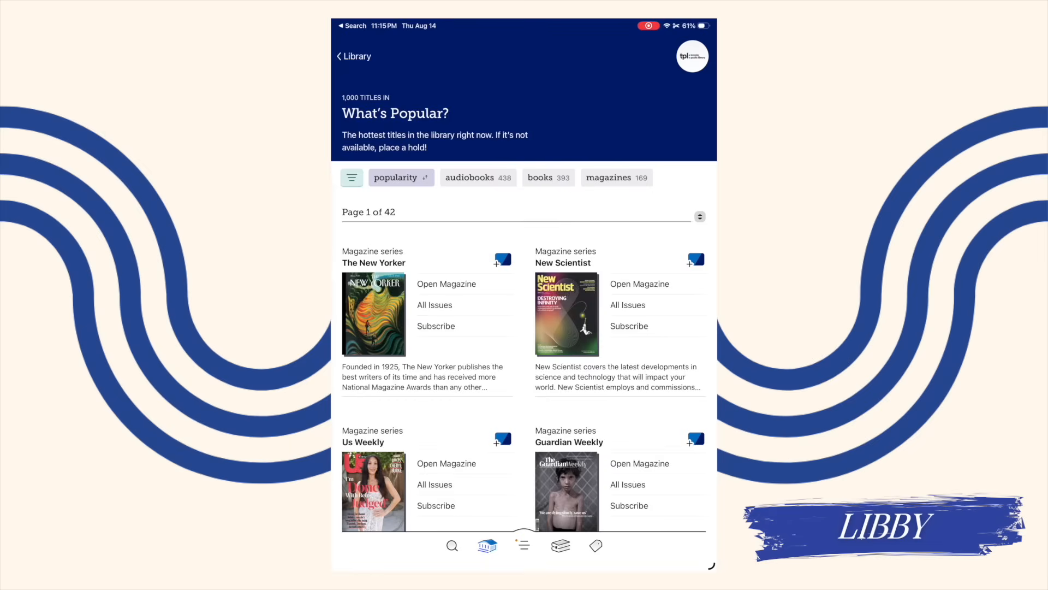
{"action": "left_click", "coordinate": [471, 177]}
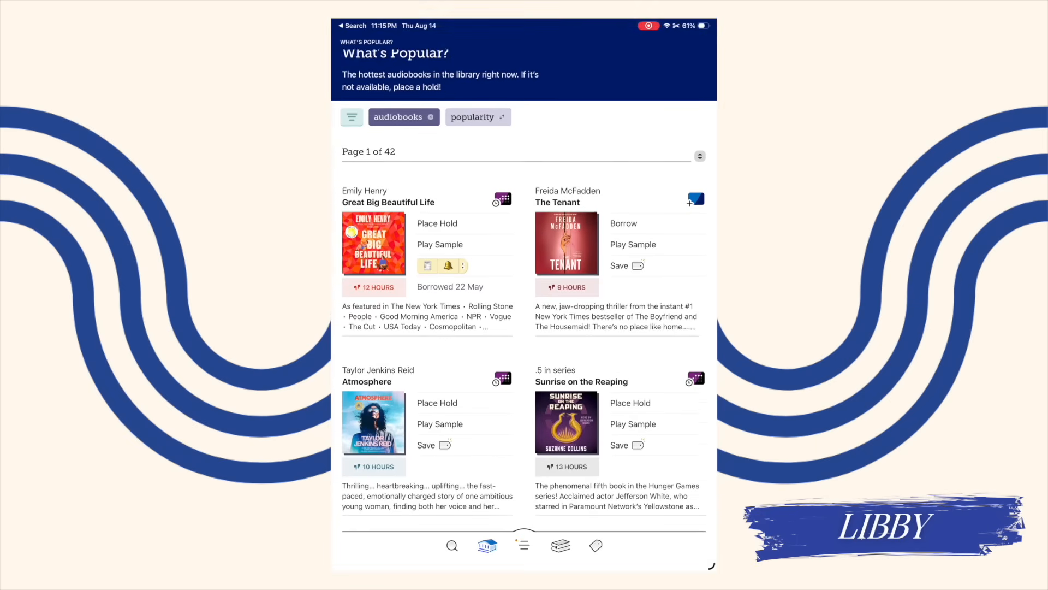
Find Shield of Sparrows among the audiobooks and borrow it for 21 days
{"action": "scroll", "scroll_direction": "down", "scroll_amount": 3}
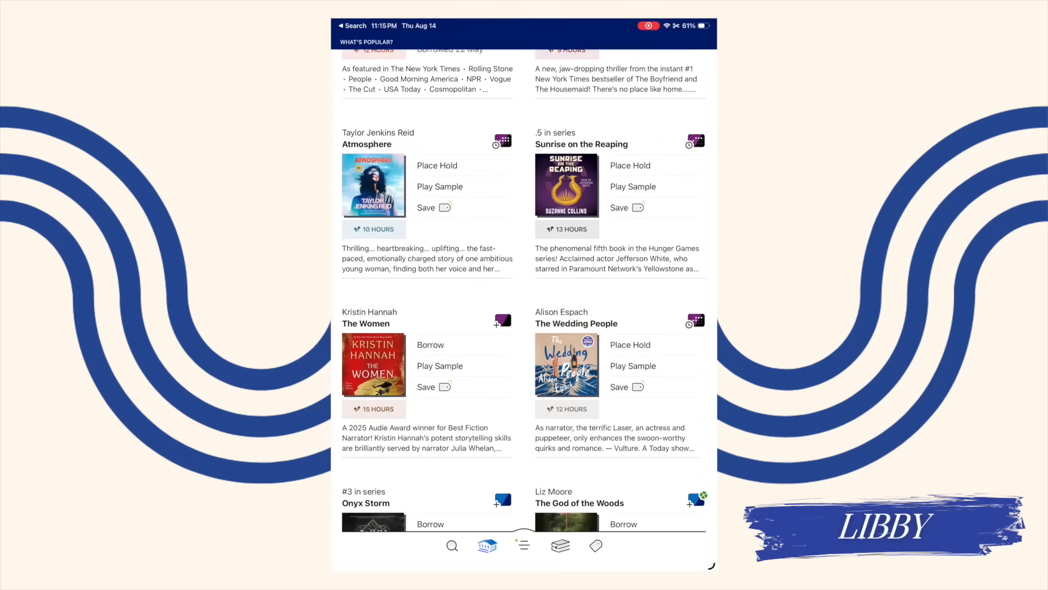
{"action": "scroll", "scroll_direction": "down", "scroll_amount": 3}
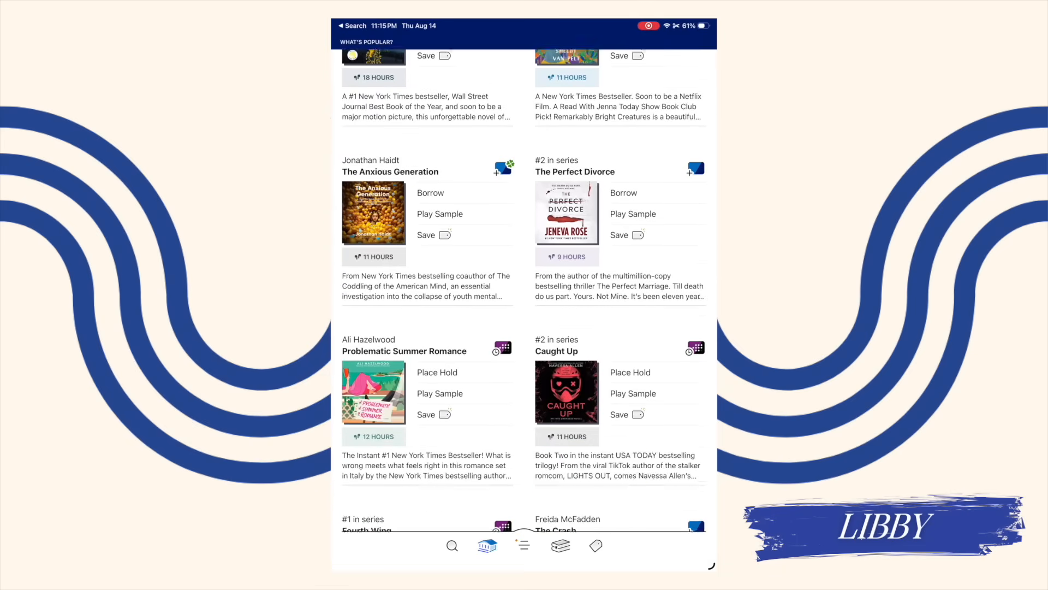
{"action": "scroll", "scroll_direction": "down", "scroll_amount": 3}
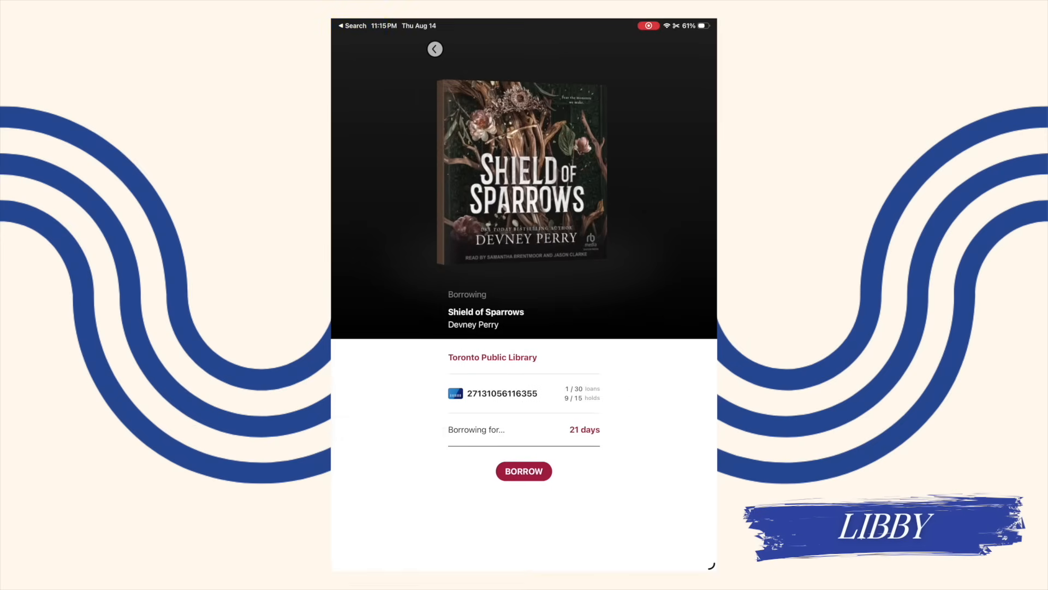
{"action": "left_click", "coordinate": [524, 470]}
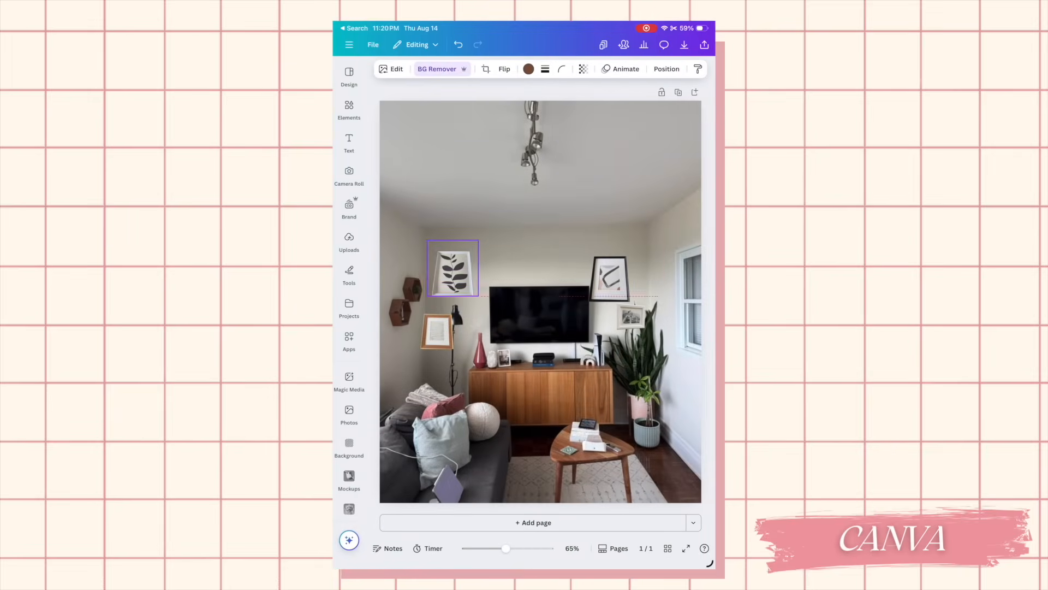
Swipe past the room photo design, scroll the Pão doce recipe pages, then open TBR Bingo from Projects
{"action": "left_click_drag", "start_coordinate": [452, 267], "coordinate": [655, 260]}
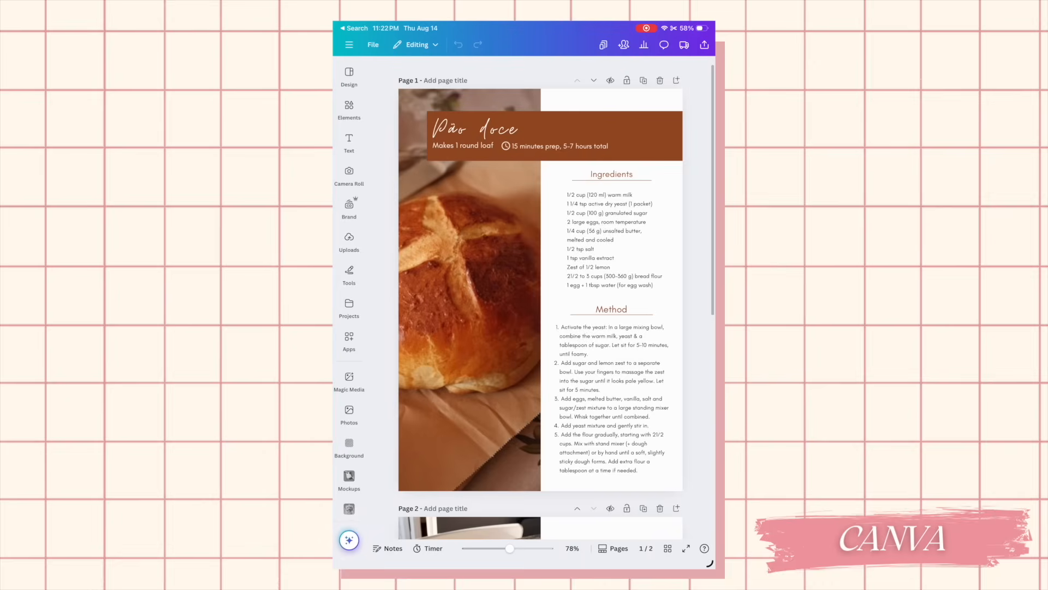
{"action": "scroll", "scroll_direction": "down", "scroll_amount": 3}
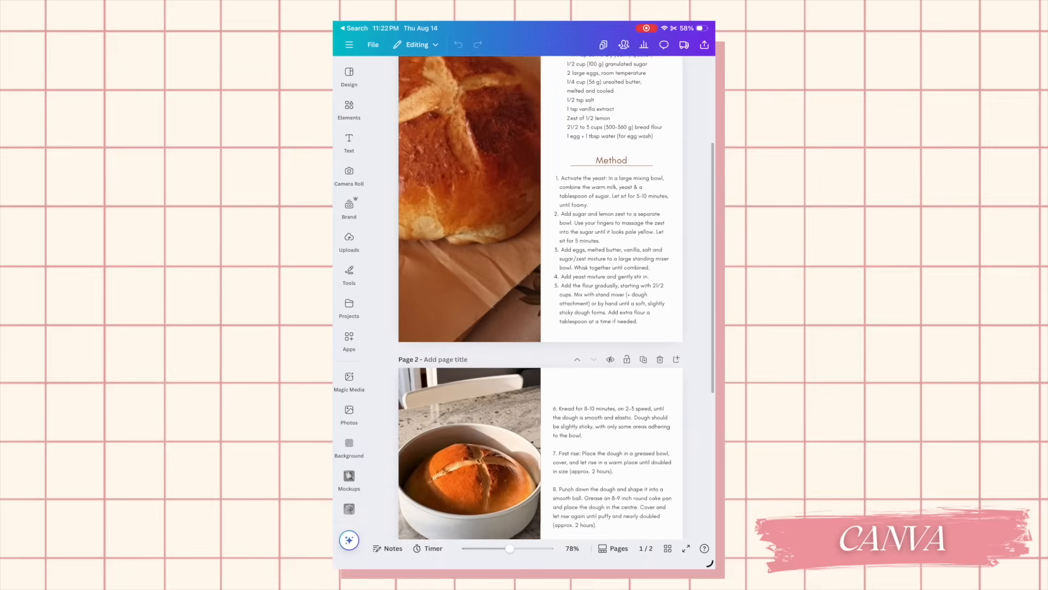
{"action": "scroll", "scroll_direction": "down", "scroll_amount": 3}
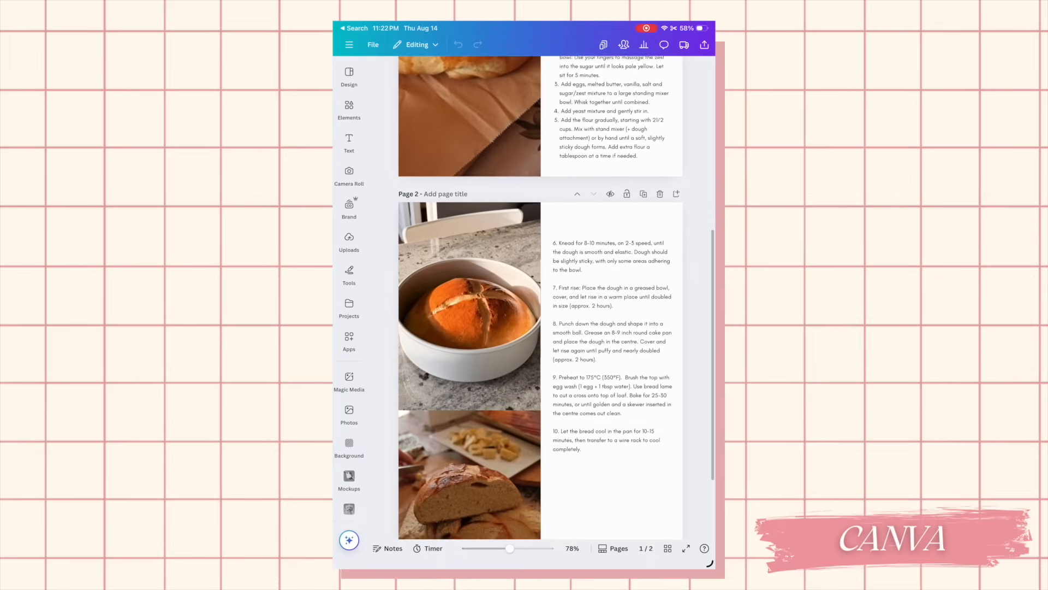
{"action": "scroll", "scroll_direction": "down", "scroll_amount": 3}
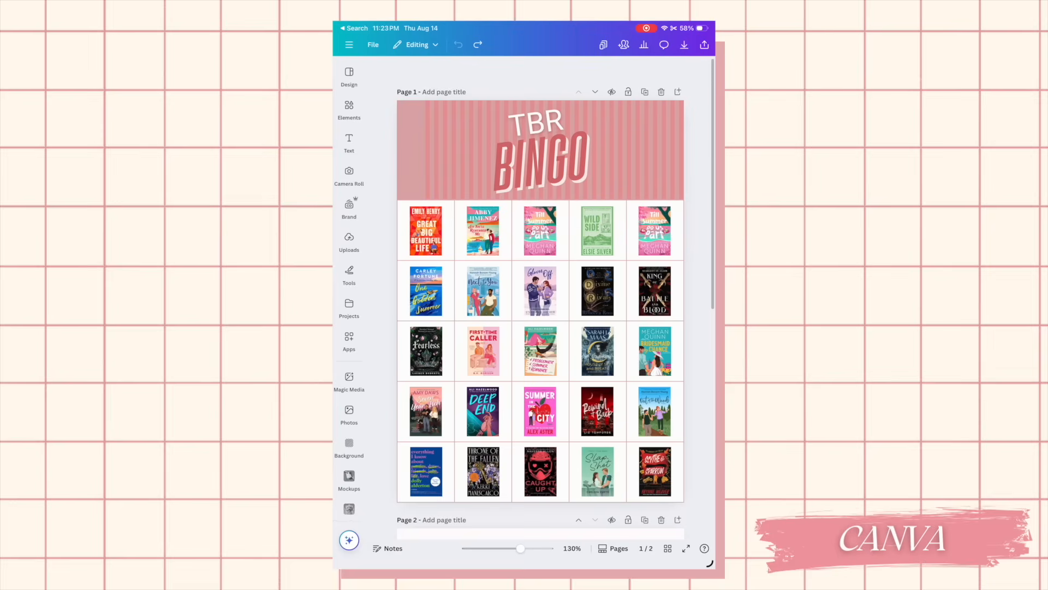
{"action": "left_click", "coordinate": [596, 291]}
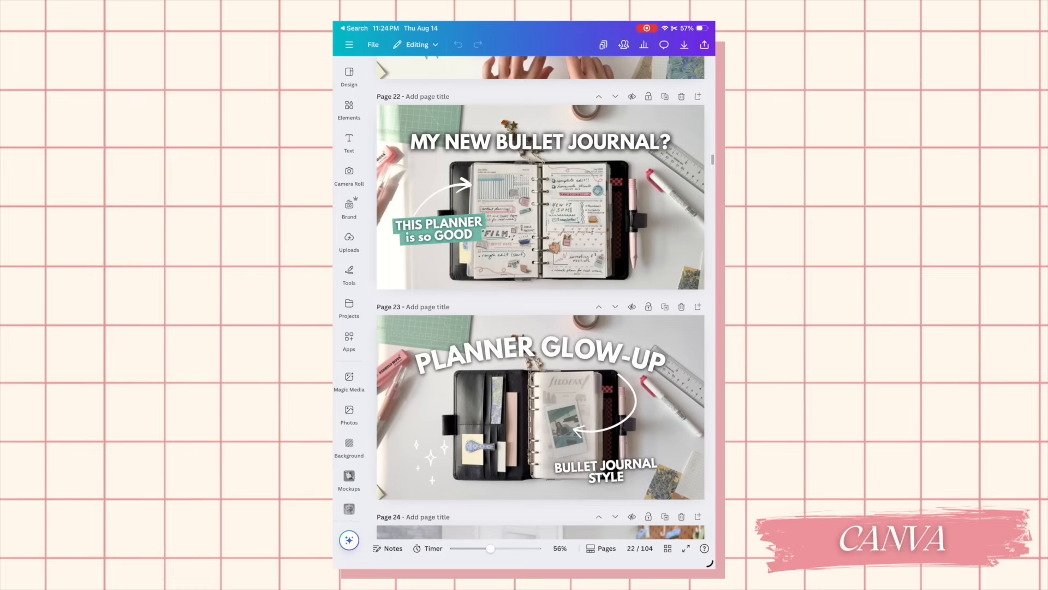
In Canva's Draw tools, switch the marker colour to black for sketching on the thumbnails
{"action": "left_click", "coordinate": [349, 274]}
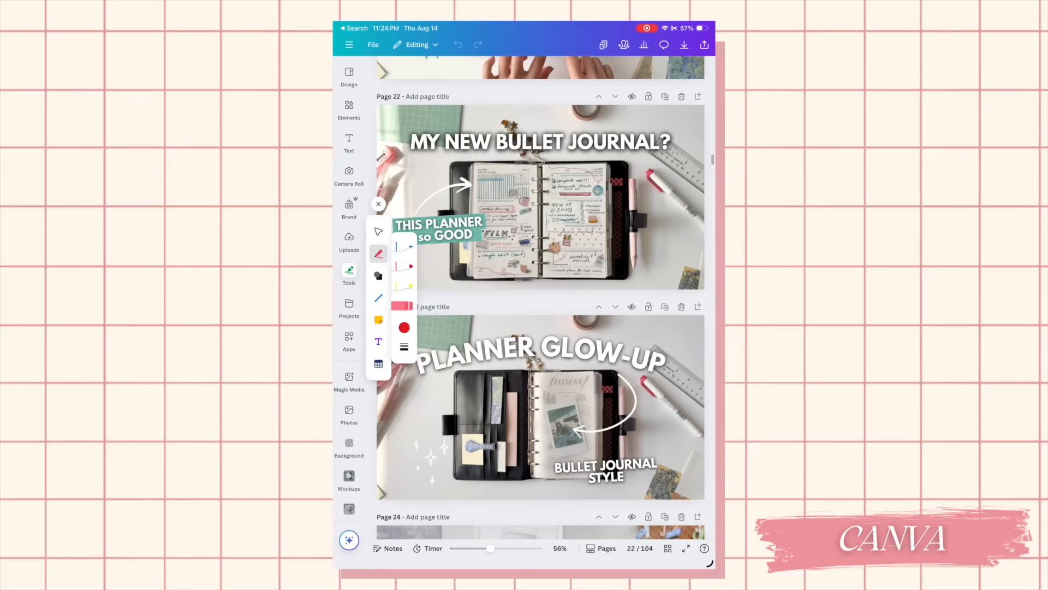
{"action": "left_click", "coordinate": [404, 327]}
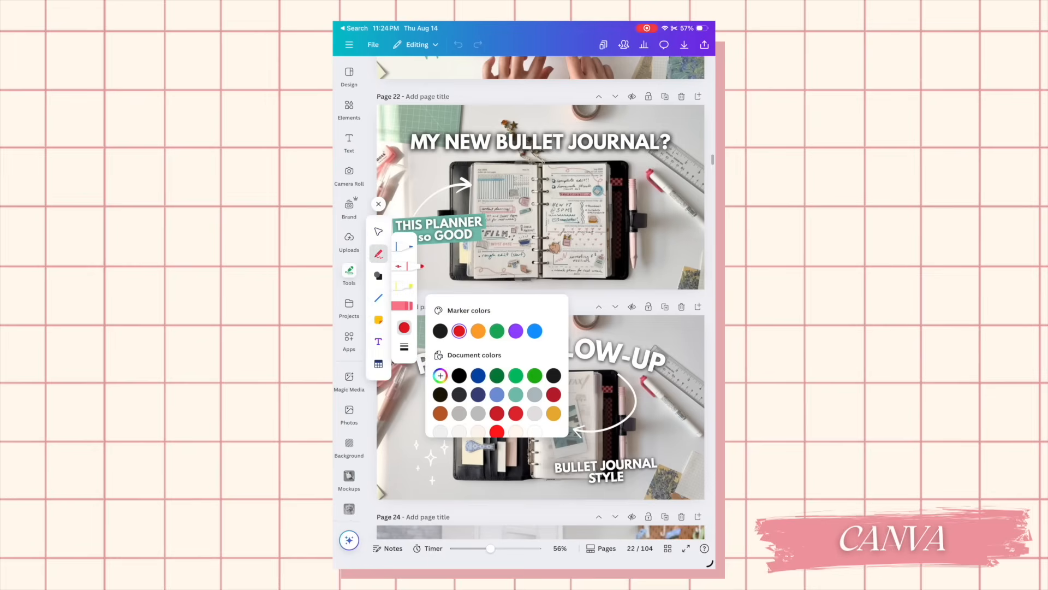
{"action": "left_click", "coordinate": [440, 330]}
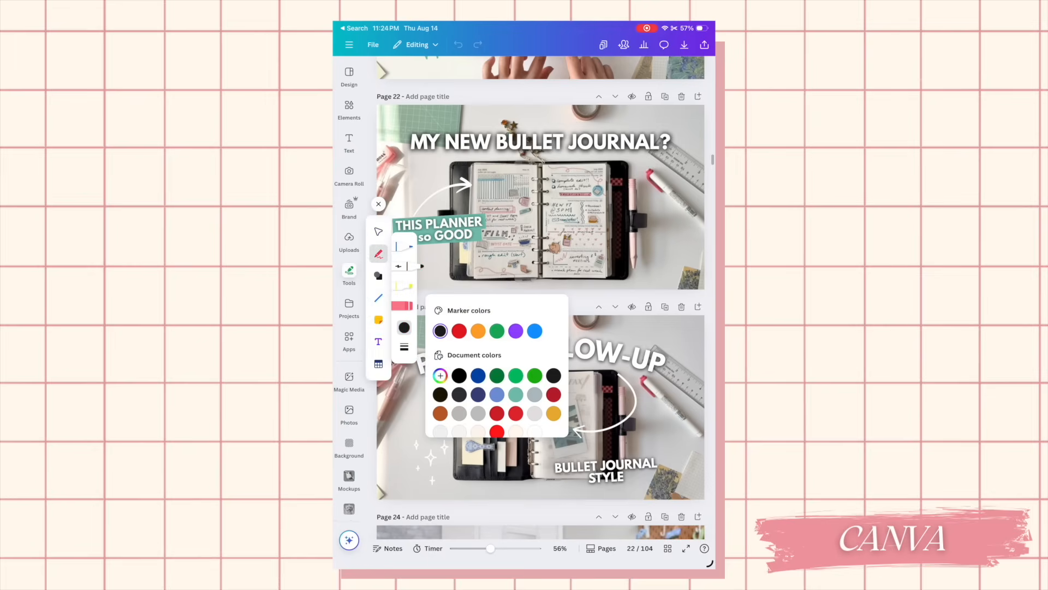
{"action": "left_click", "coordinate": [378, 203]}
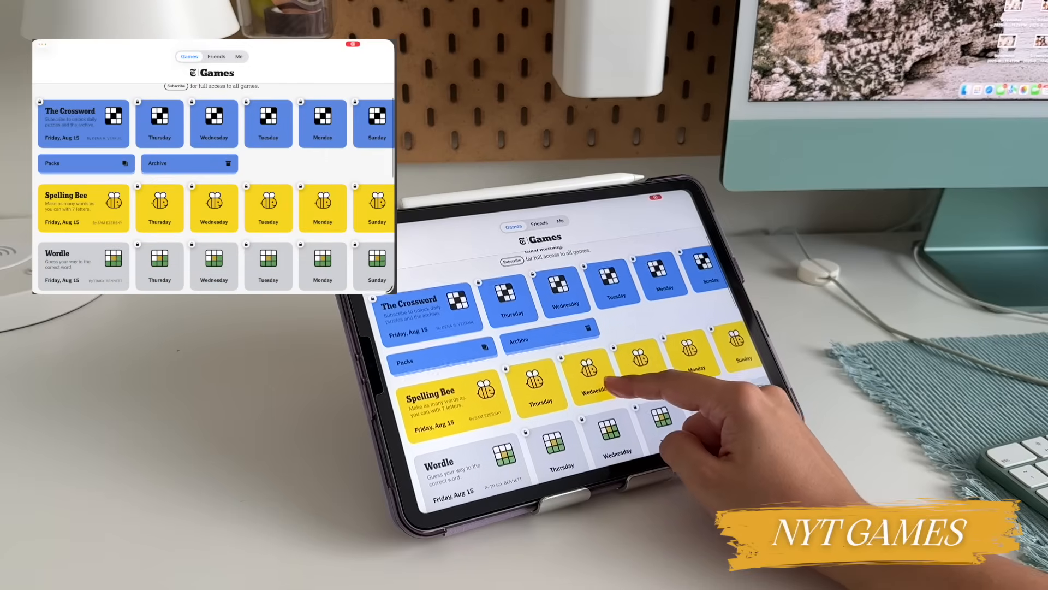
Open the Friday Aug 15 crossword and begin entering the letter S
{"action": "scroll", "scroll_direction": "down", "scroll_amount": 3}
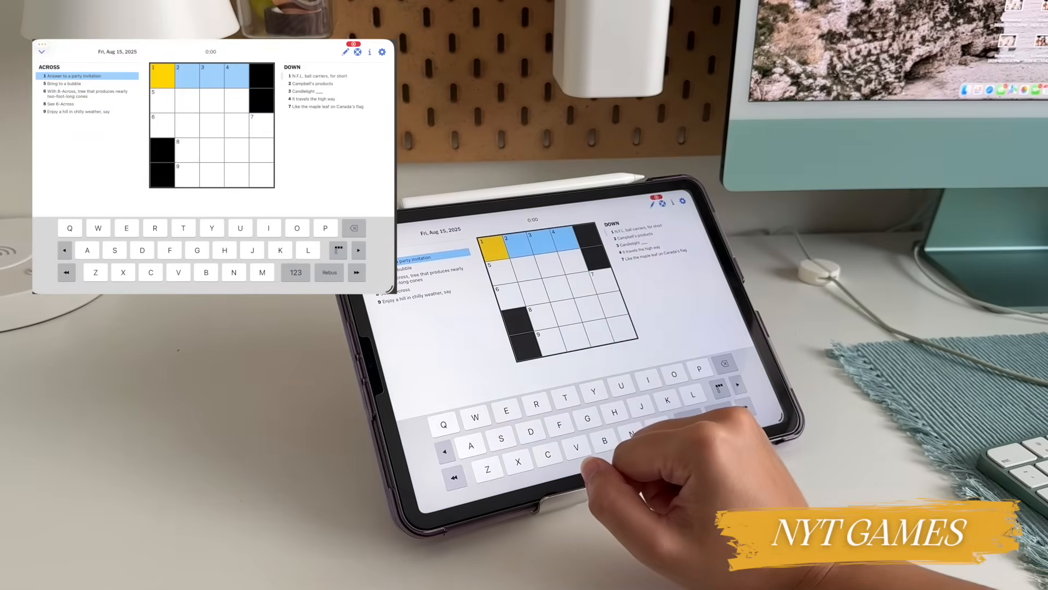
{"action": "type", "text": "S"}
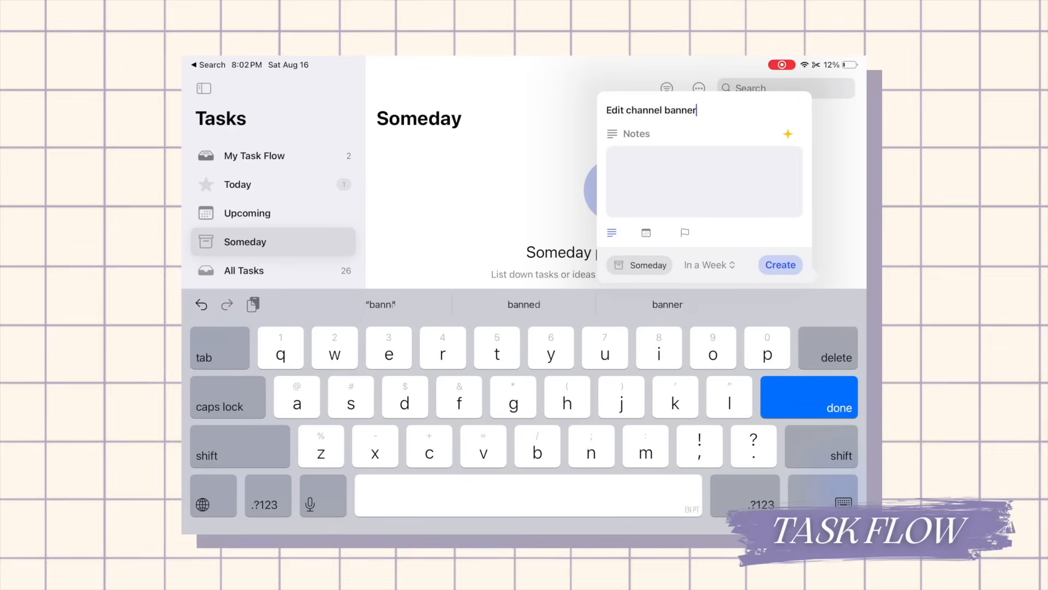
Create the Reorganize pantry and Hang new frame tasks and drag them into the In a Month and Sometime groups
{"action": "type", "text": "Reorganix"}
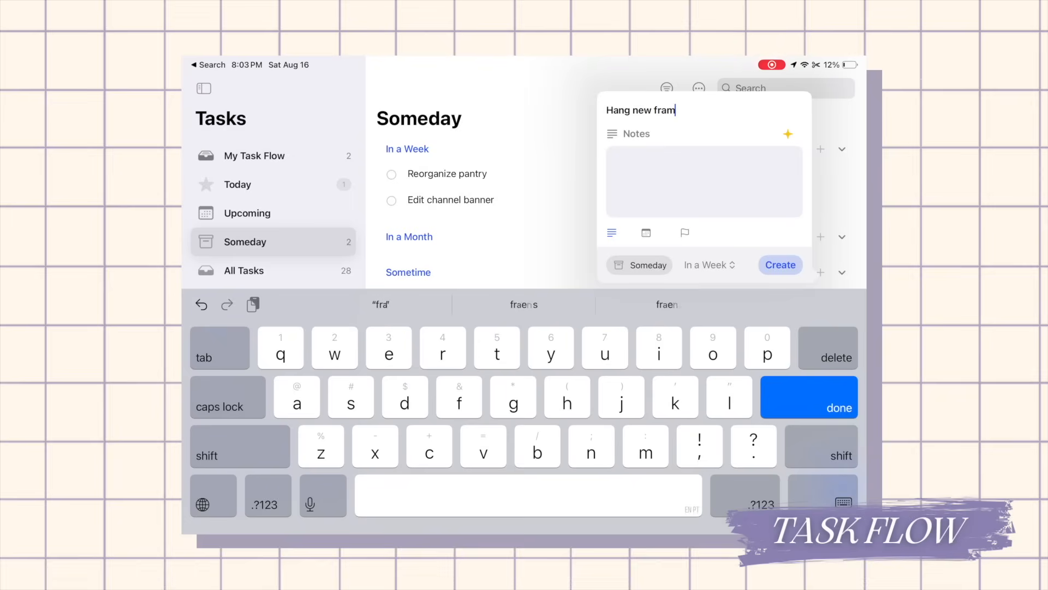
{"action": "left_click", "coordinate": [780, 265]}
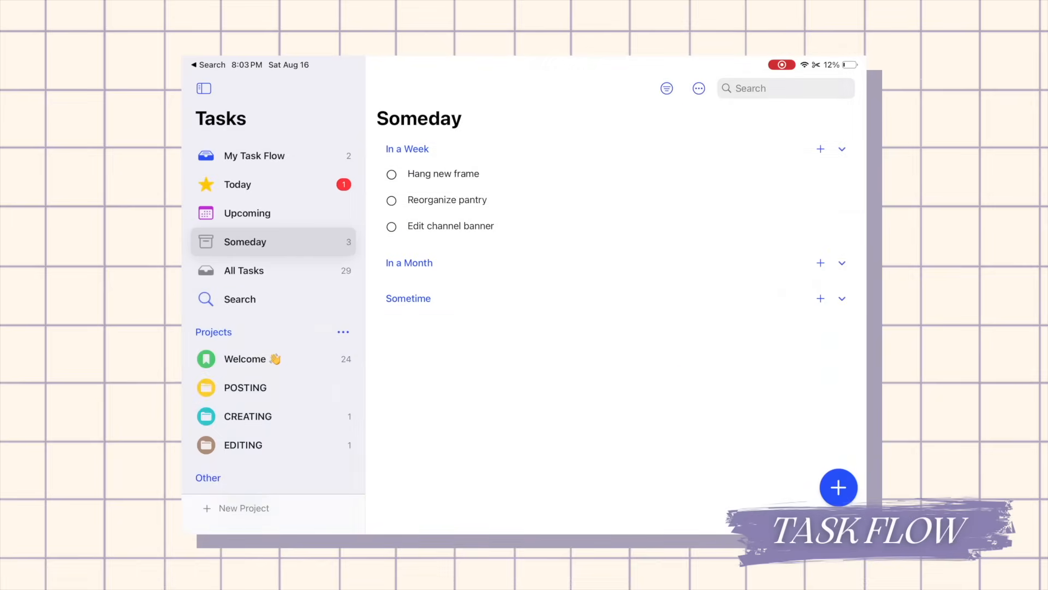
{"action": "left_click_drag", "start_coordinate": [446, 199], "coordinate": [420, 278]}
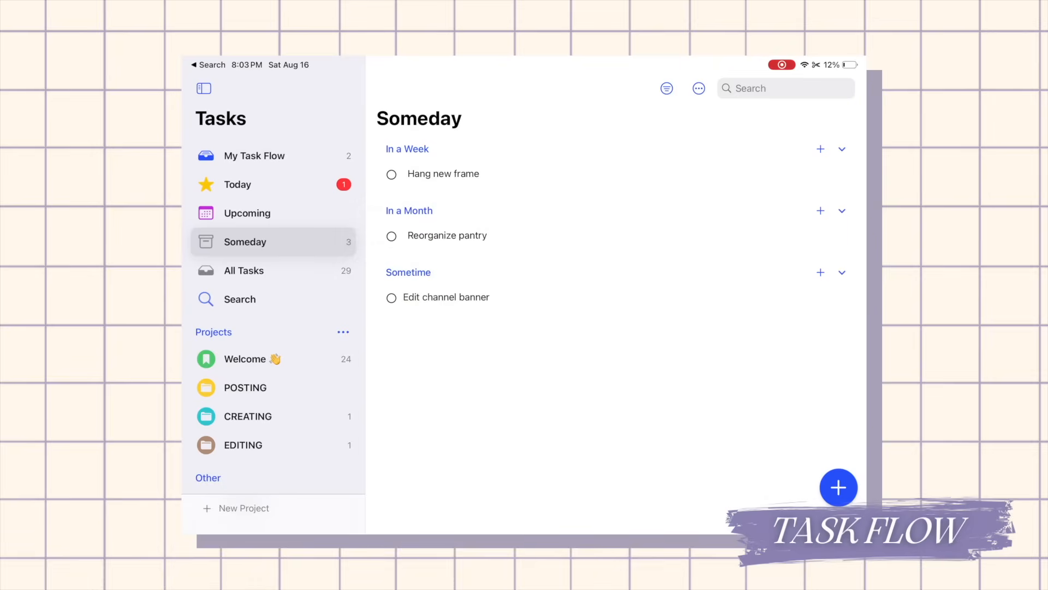
Open Reorganize pantry and start a subtask titled 'Decl…'
{"action": "left_click", "coordinate": [445, 236]}
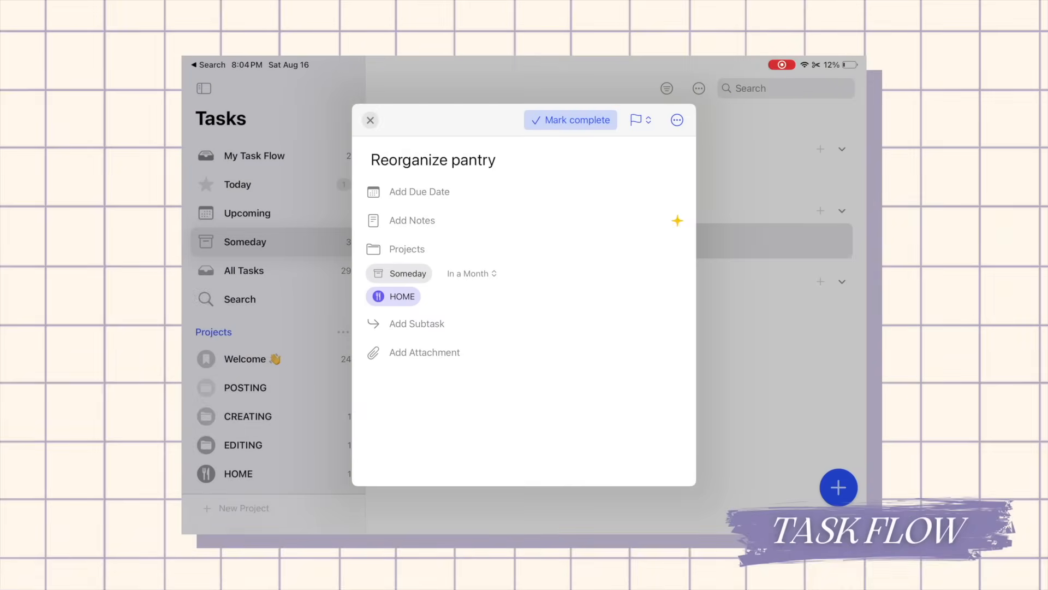
{"action": "left_click", "coordinate": [416, 324]}
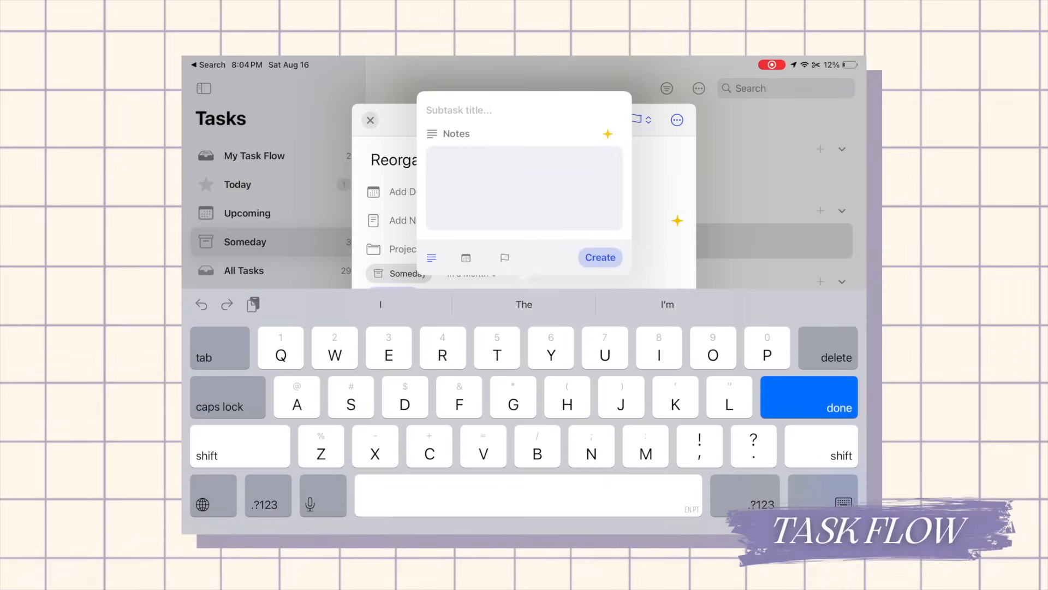
{"action": "type", "text": "Decl"}
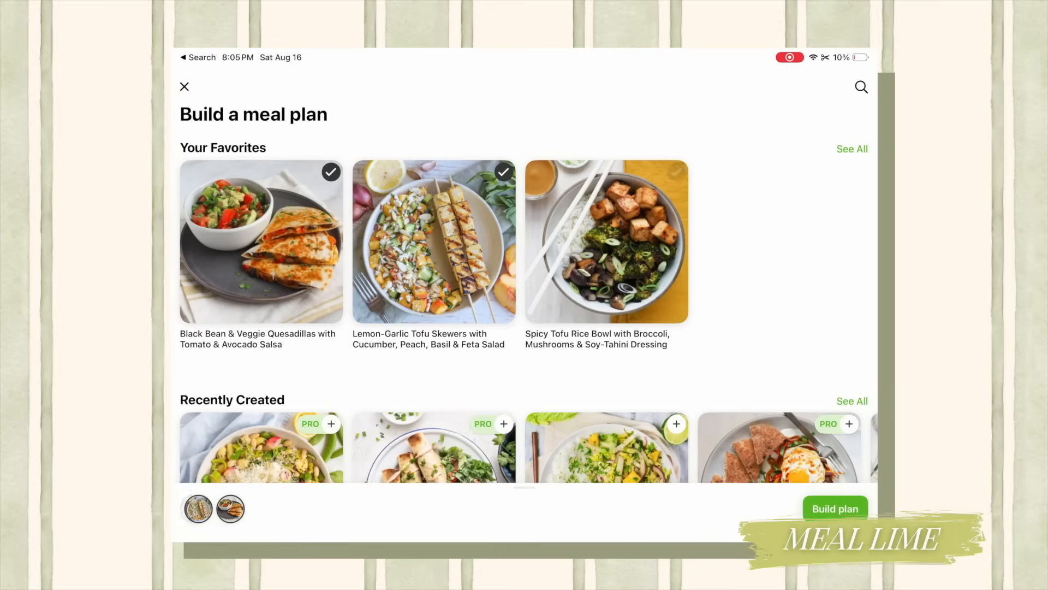
Scroll through Build a meal plan's favourite and category rows, adding five recipes to the tray
{"action": "scroll", "scroll_direction": "down", "scroll_amount": 3}
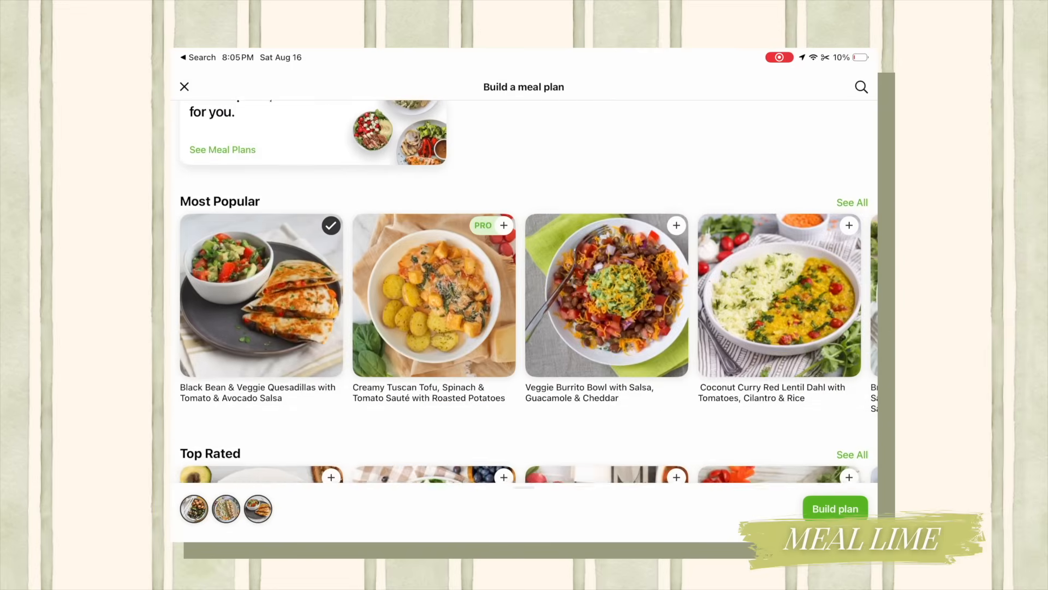
{"action": "scroll", "scroll_direction": "down", "scroll_amount": 3}
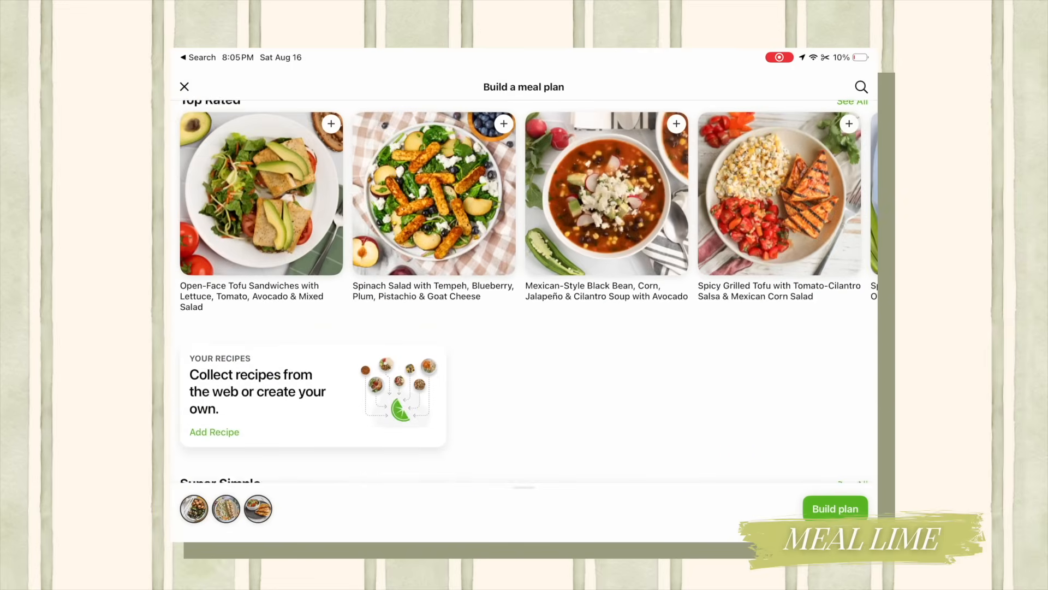
{"action": "scroll", "scroll_direction": "down", "scroll_amount": 3}
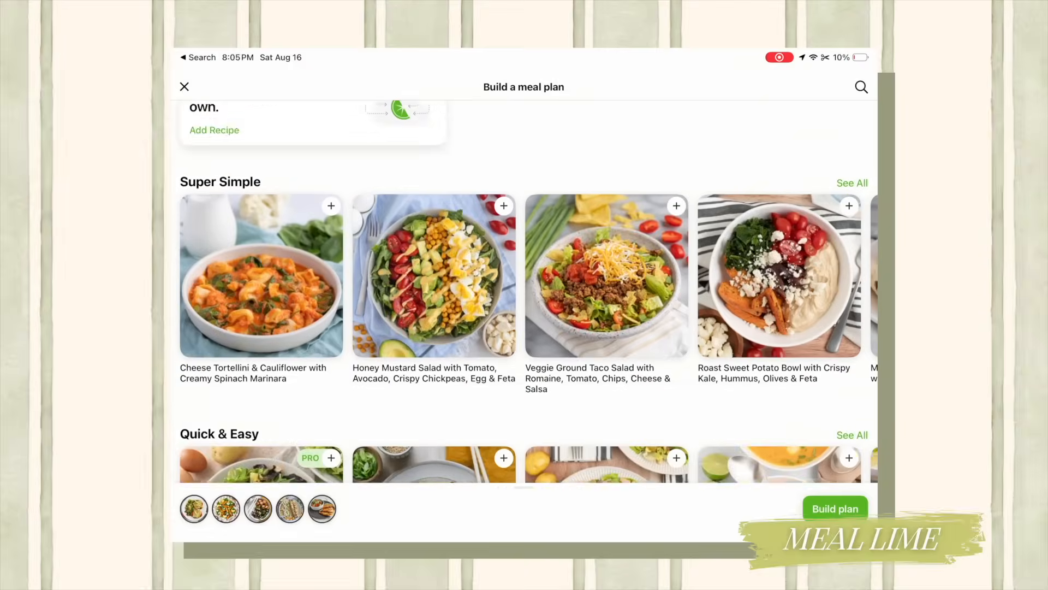
{"action": "scroll", "scroll_direction": "down", "scroll_amount": 3}
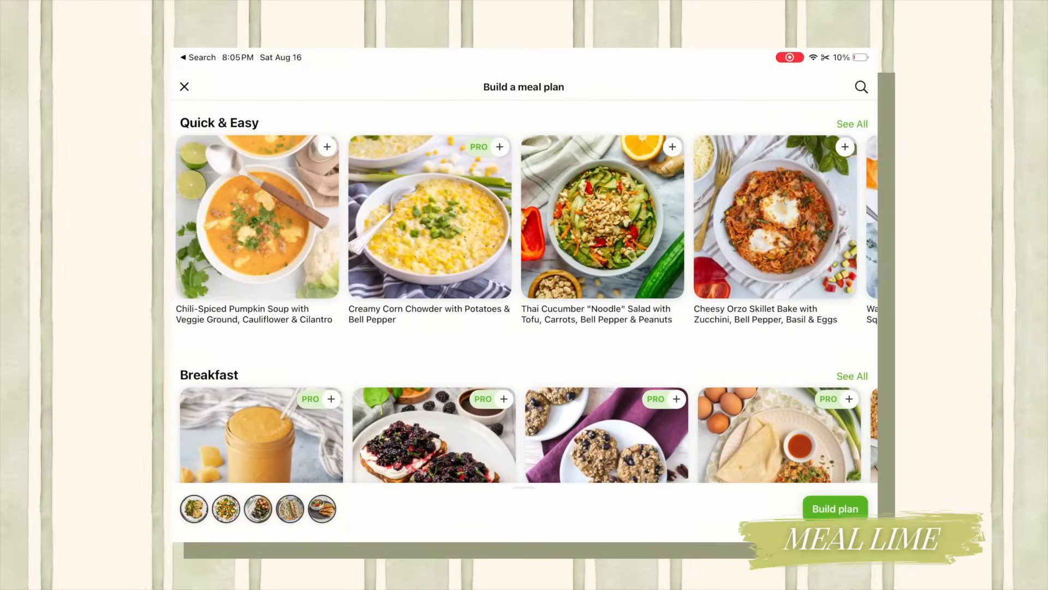
{"action": "scroll", "scroll_direction": "down", "scroll_amount": 3}
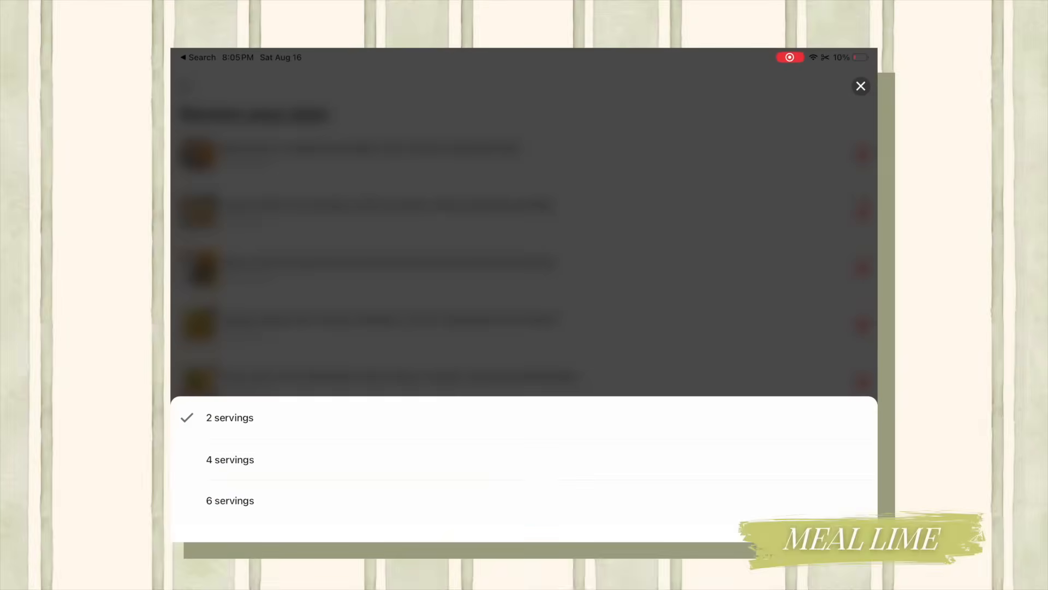
Set the quesadillas to 4 servings, build the plan, and review its 56-item grocery list
{"action": "left_click", "coordinate": [229, 459]}
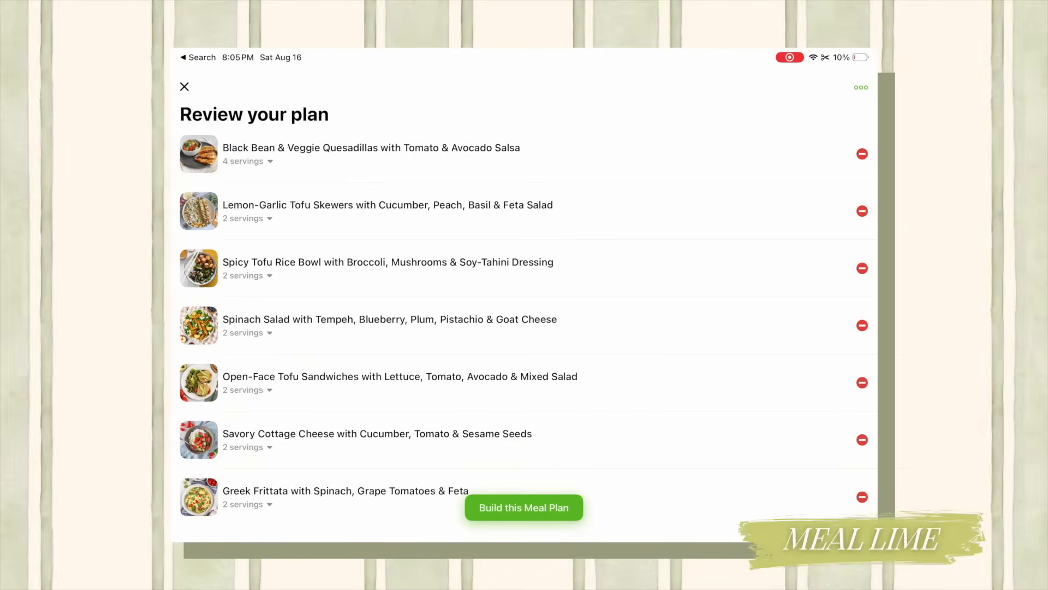
{"action": "left_click", "coordinate": [524, 507]}
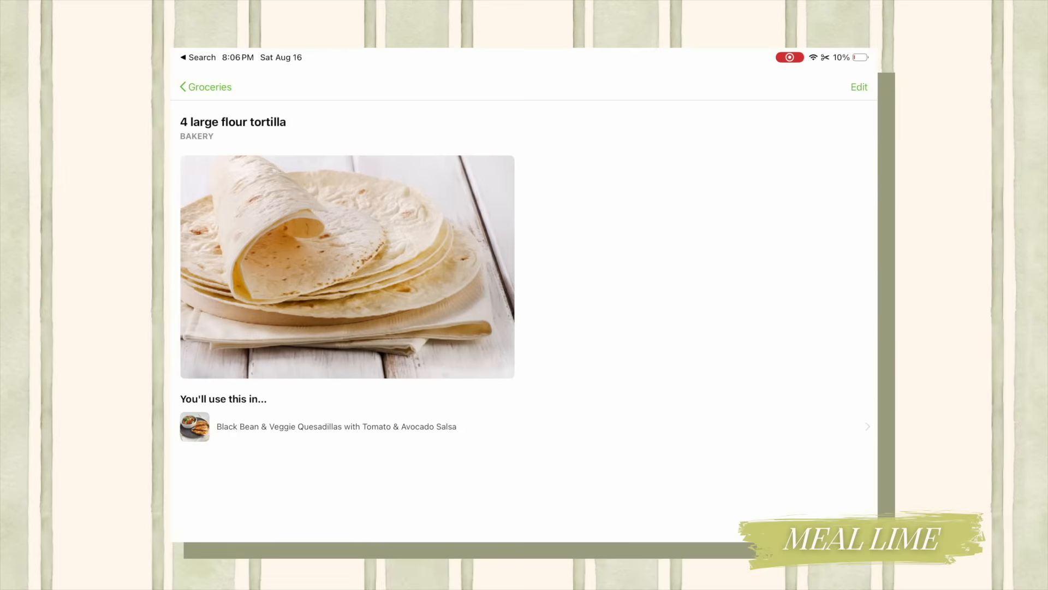
{"action": "left_click", "coordinate": [205, 86]}
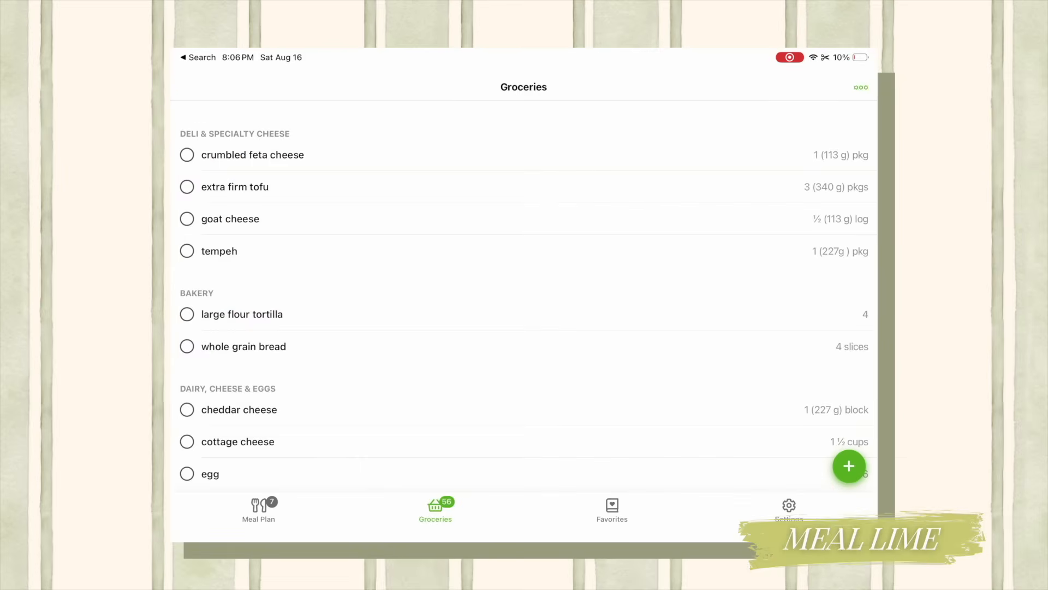
{"action": "left_click", "coordinate": [236, 441]}
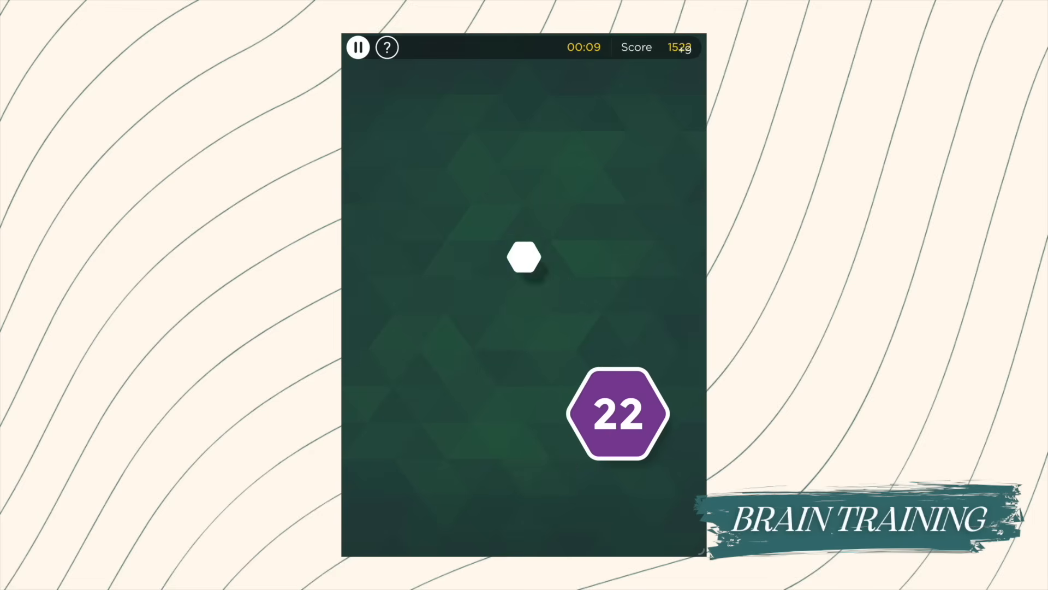
Tap the hexagons numbered 22 and 14 to push the score to 1631
{"action": "left_click", "coordinate": [619, 412]}
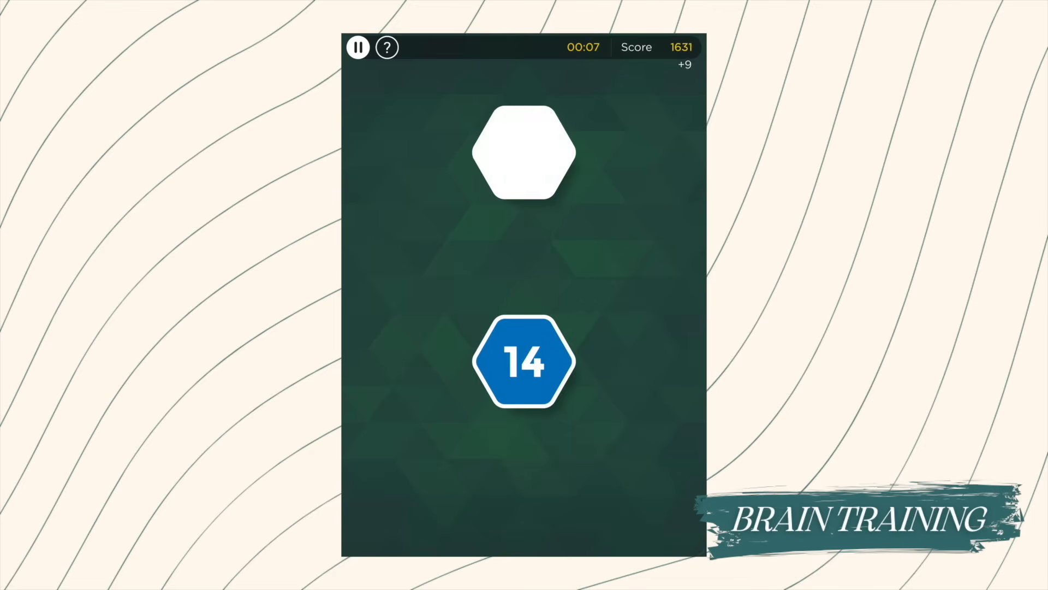
{"action": "left_click", "coordinate": [524, 360]}
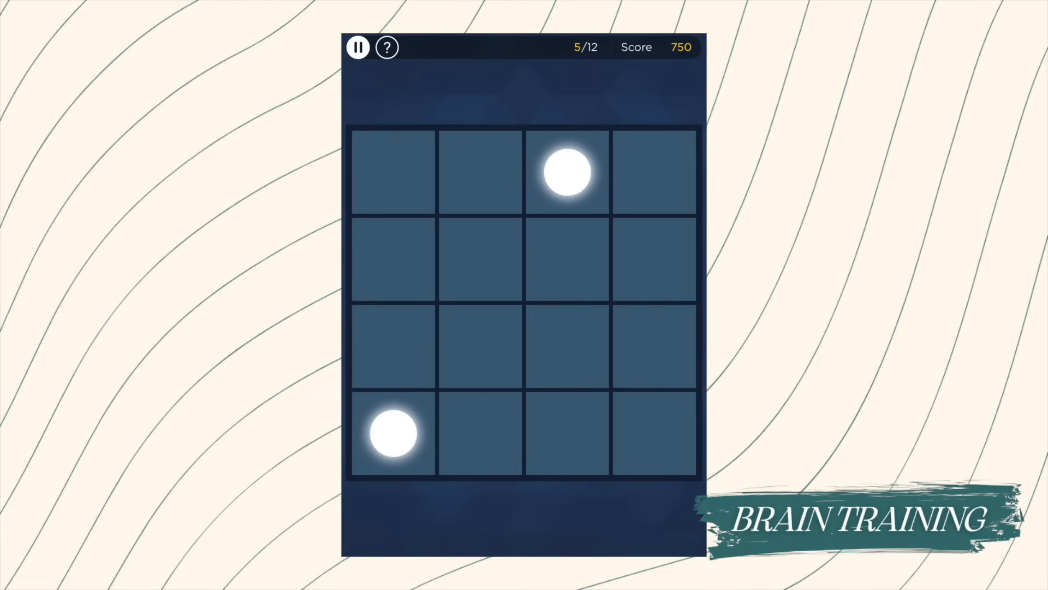
Connect the glowing dots on two grids around the spiked tiles, reaching 3730 points
{"action": "left_click_drag", "start_coordinate": [392, 432], "coordinate": [567, 172]}
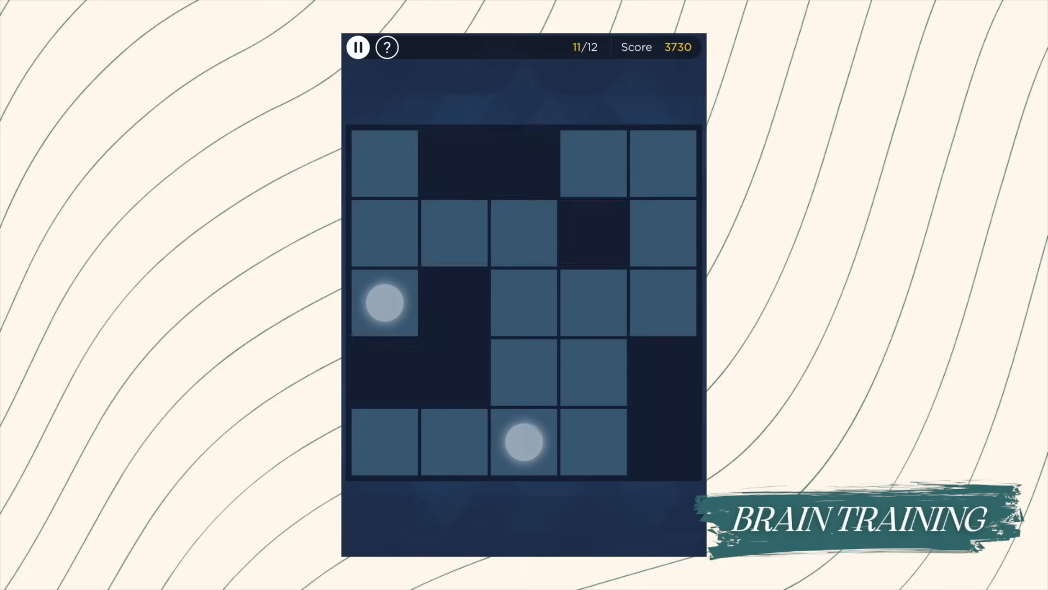
{"action": "left_click_drag", "start_coordinate": [385, 303], "coordinate": [525, 444]}
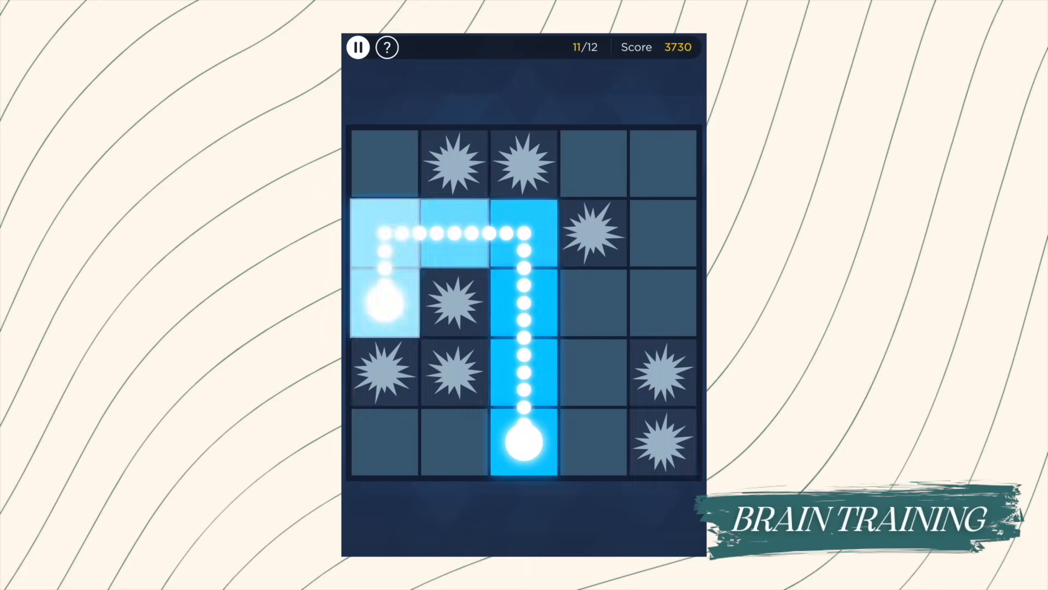